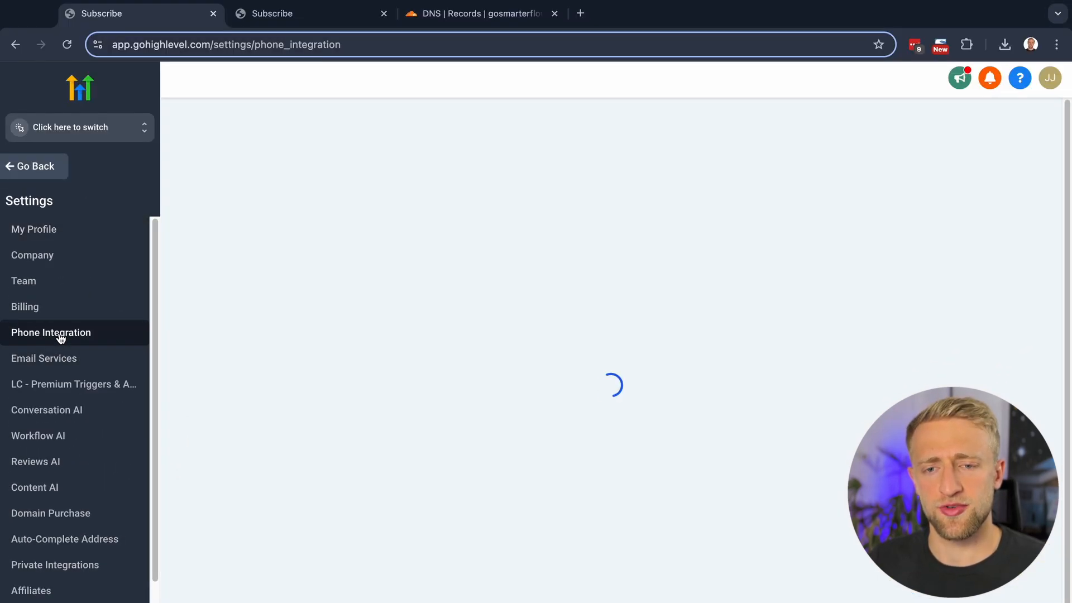
Review agency Phone Integration's Agency and Sub Account tabs, confirming Like This Video is managed by LC Phone
left_click(50, 332)
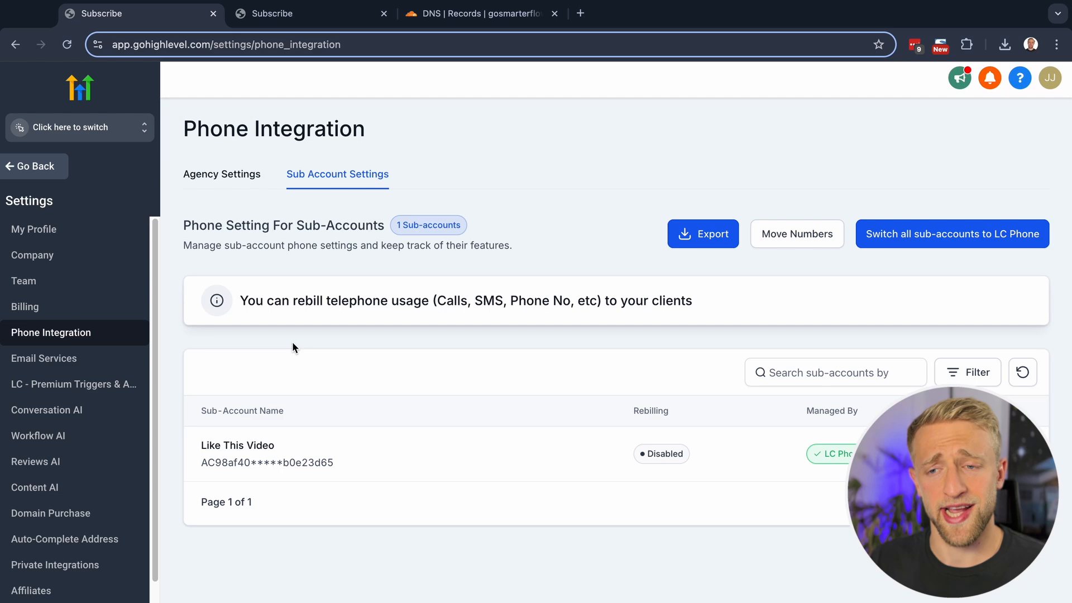
left_click(221, 174)
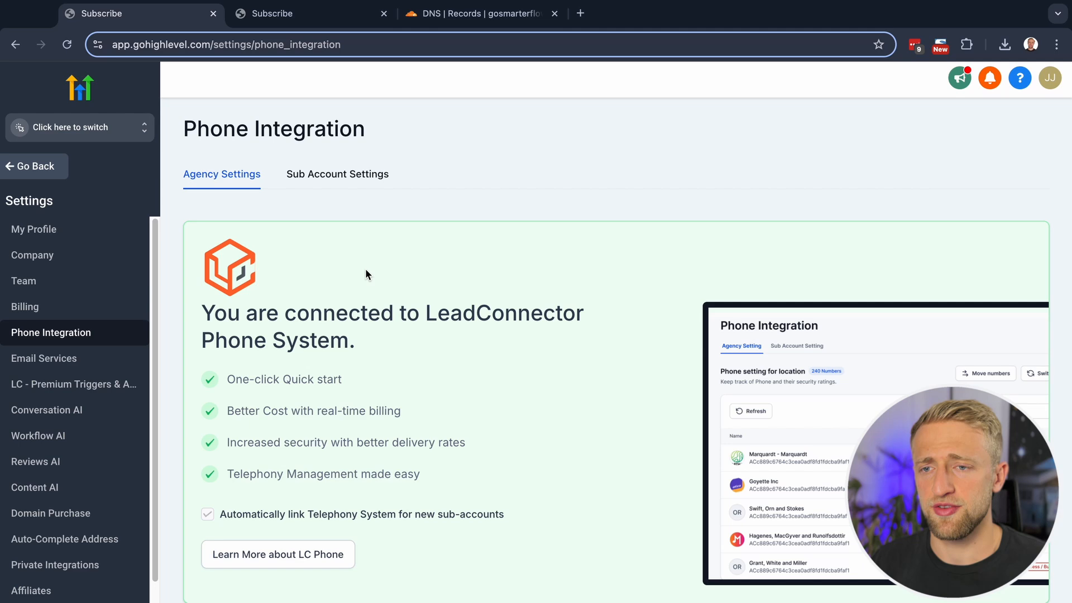
left_click(337, 174)
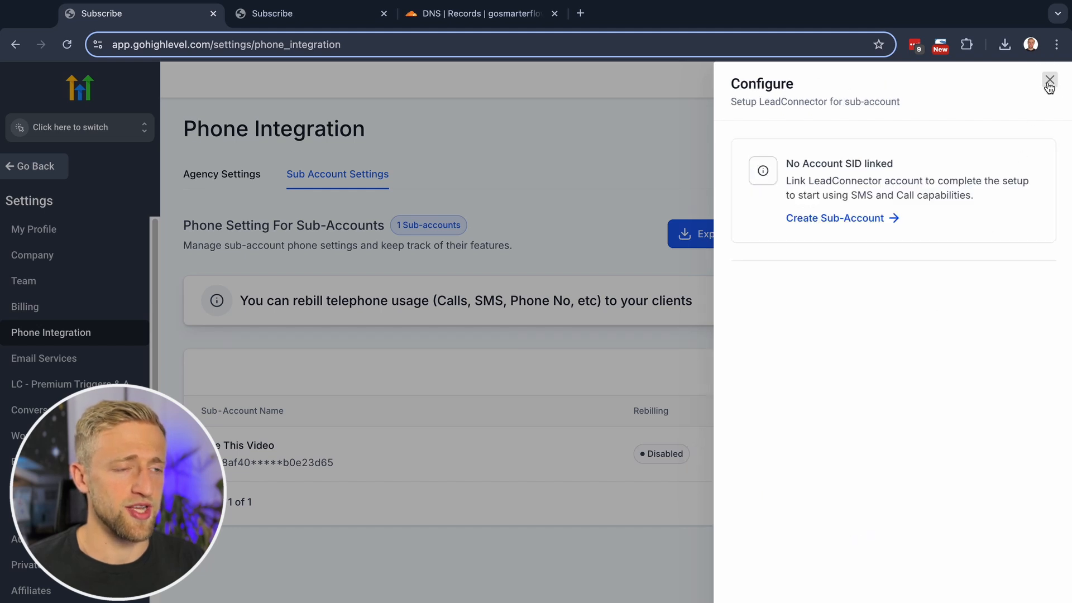
left_click(1050, 81)
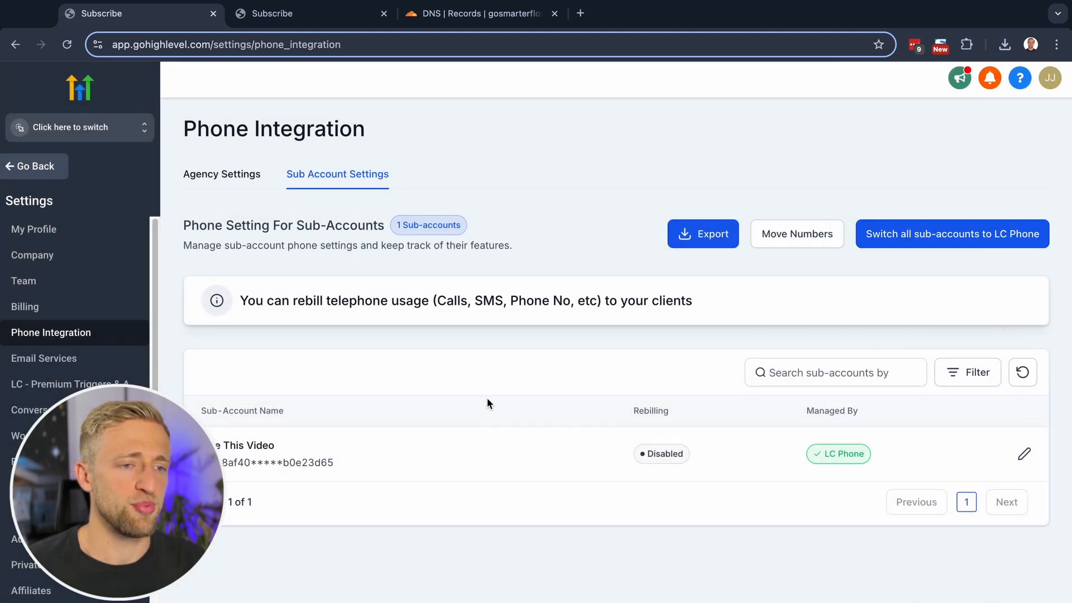
mouse_move(331, 396)
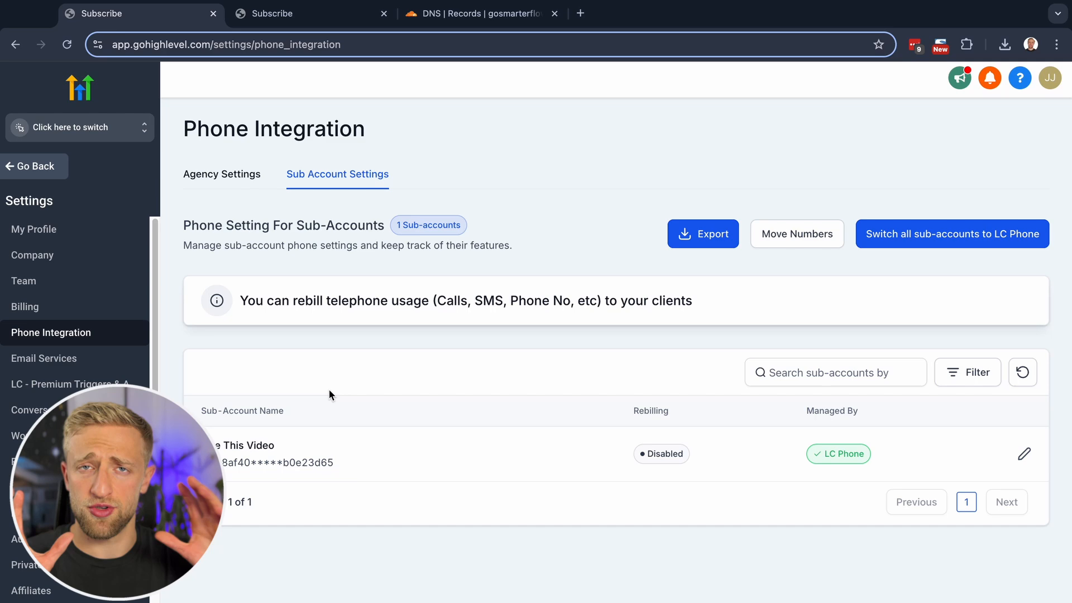
left_click(75, 127)
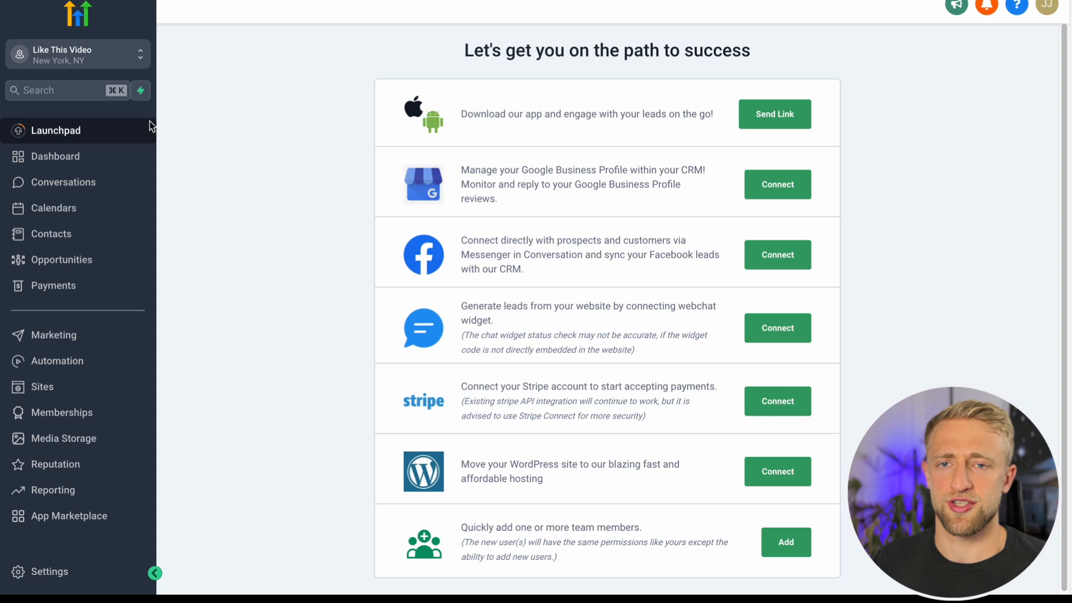
left_click(49, 572)
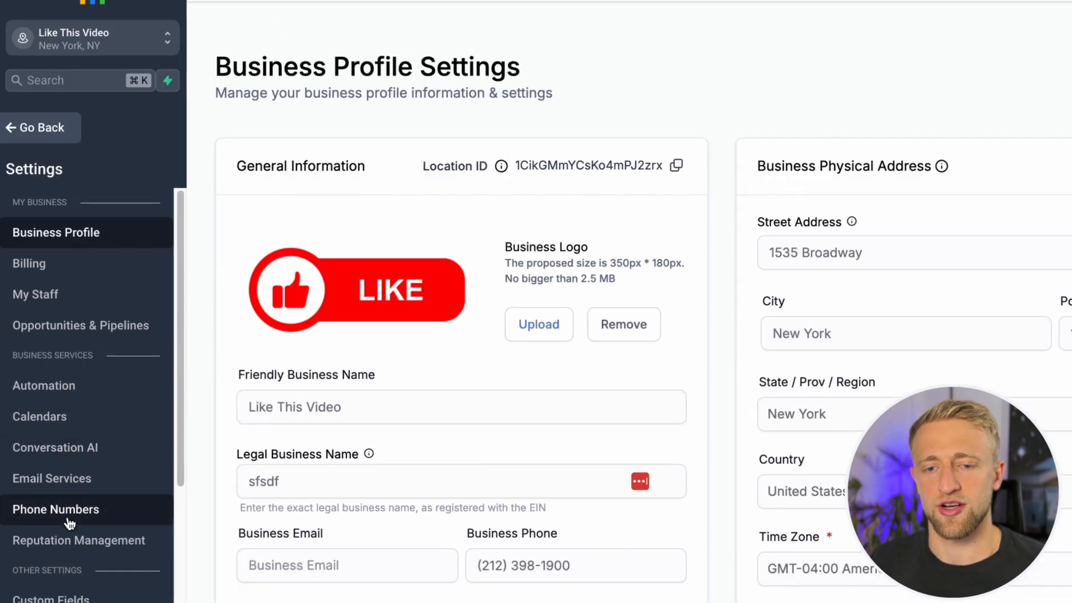
left_click(56, 509)
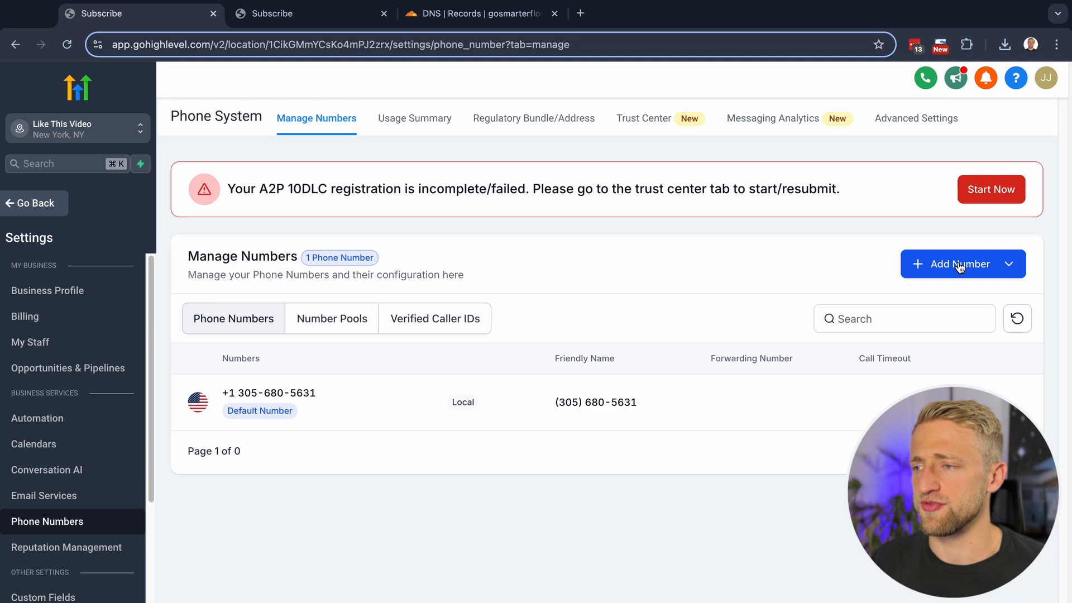
Start adding a phone number and enter search digits 980 in the filters
left_click(962, 264)
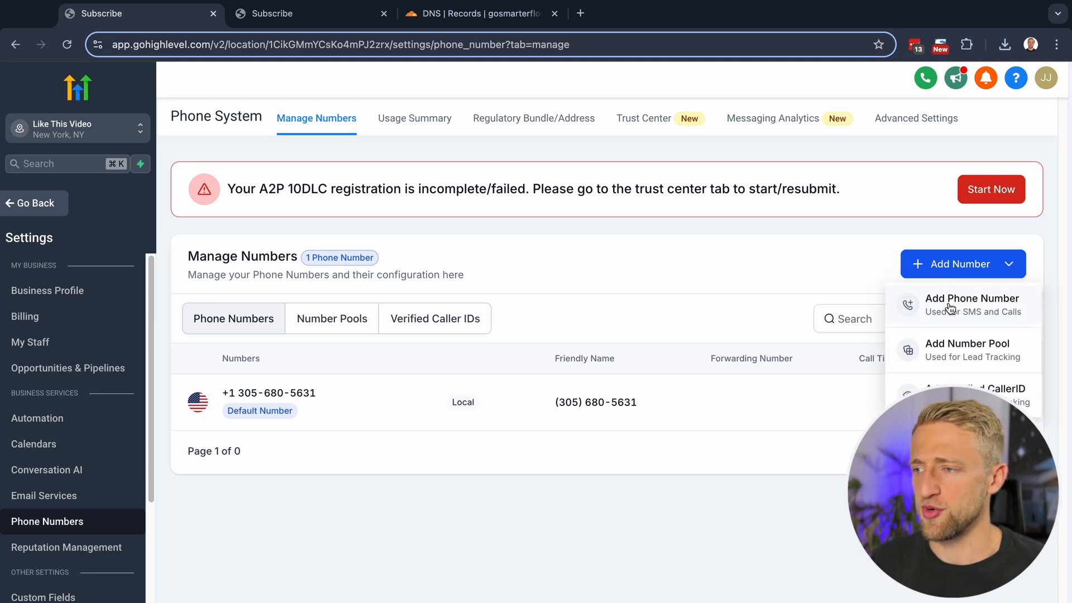
left_click(972, 298)
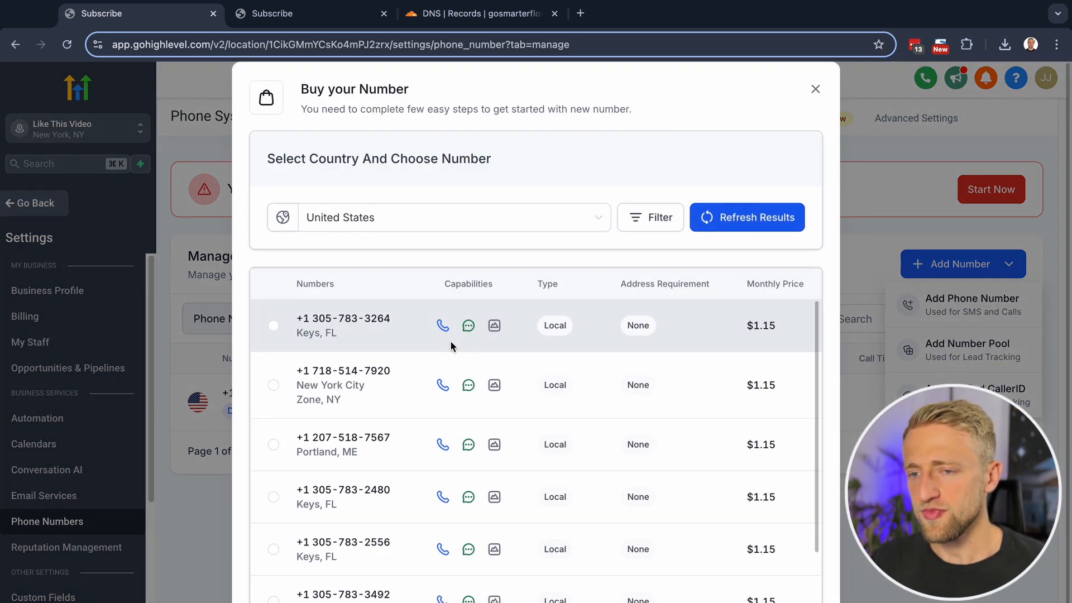
left_click(650, 217)
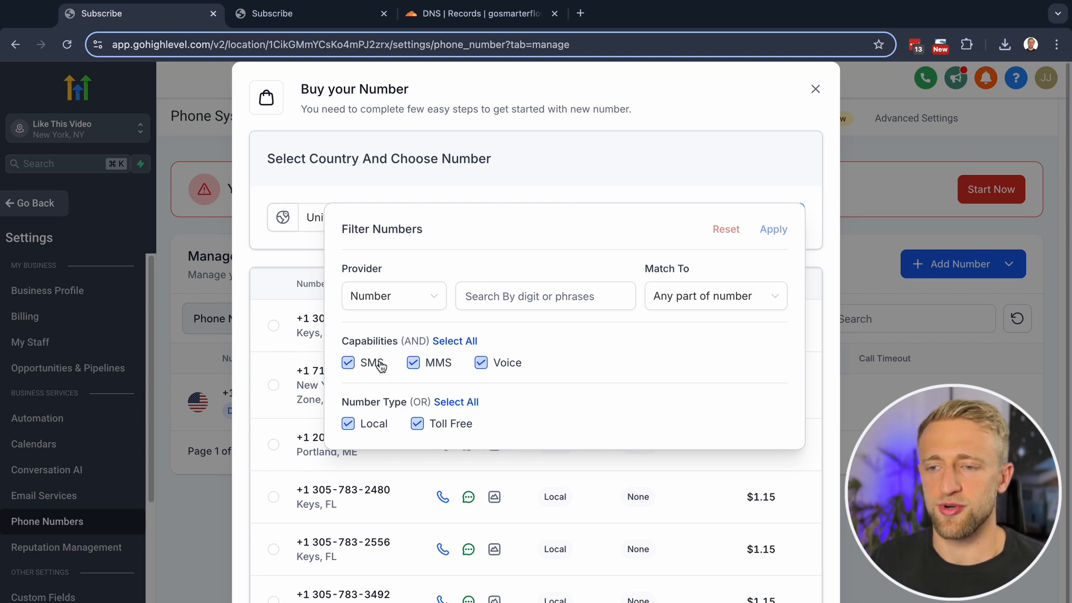
mouse_move(382, 433)
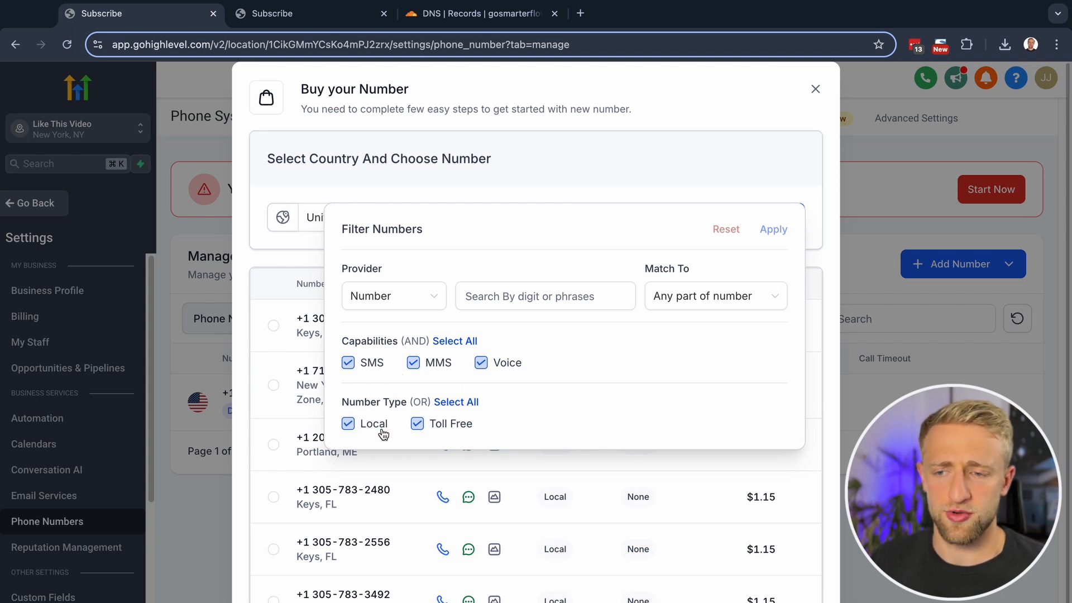
mouse_move(588, 199)
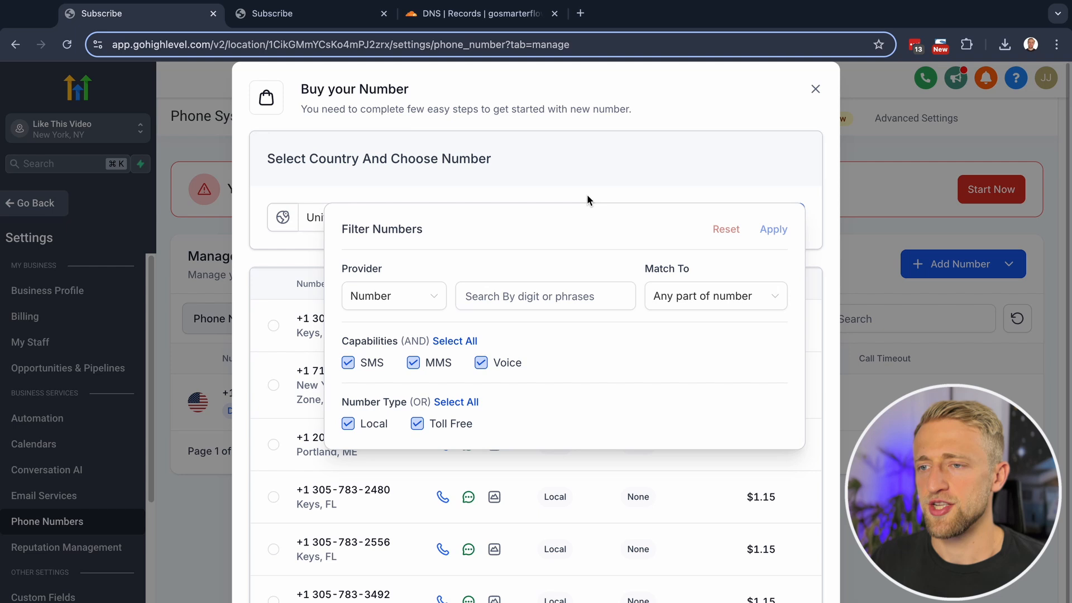
left_click(545, 295)
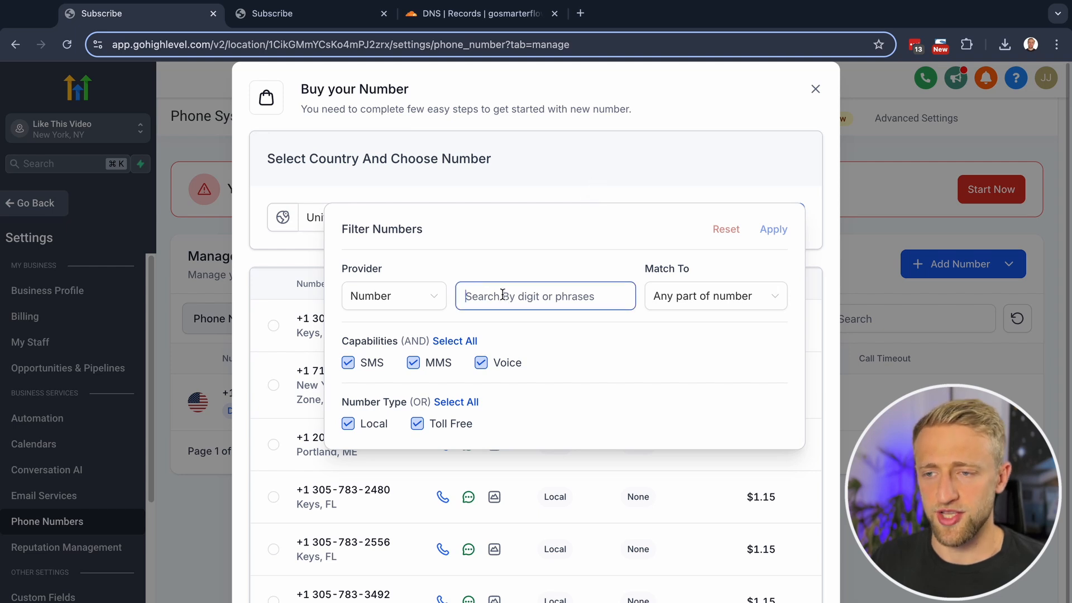
type("704")
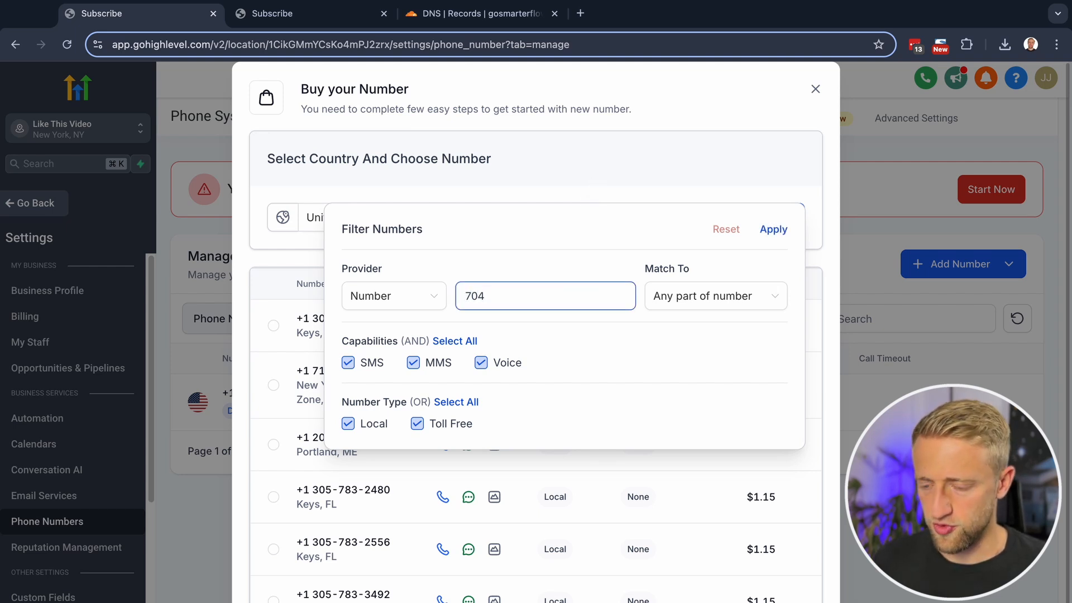
type("9")
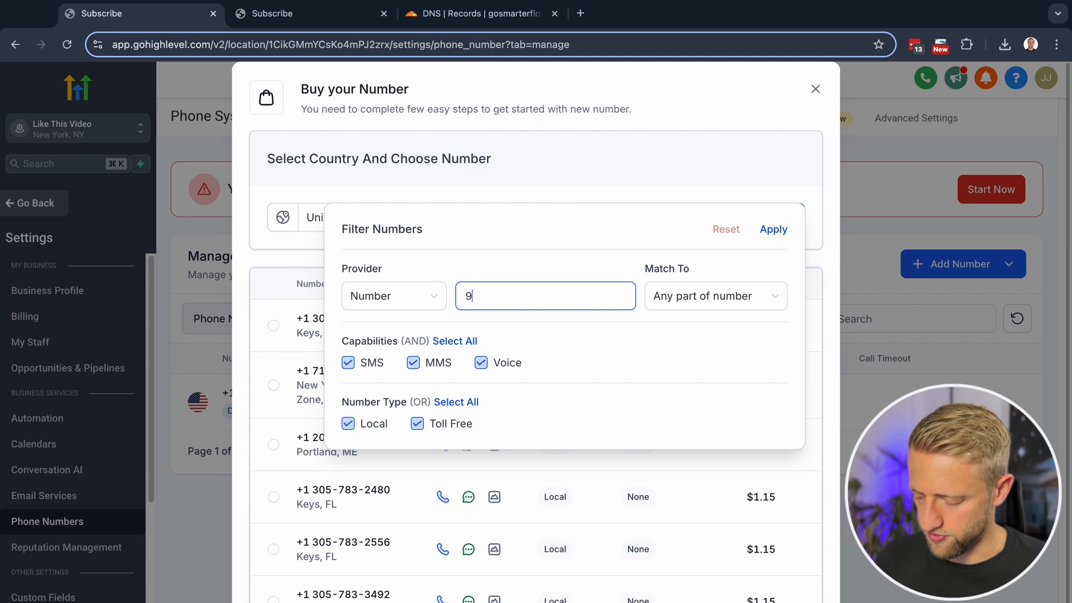
type("80")
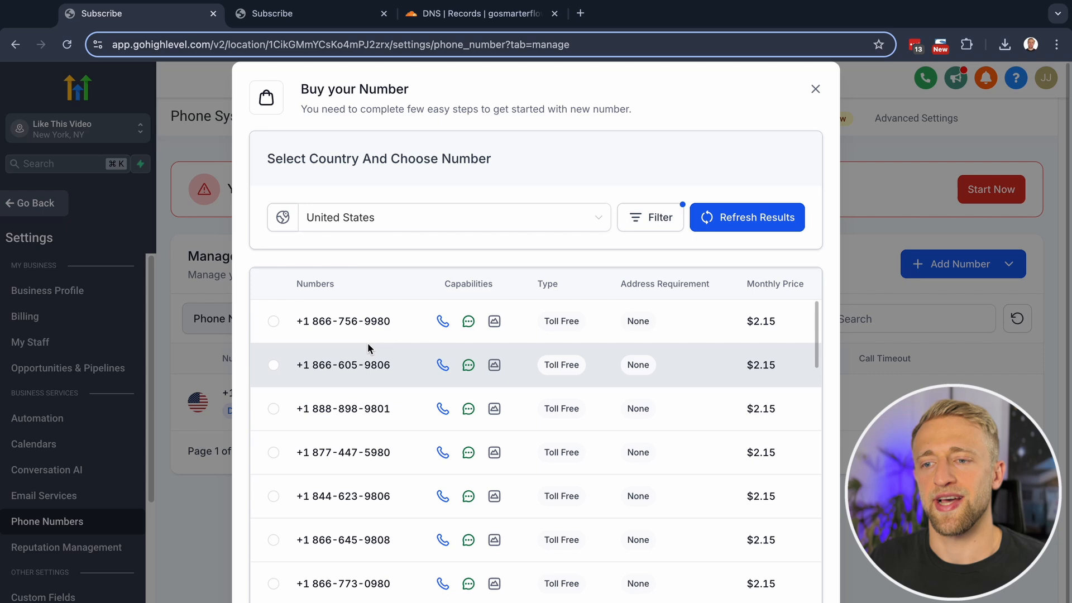
left_click(650, 217)
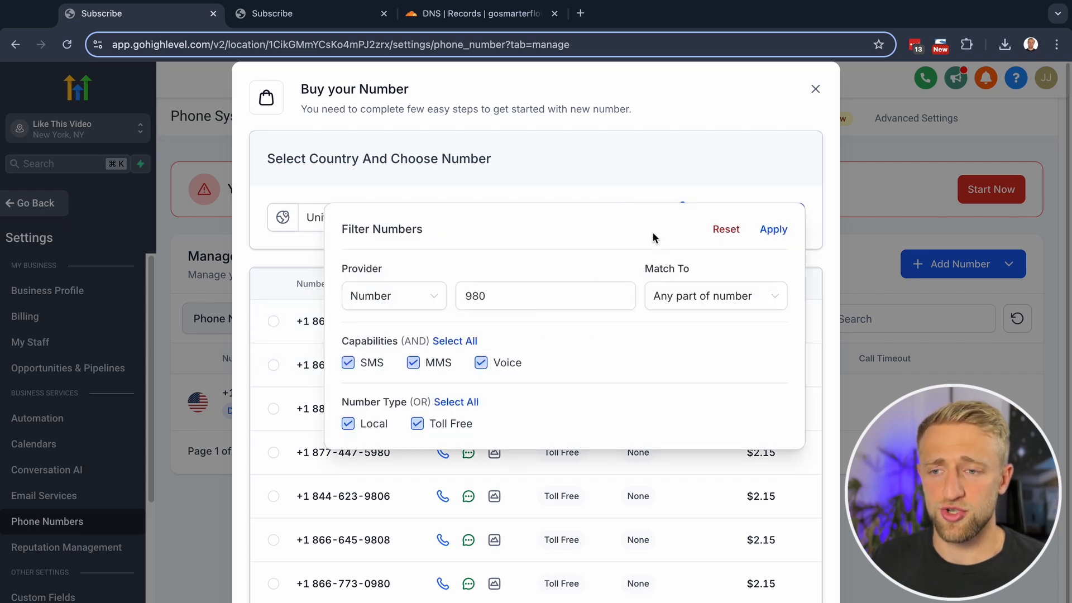
left_click(714, 294)
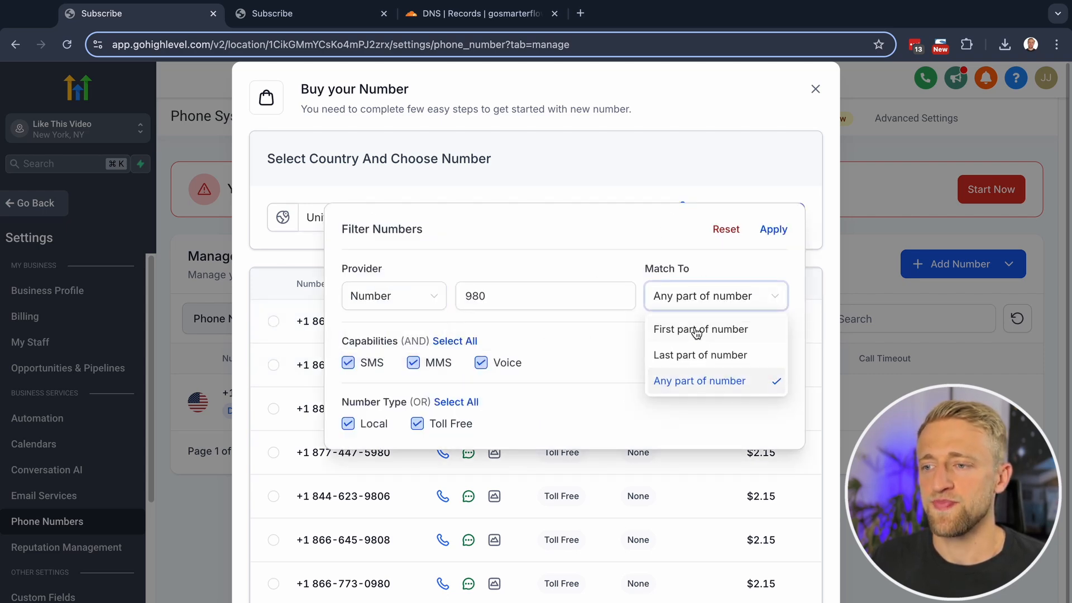
left_click(700, 329)
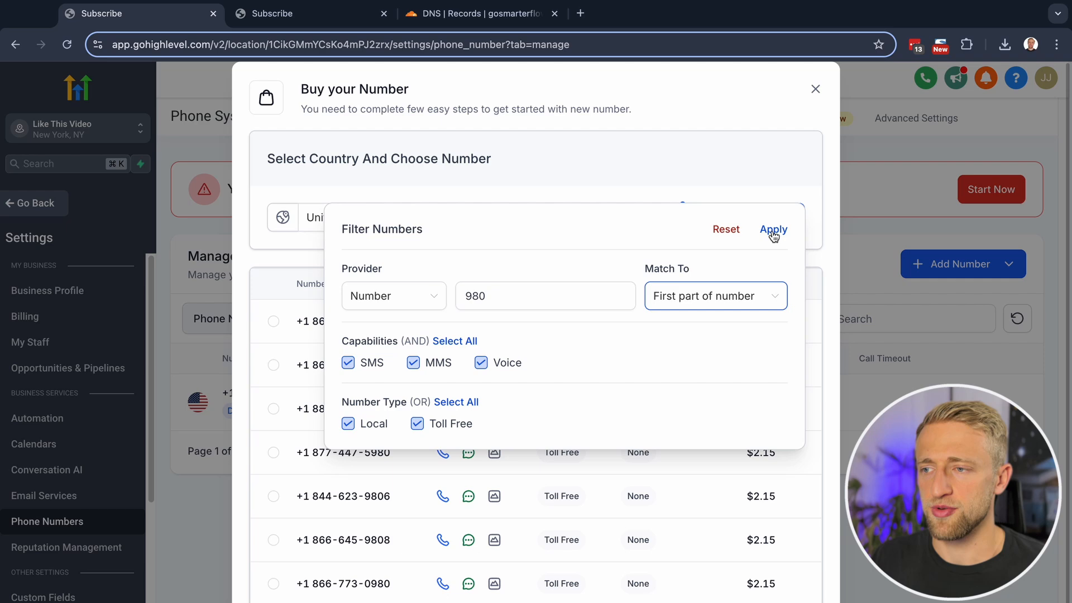
left_click(773, 229)
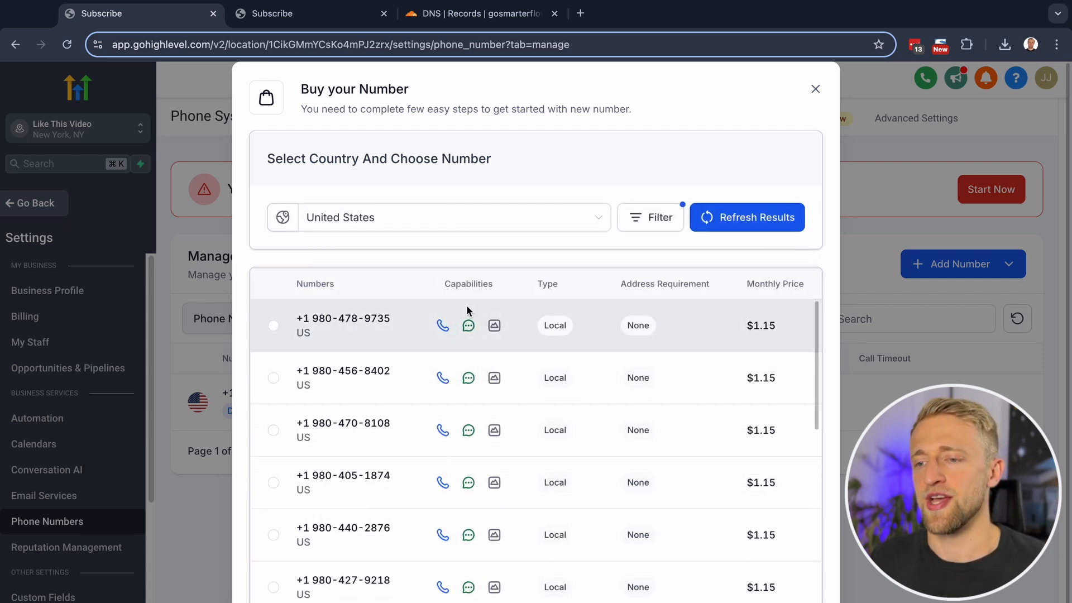
scroll("down", 3)
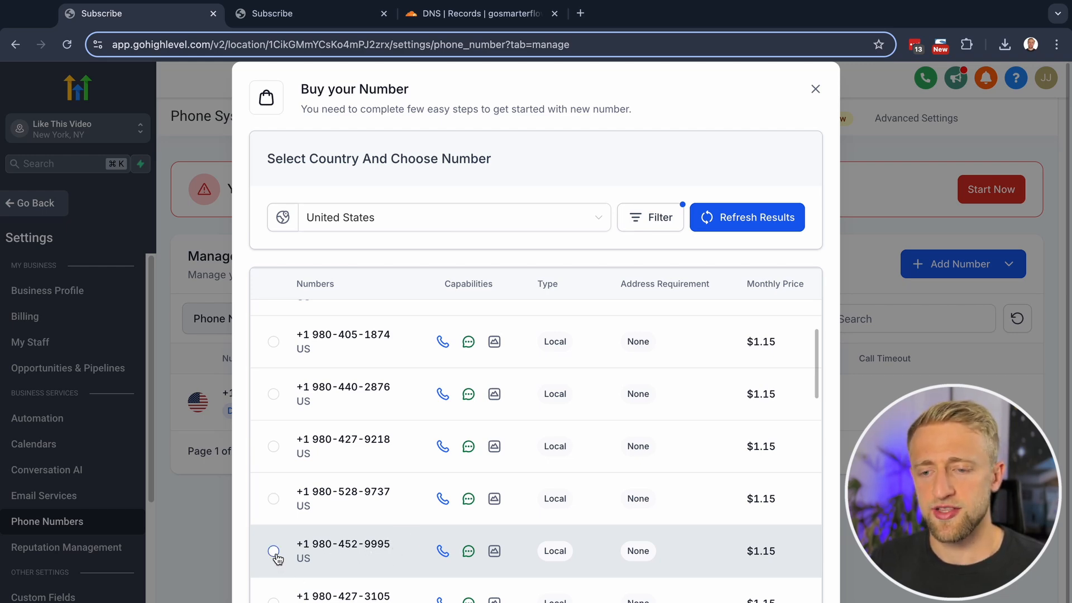
left_click(273, 554)
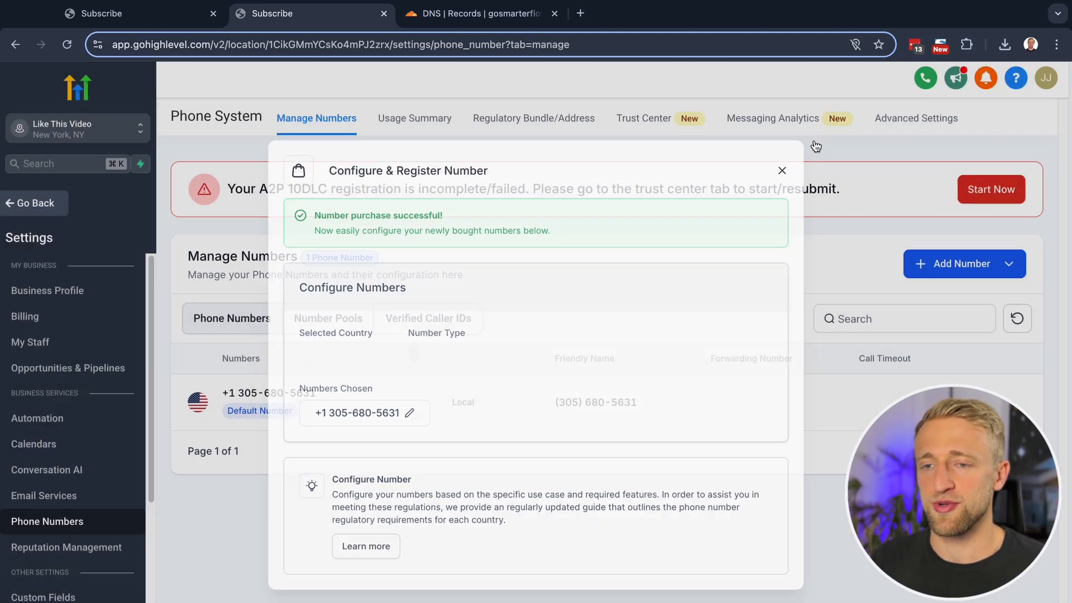
Dismiss the Configure & Register Number dialog to return to the Manage Numbers list
left_click(781, 170)
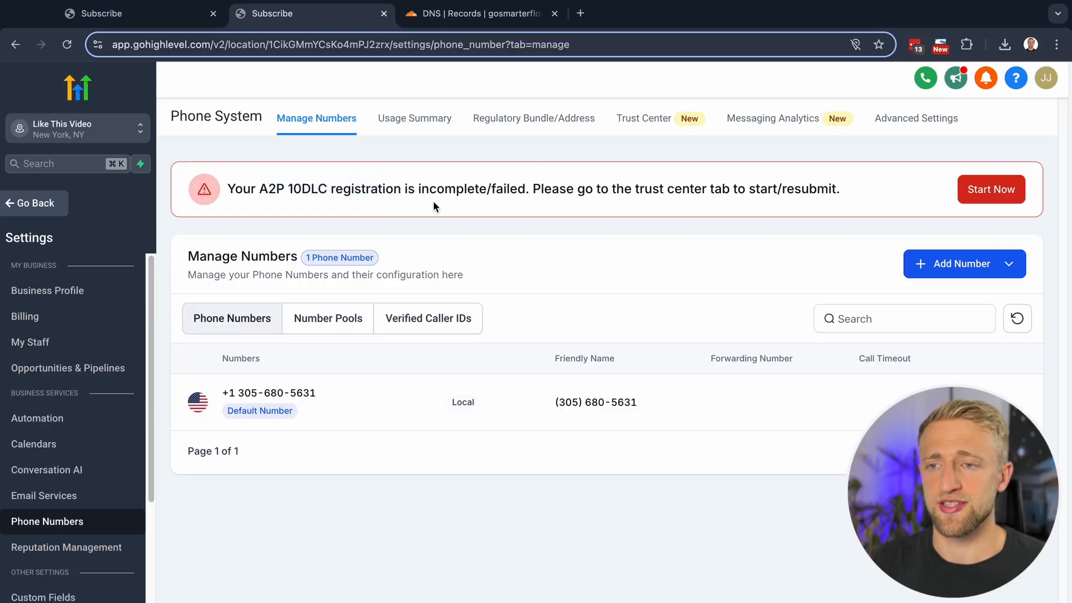
mouse_move(437, 216)
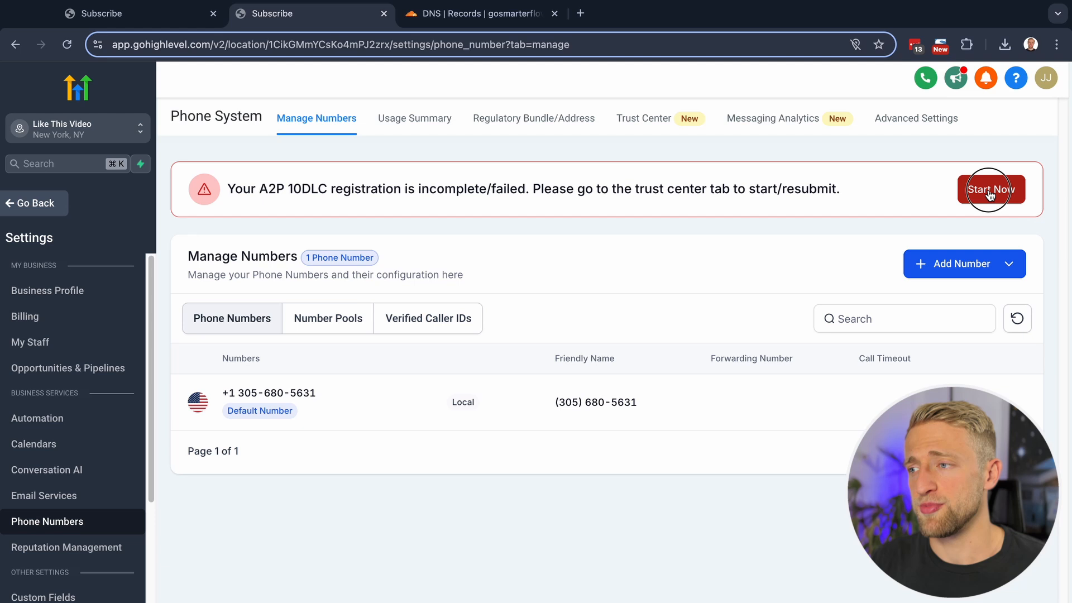
Begin A2P 10DLC brand registration up to the business address step, then return to Trust Center
left_click(990, 190)
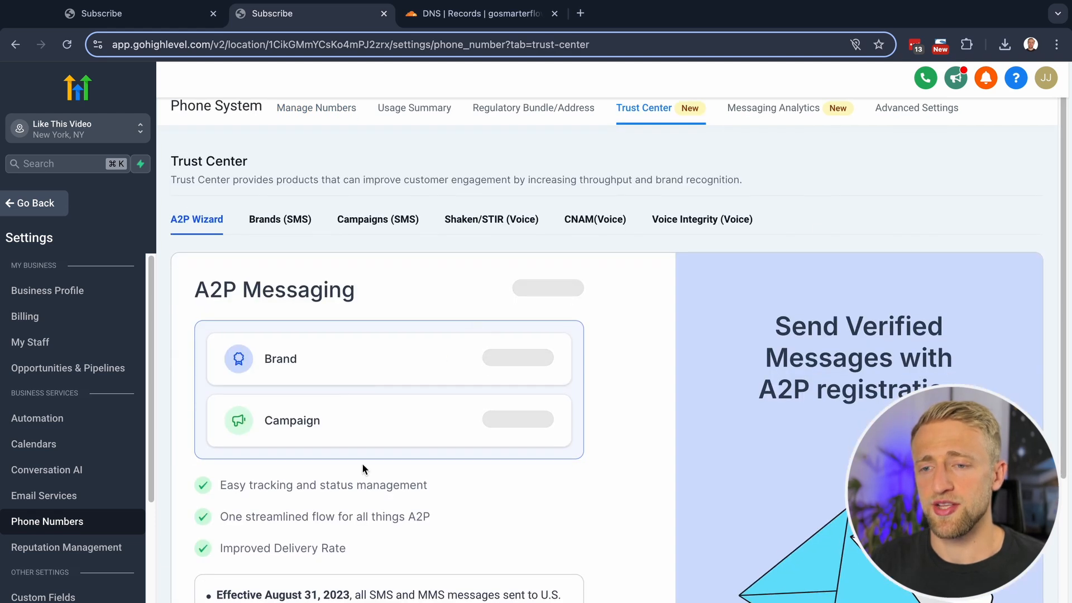
scroll("down", 3)
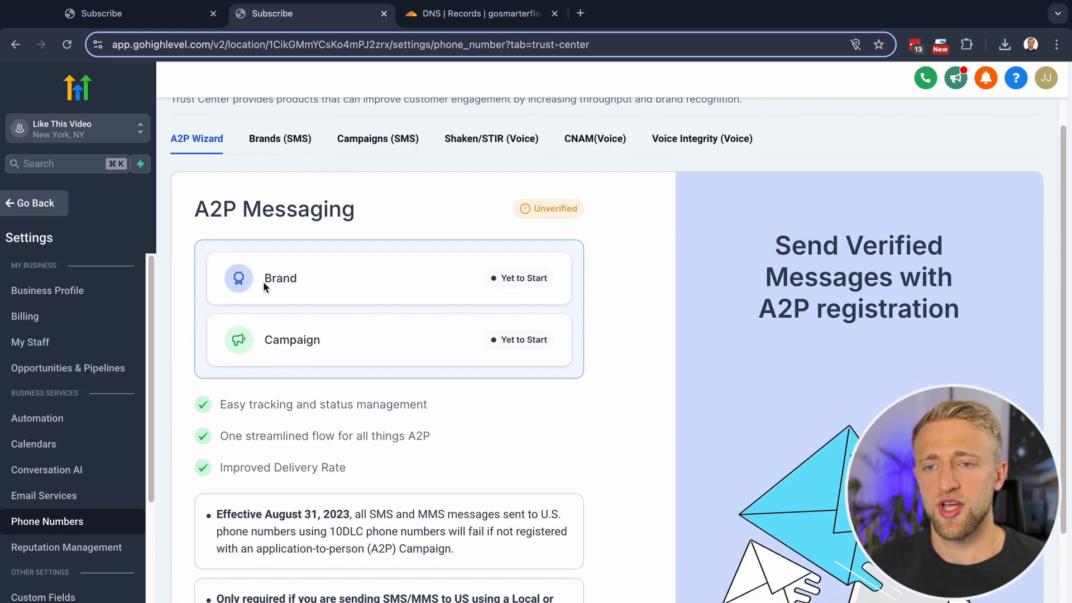
double_click(291, 339)
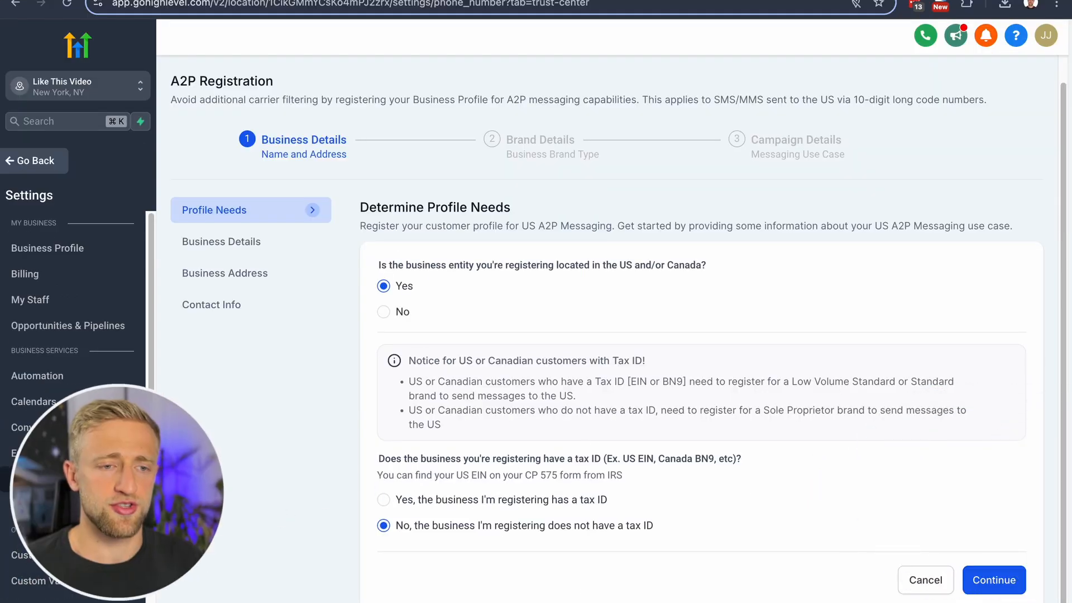
left_click(994, 580)
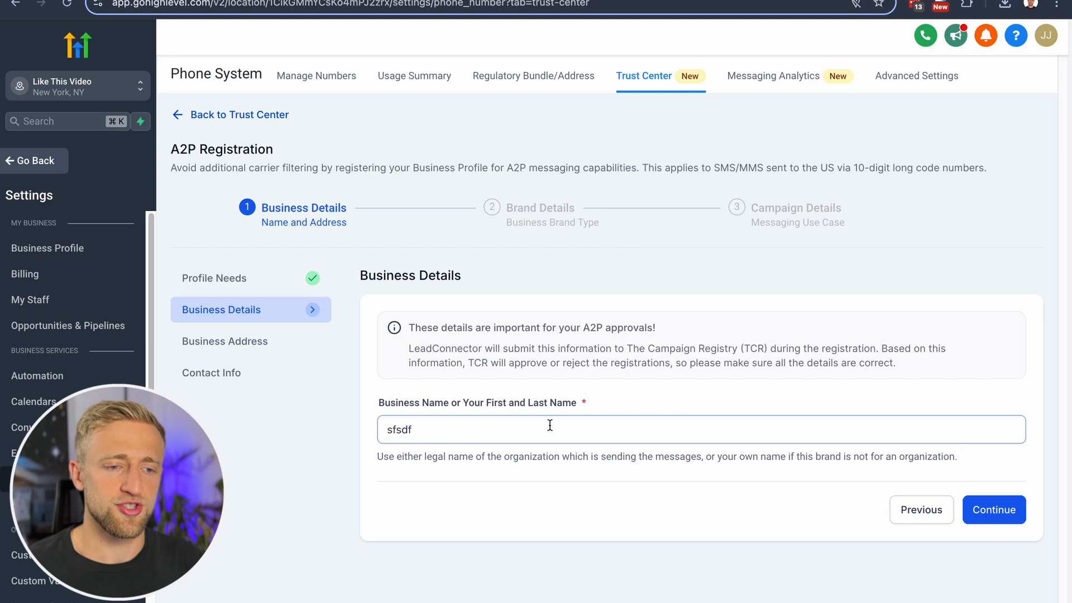
left_click(993, 509)
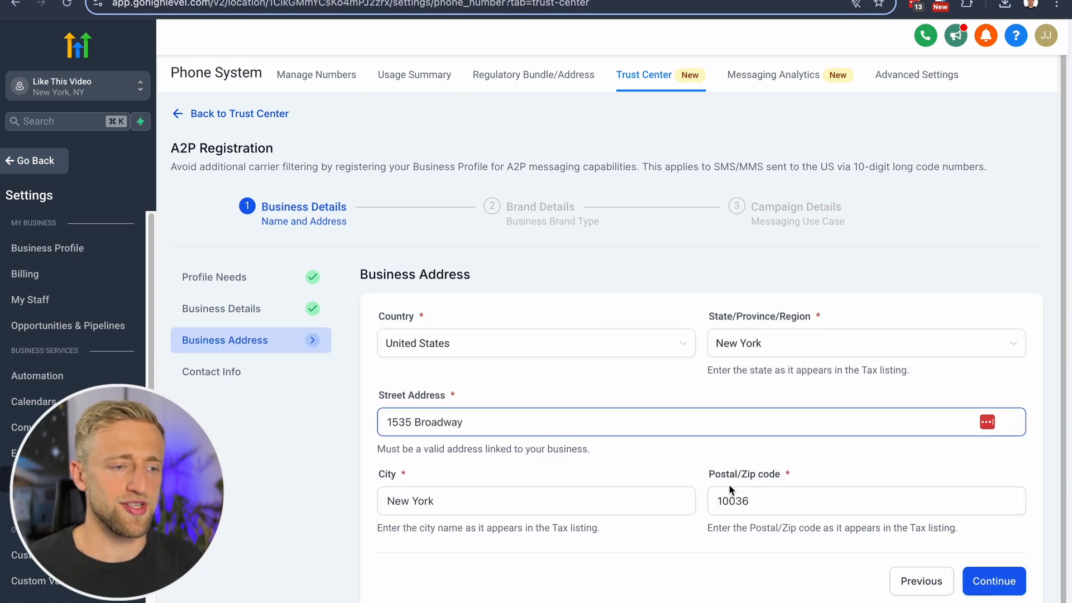
left_click(994, 580)
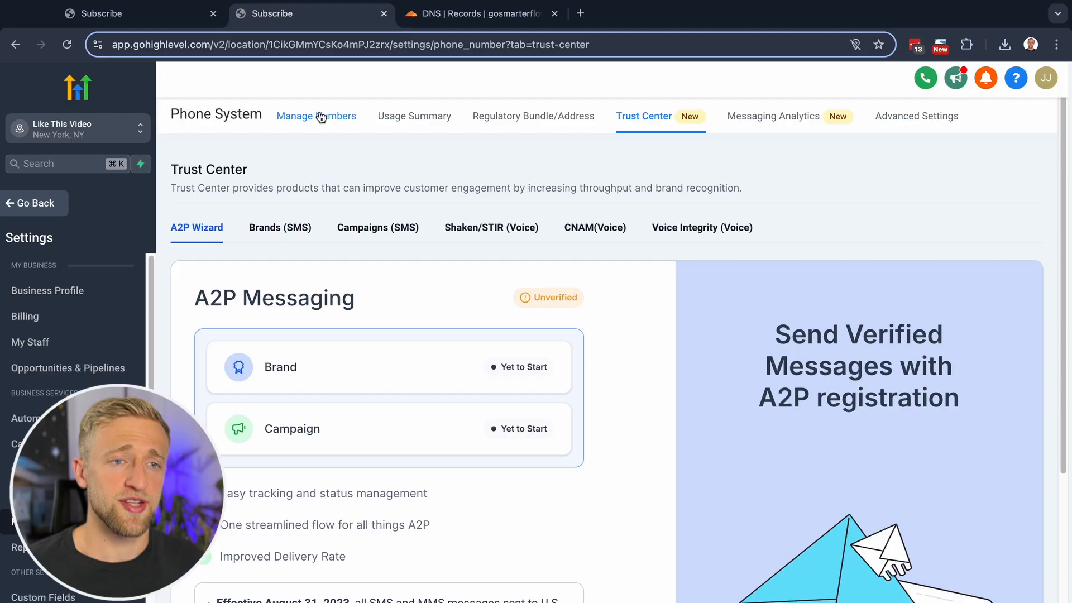
left_click(316, 115)
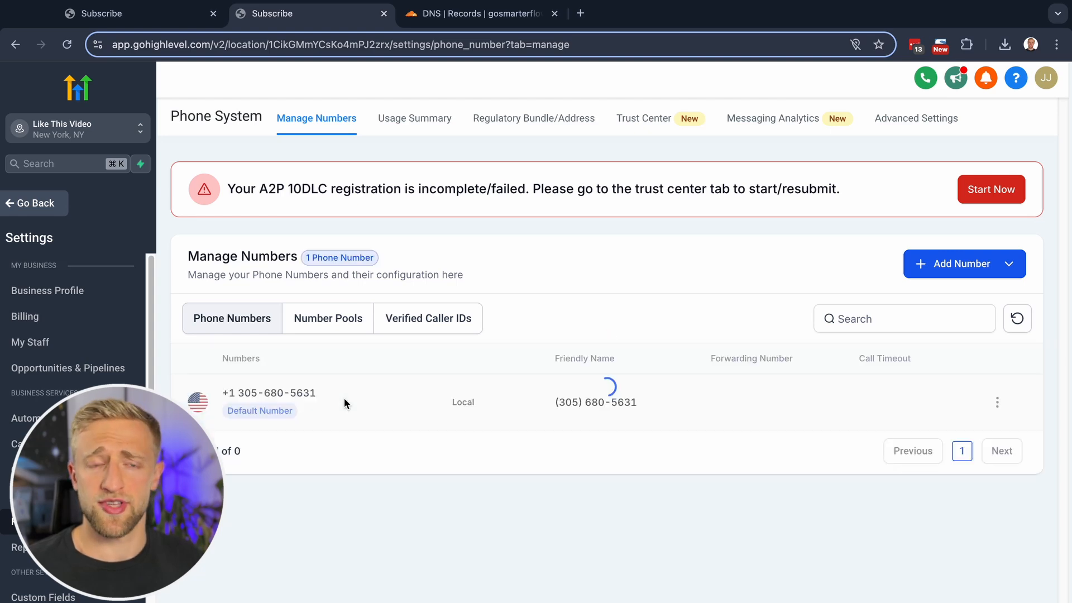
left_click(997, 402)
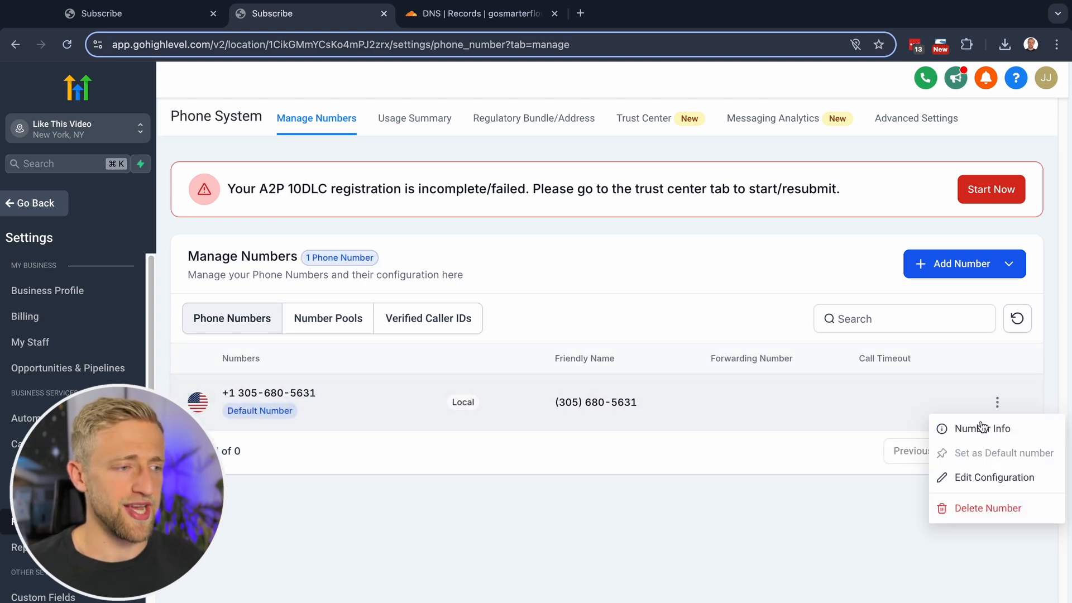
left_click(994, 477)
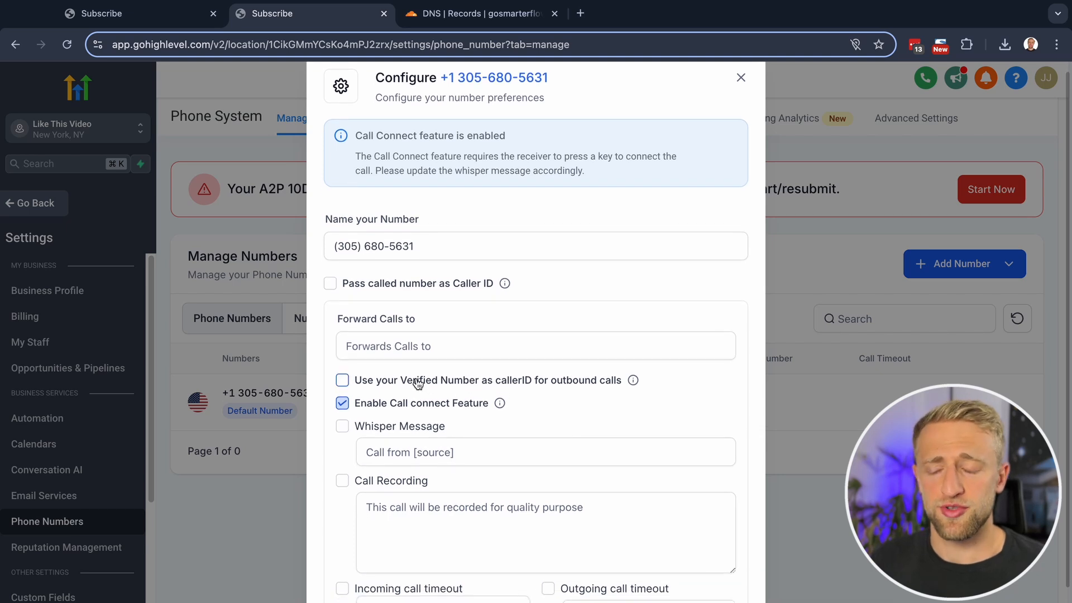
mouse_move(504, 284)
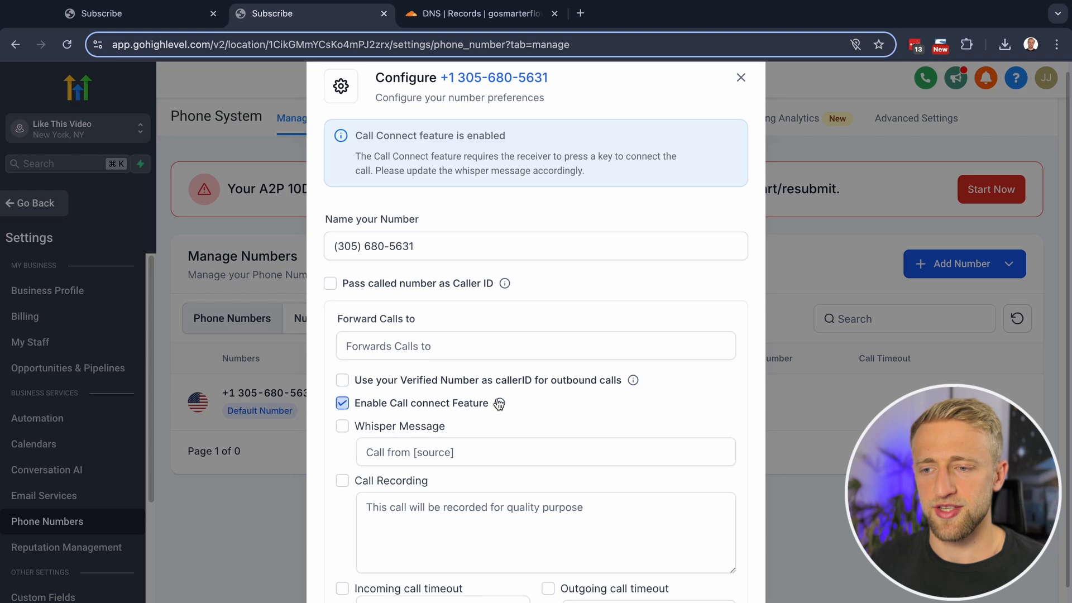
scroll("down", 3)
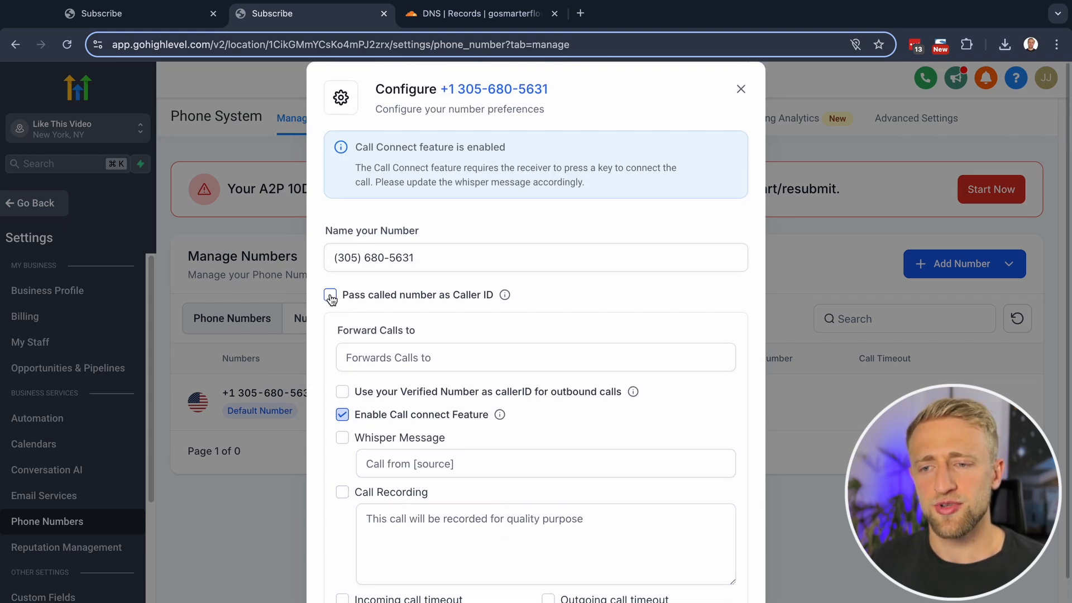
Toggle the verified caller ID on then off and enable a 15-second incoming call timeout
left_click(535, 357)
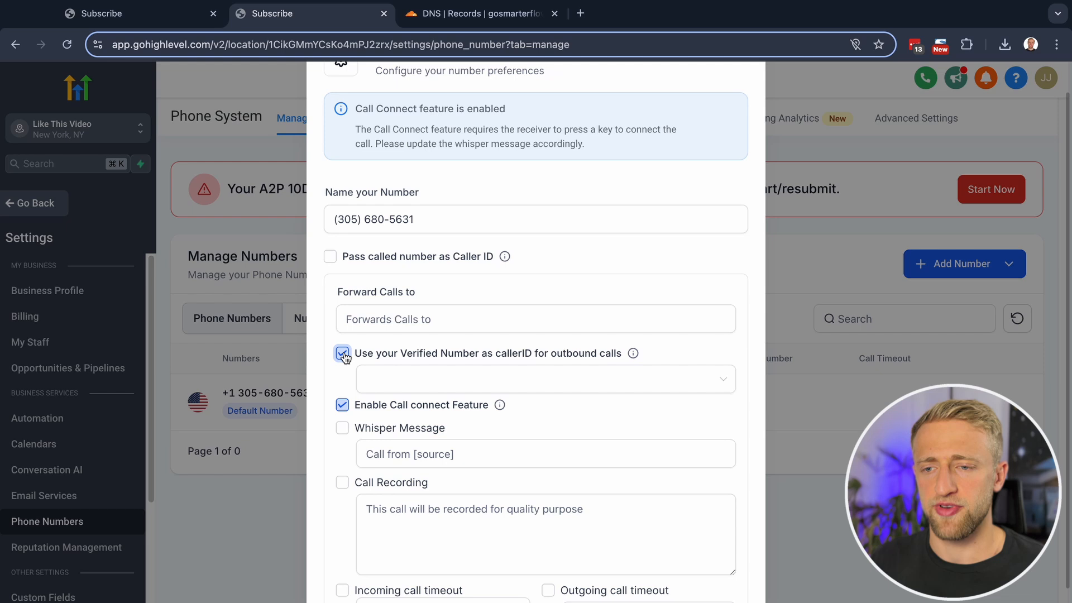
left_click(342, 354)
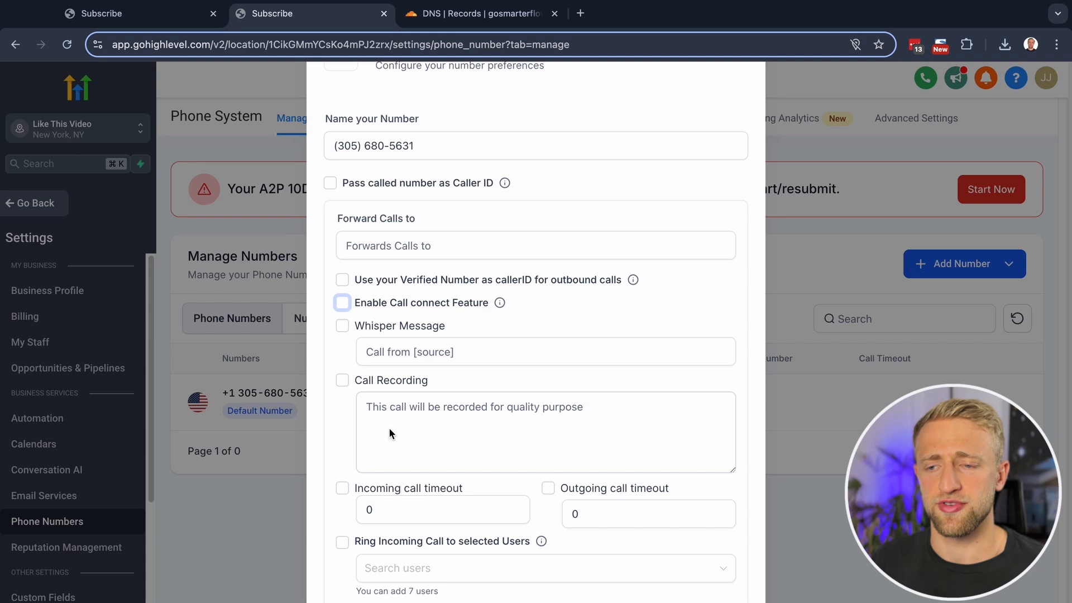
left_click(442, 509)
type("15")
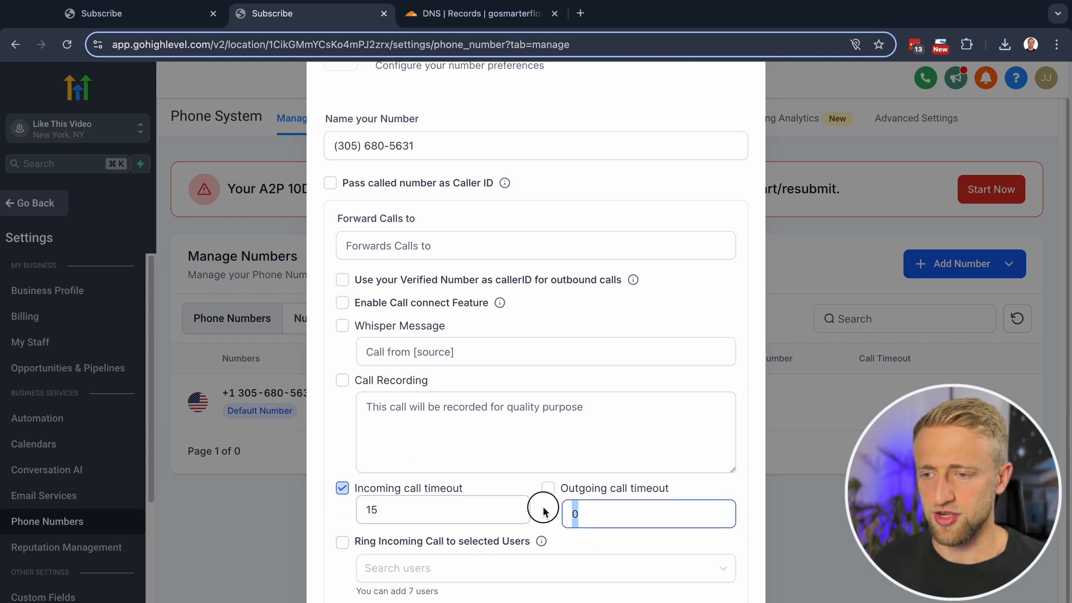
left_click(547, 488)
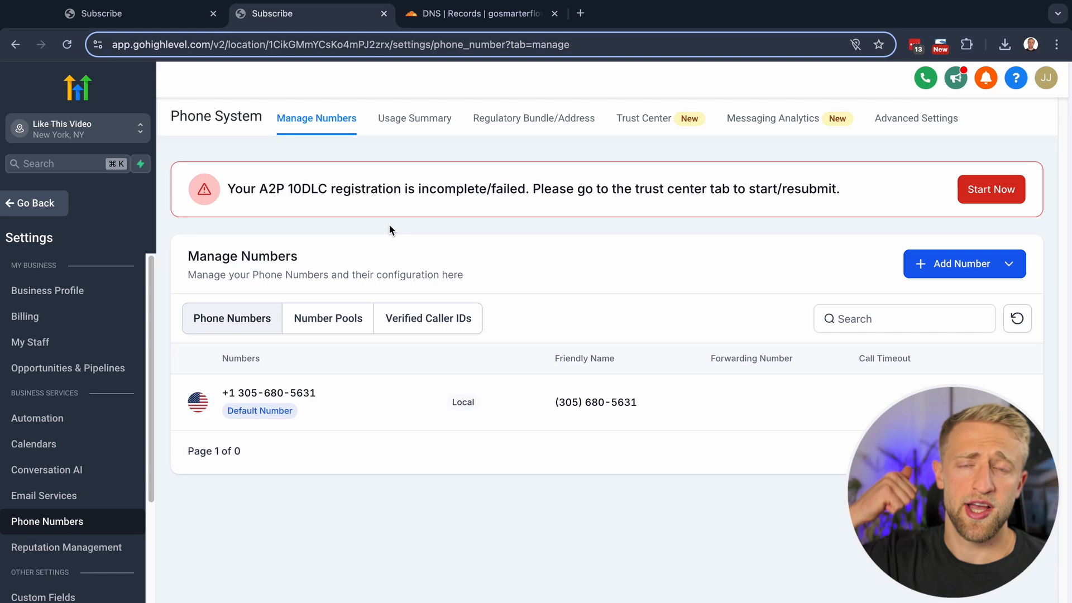
mouse_move(384, 251)
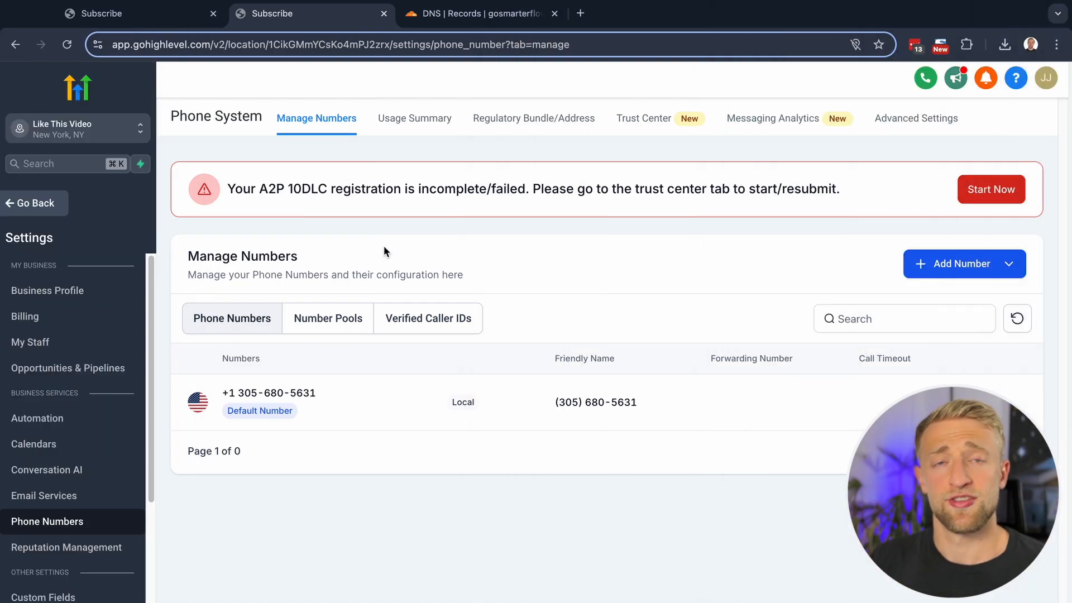
mouse_move(43, 495)
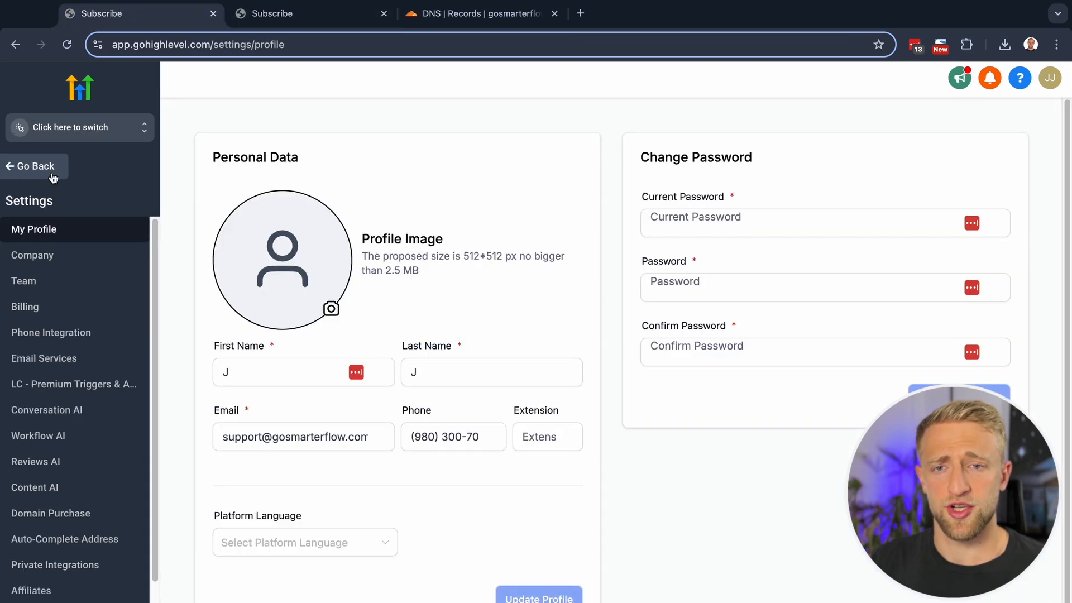
Go back to the sub-account settings and show the Email Services page
left_click(44, 359)
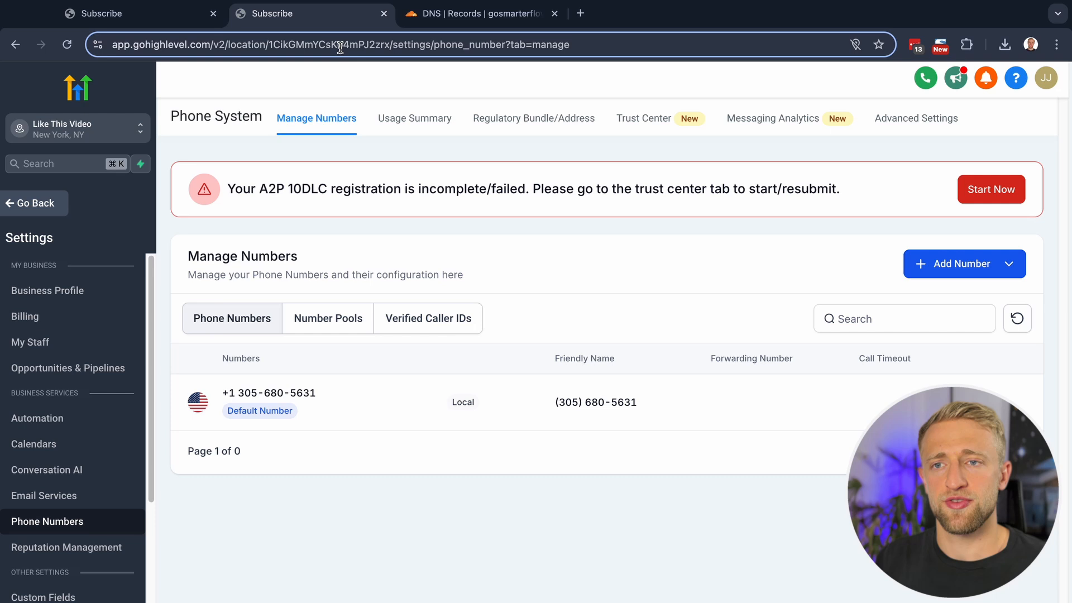
mouse_move(327, 318)
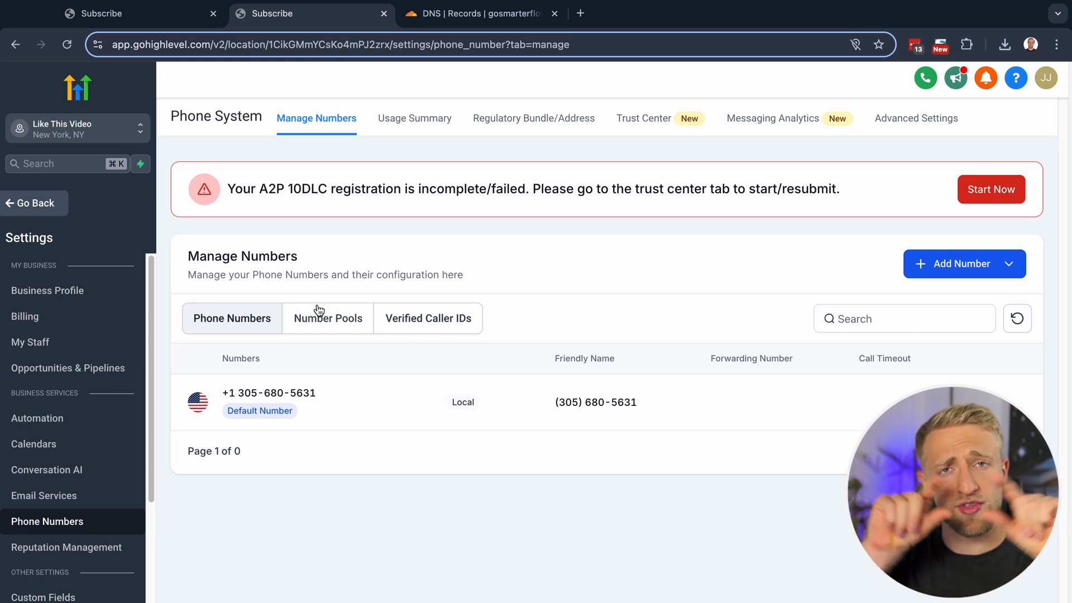
mouse_move(44, 495)
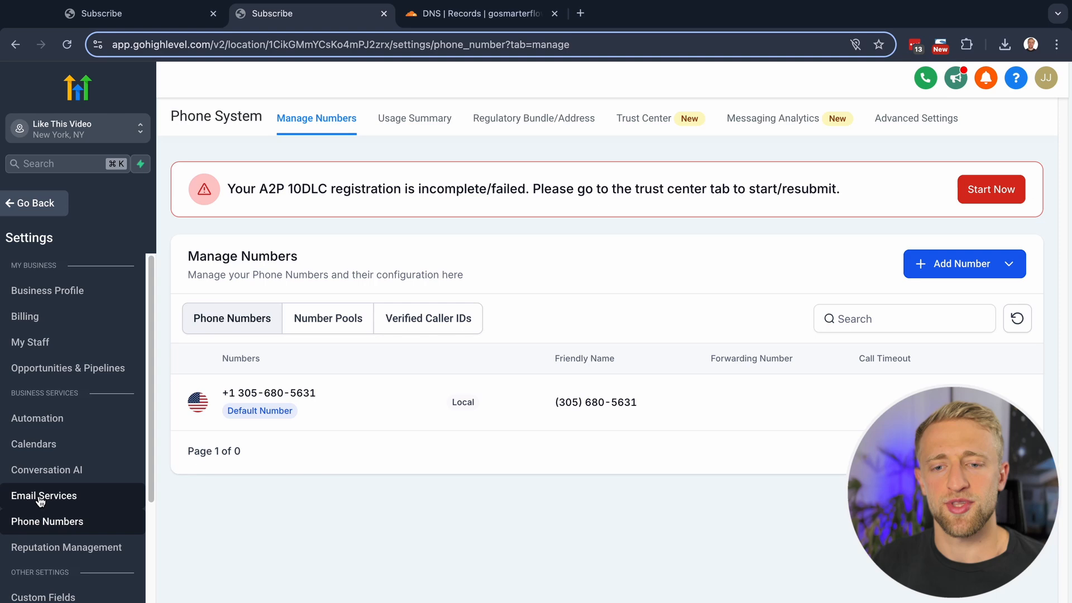
left_click(43, 494)
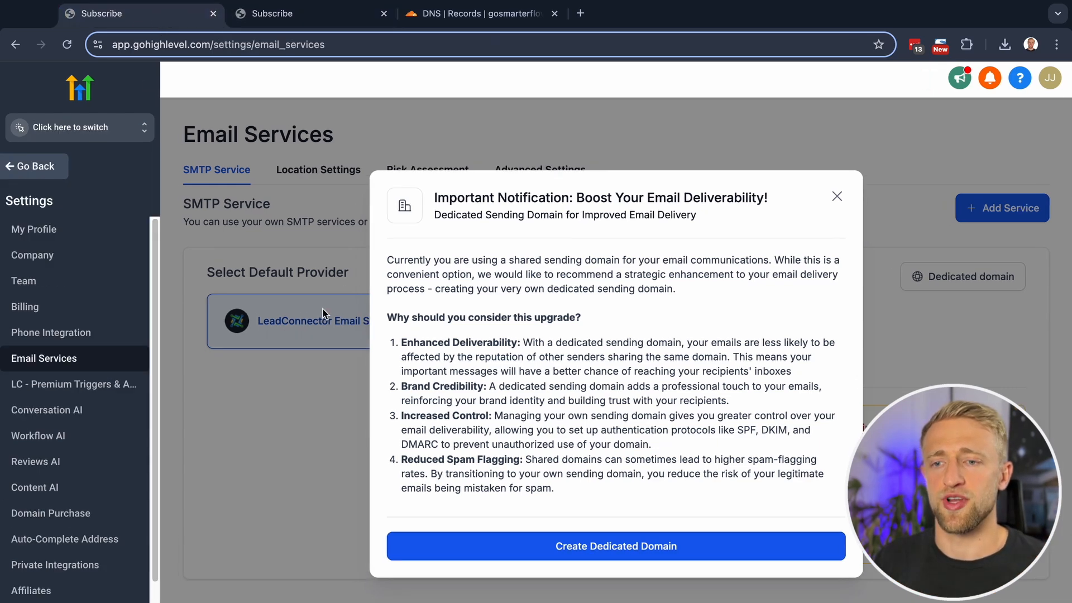
Start creating a dedicated sending domain, checking gosmarterflows.com in Cloudflare's DNS records
left_click(311, 13)
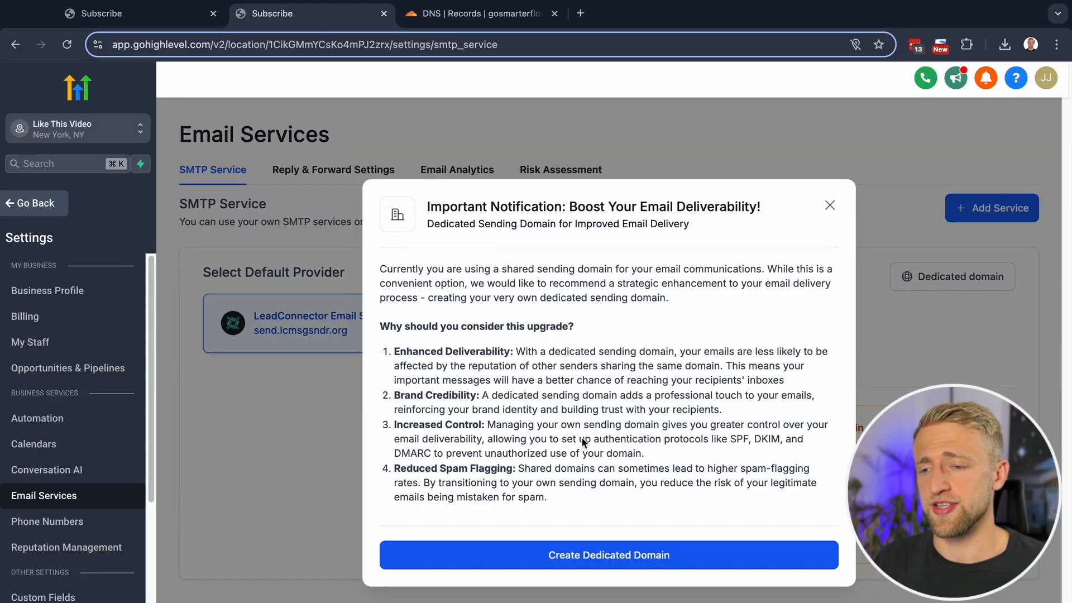
left_click(608, 555)
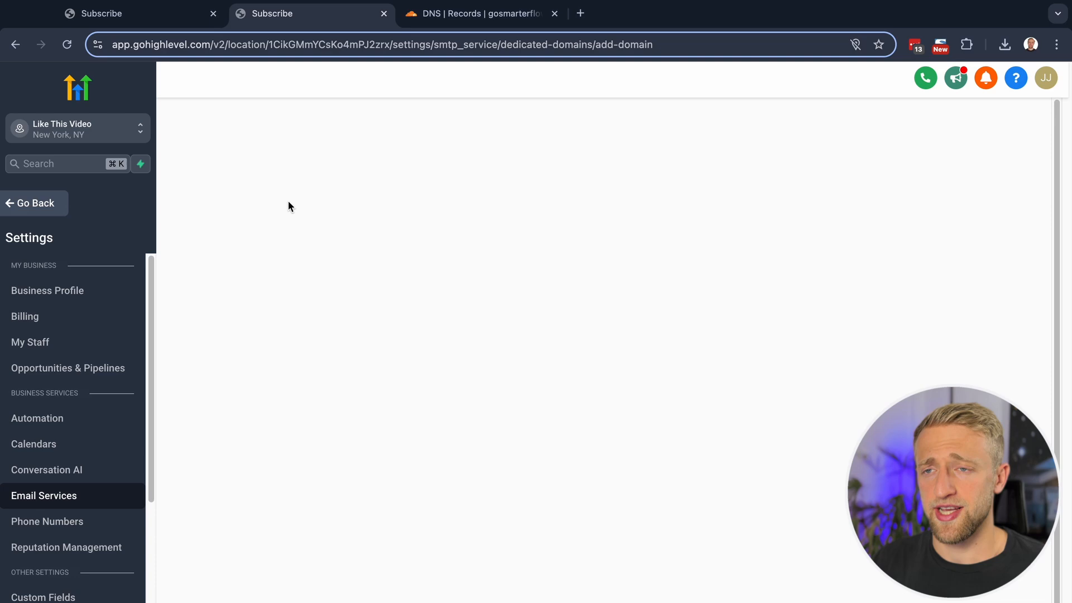
left_click(480, 13)
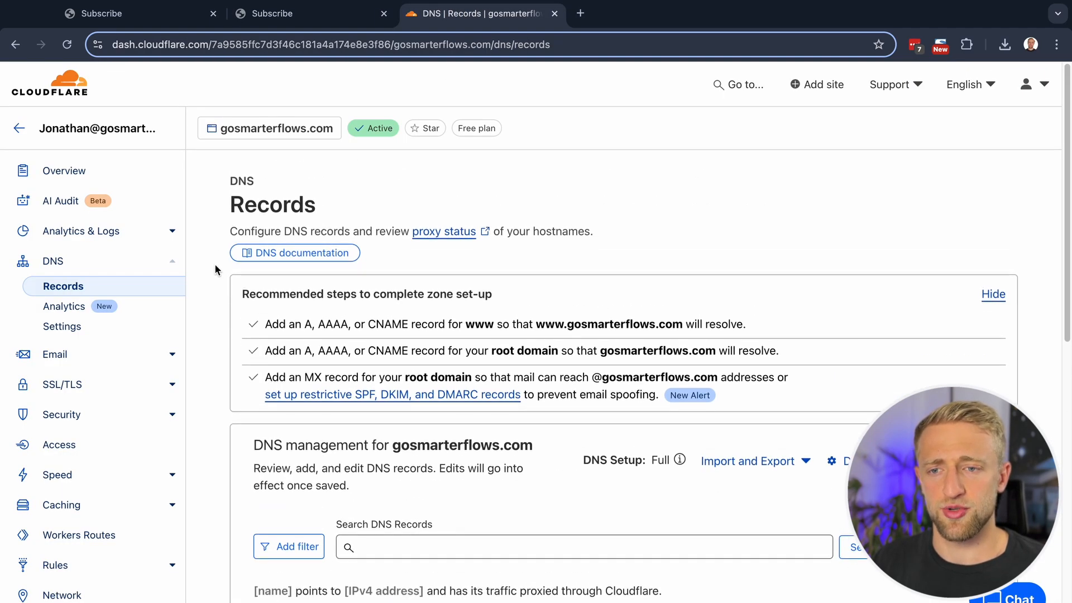
mouse_move(680, 328)
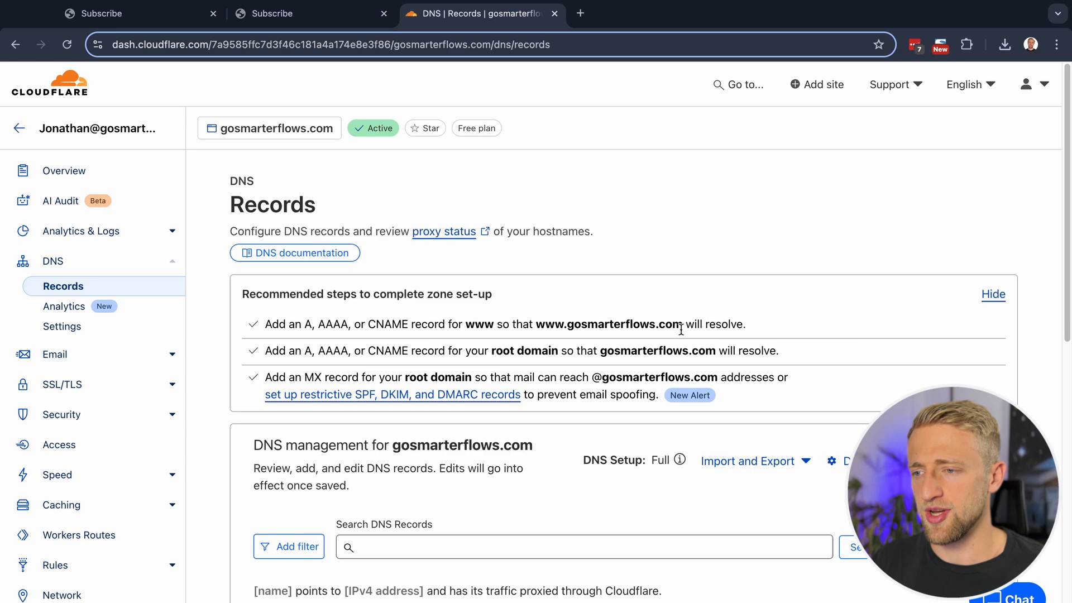
double_click(615, 324)
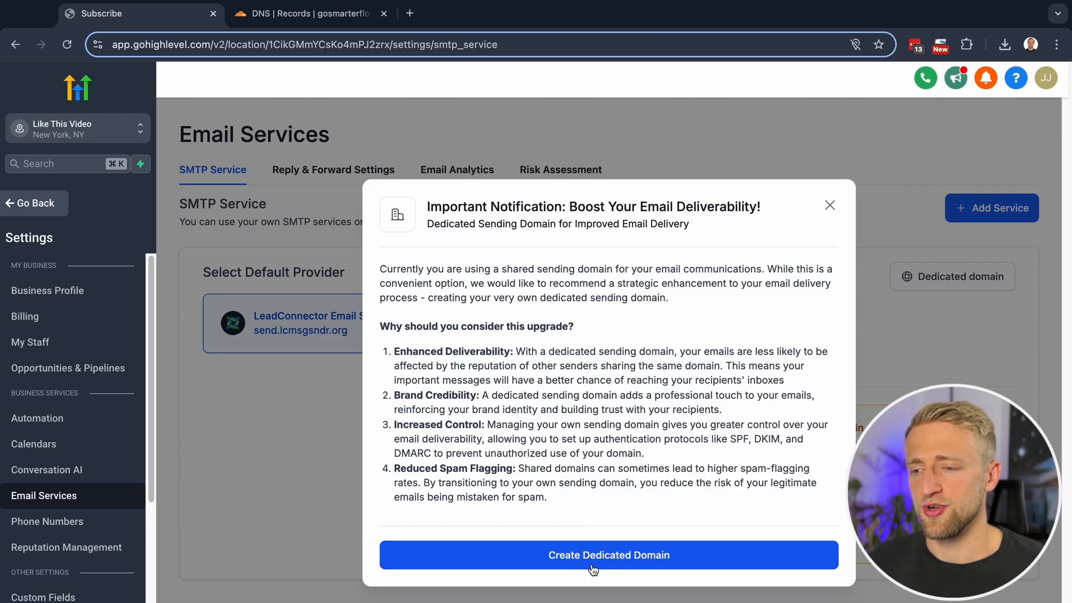
left_click(607, 555)
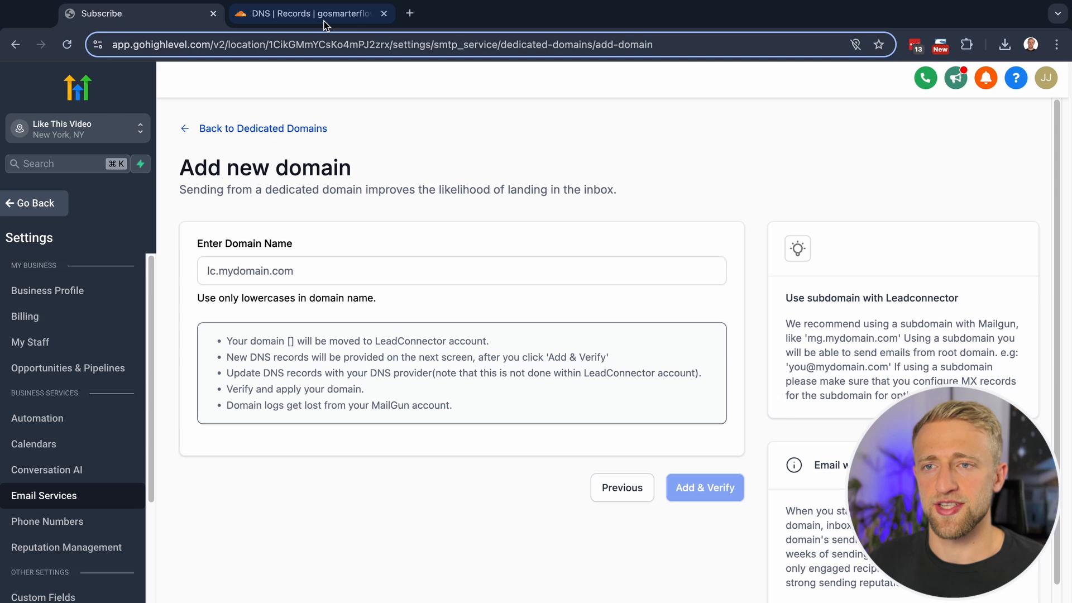
left_click(311, 14)
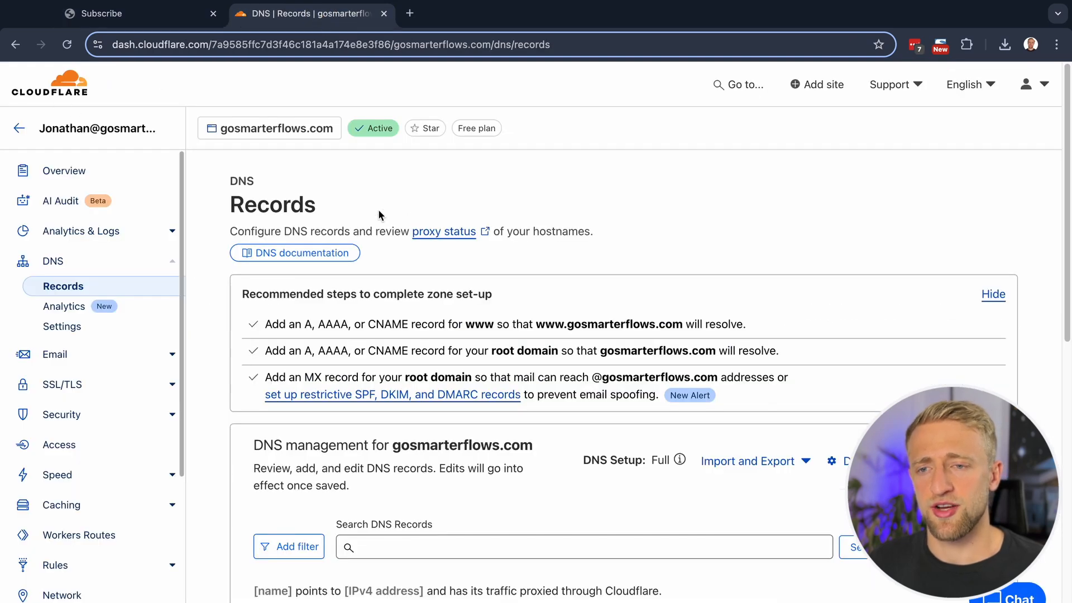
mouse_move(354, 191)
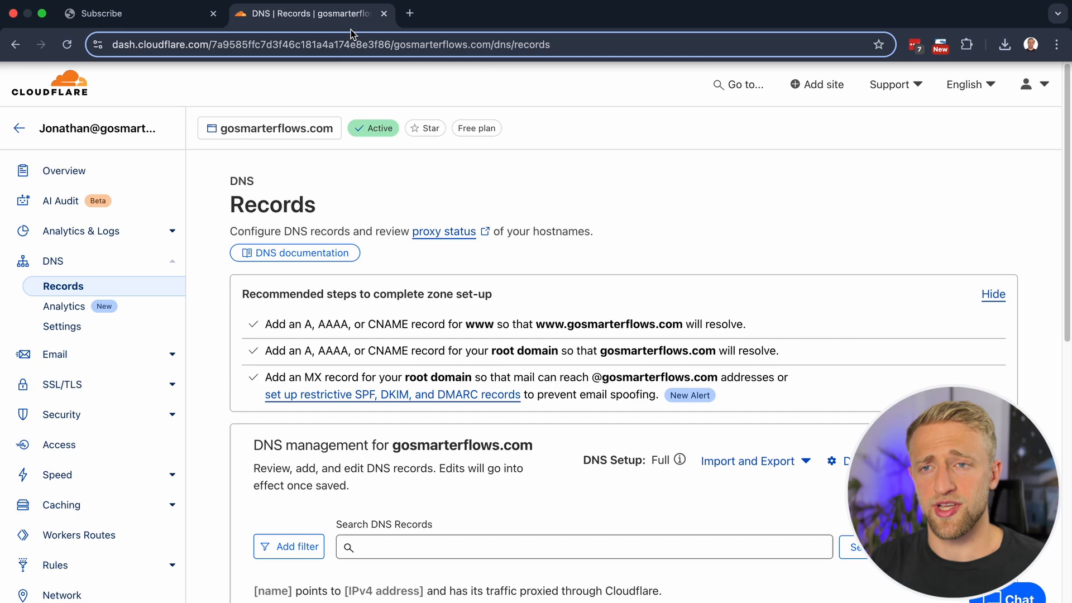
scroll("down", 3)
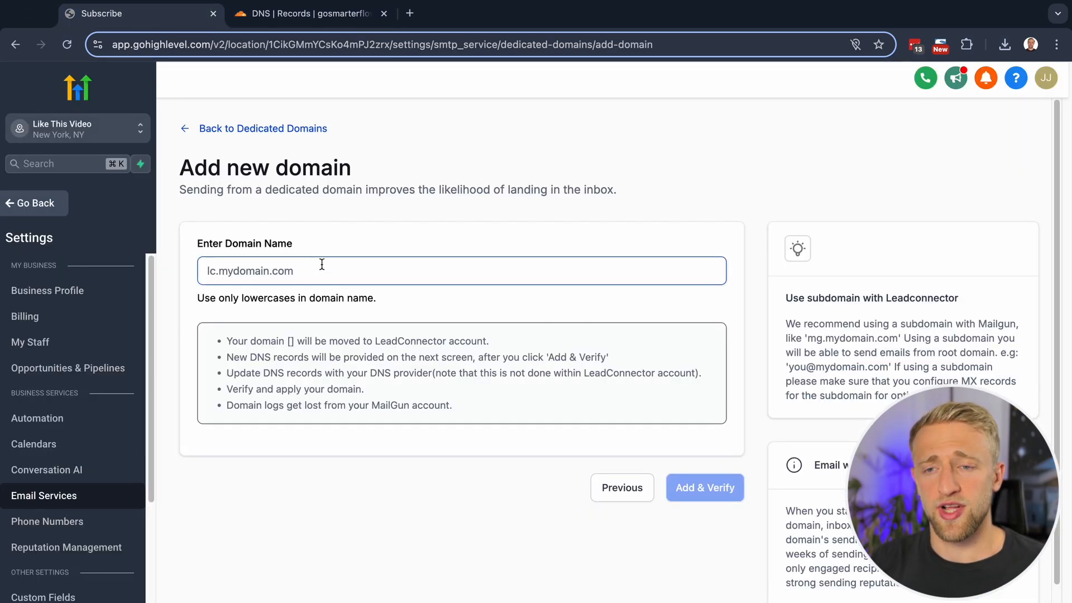
Add and verify m.gosmarterflows.com as the sending subdomain and continue to connect it
left_click(463, 270)
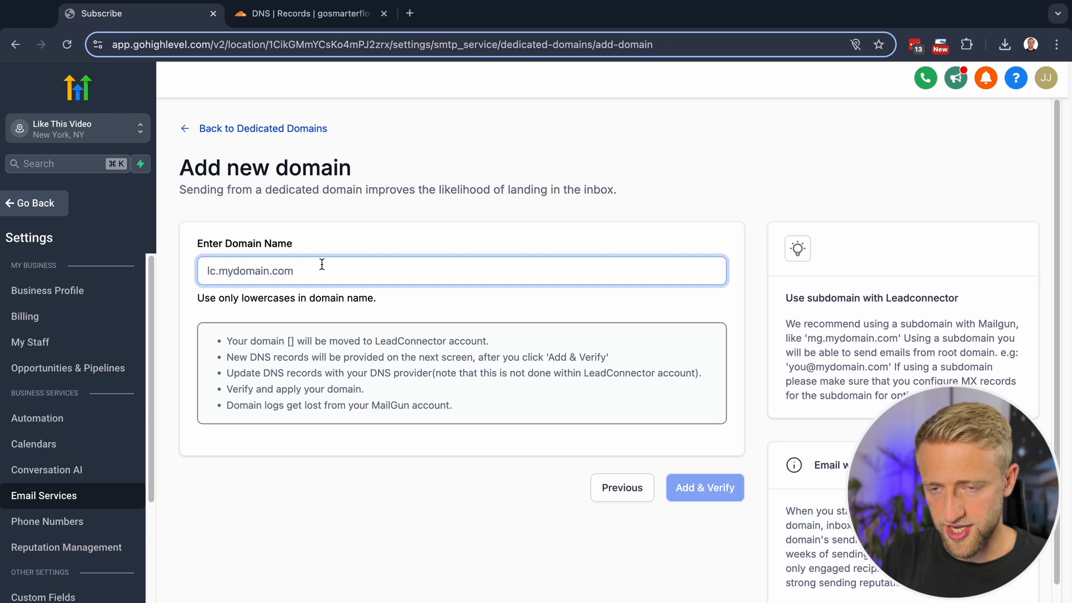
type("m.gosmarterflows.com")
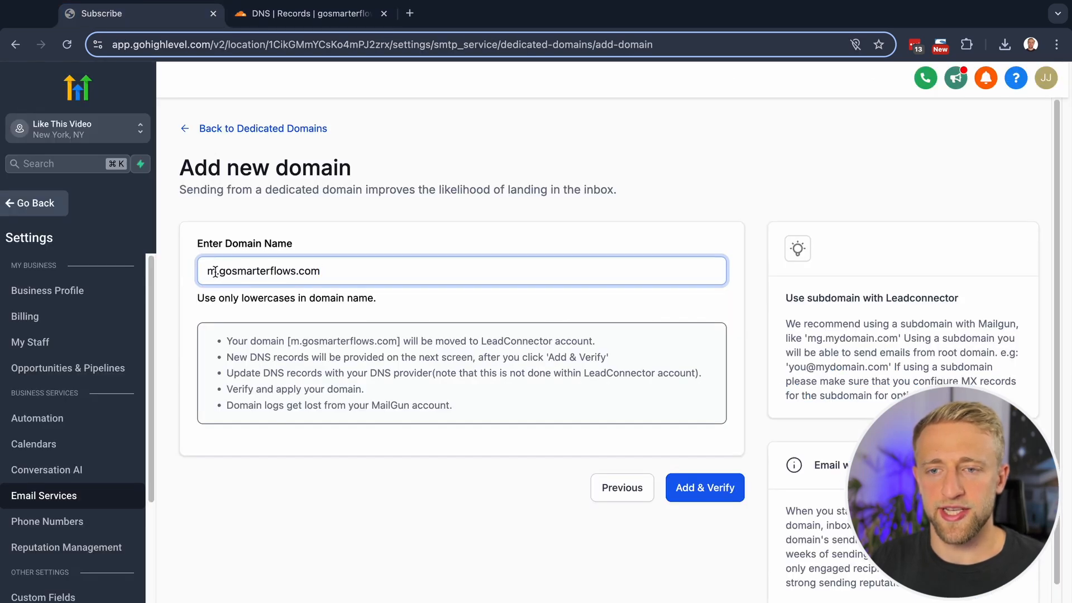
key("Backspace")
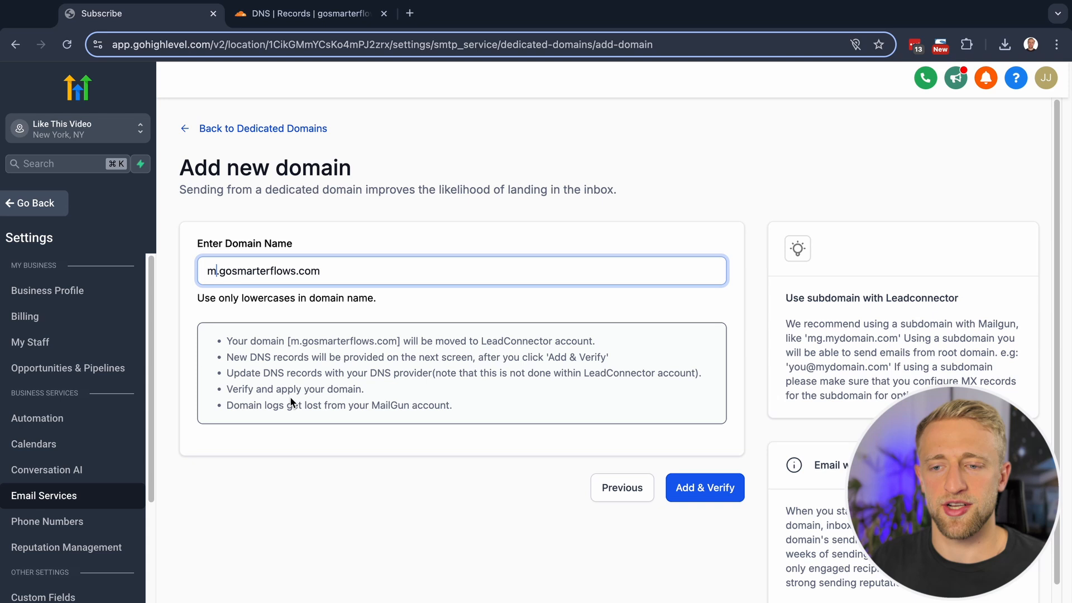
triple_click(263, 271)
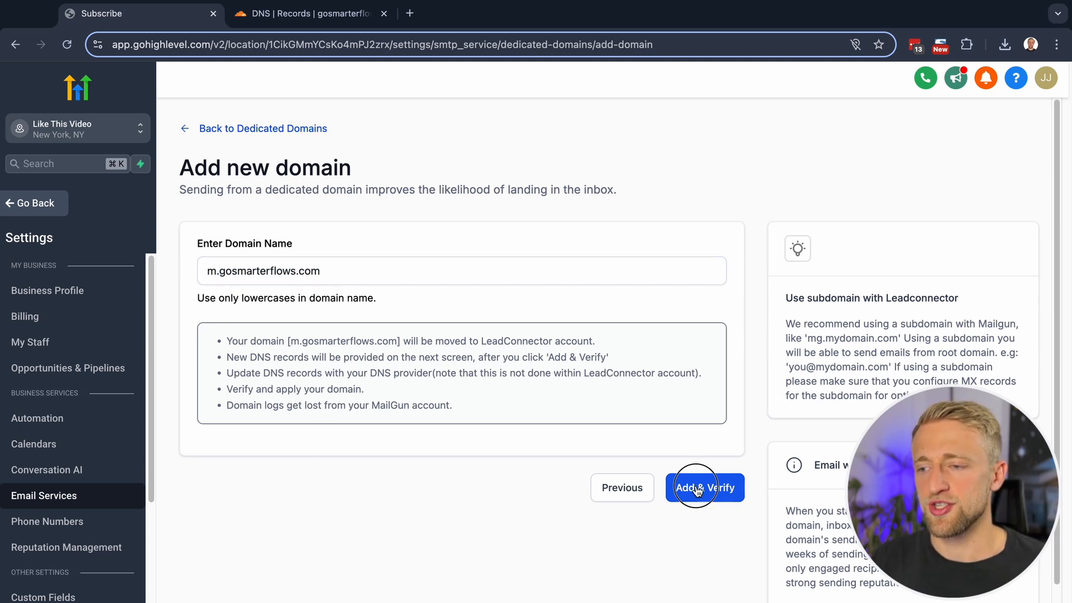
left_click(705, 488)
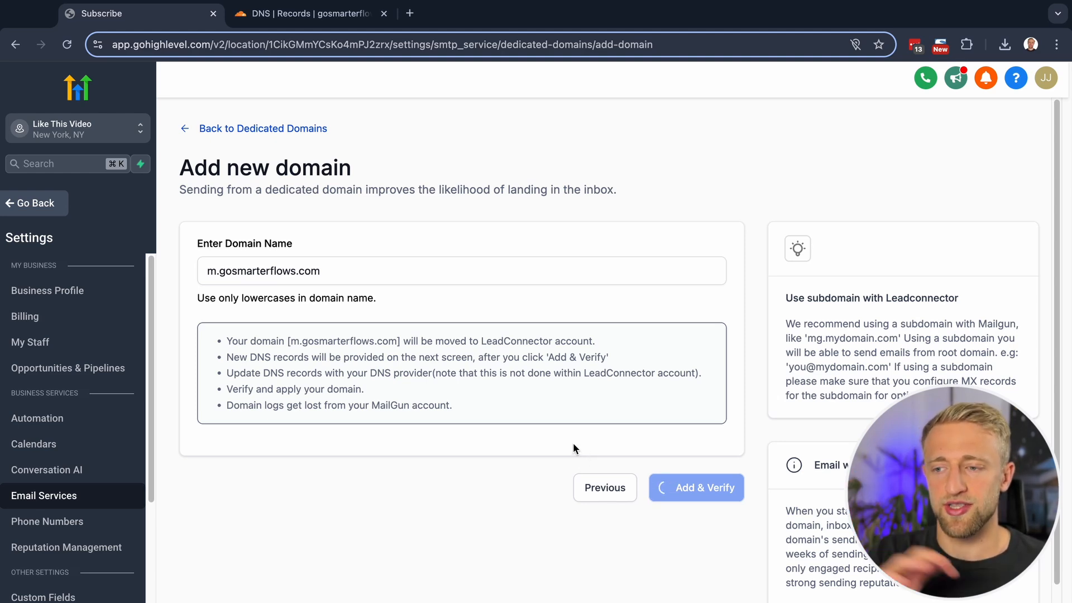
left_click(695, 488)
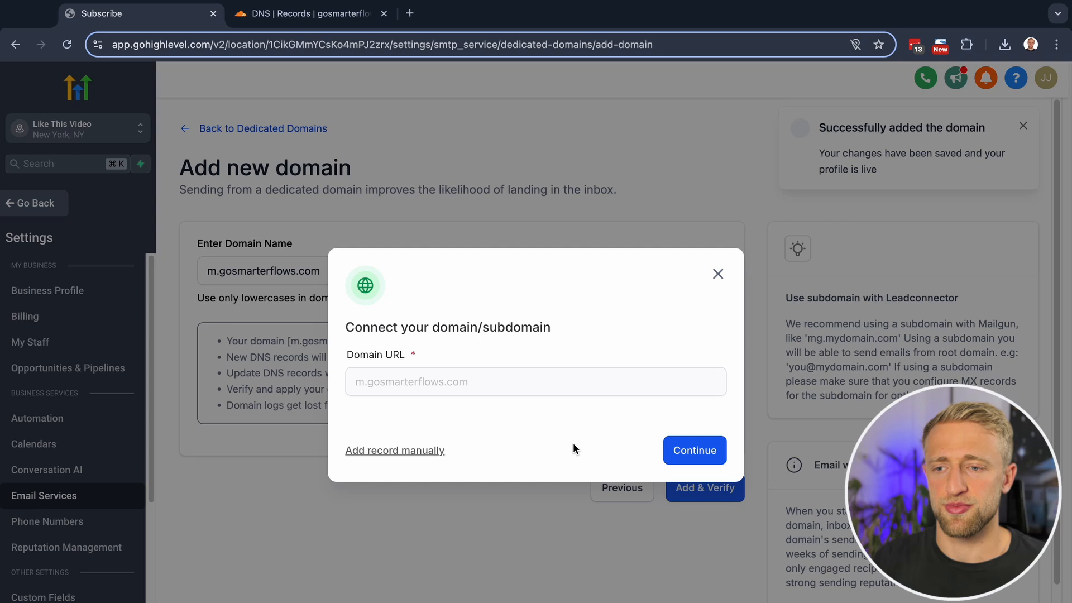
left_click(693, 449)
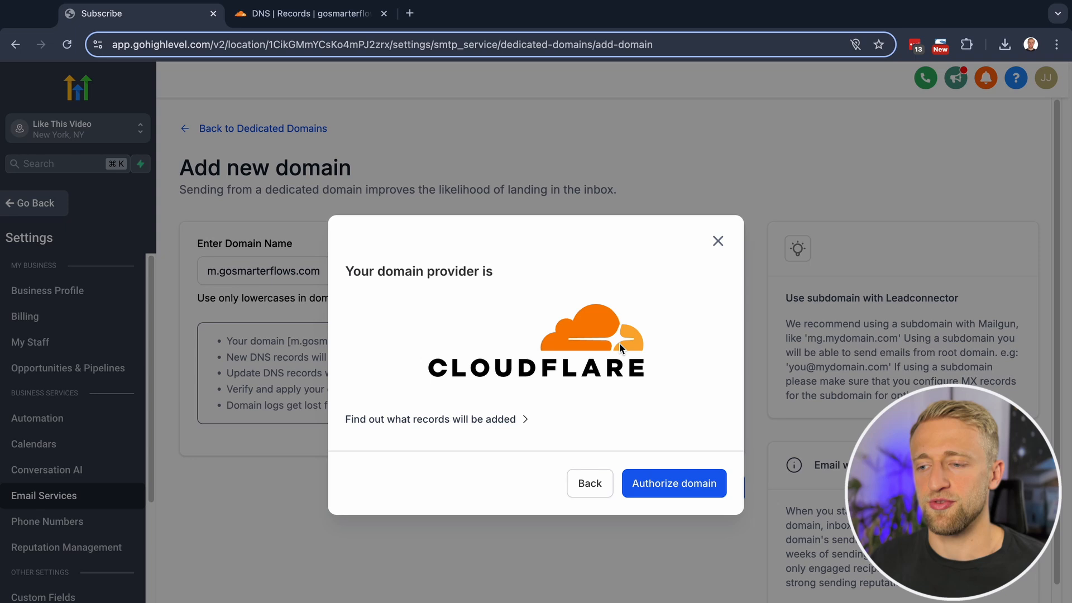
Authorize LeadConnector's mail DNS records for m.gosmarterflows.com in Cloudflare
left_click(673, 483)
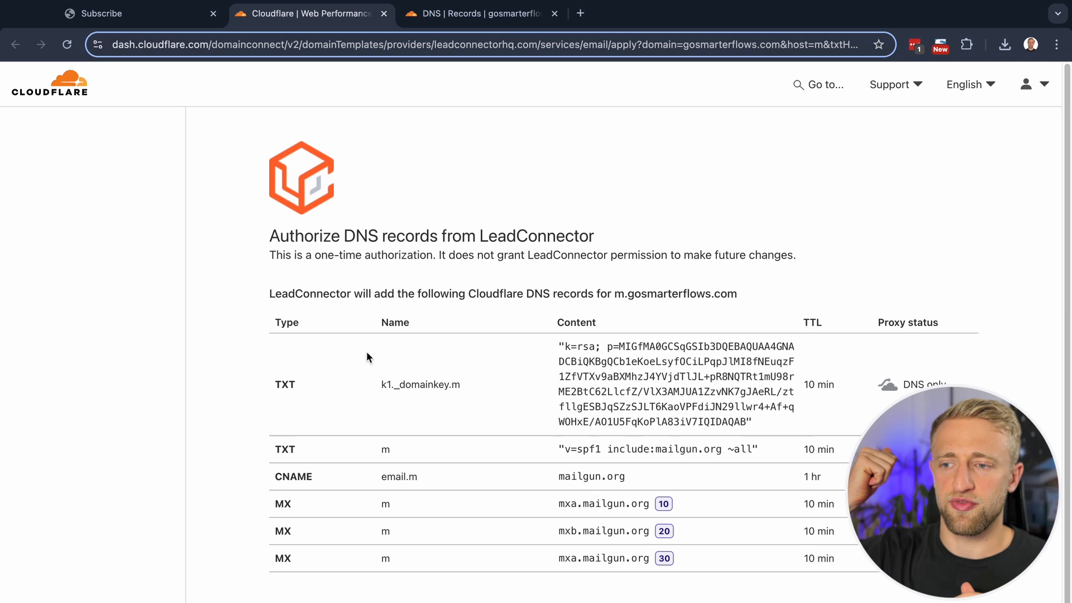
scroll("down", 3)
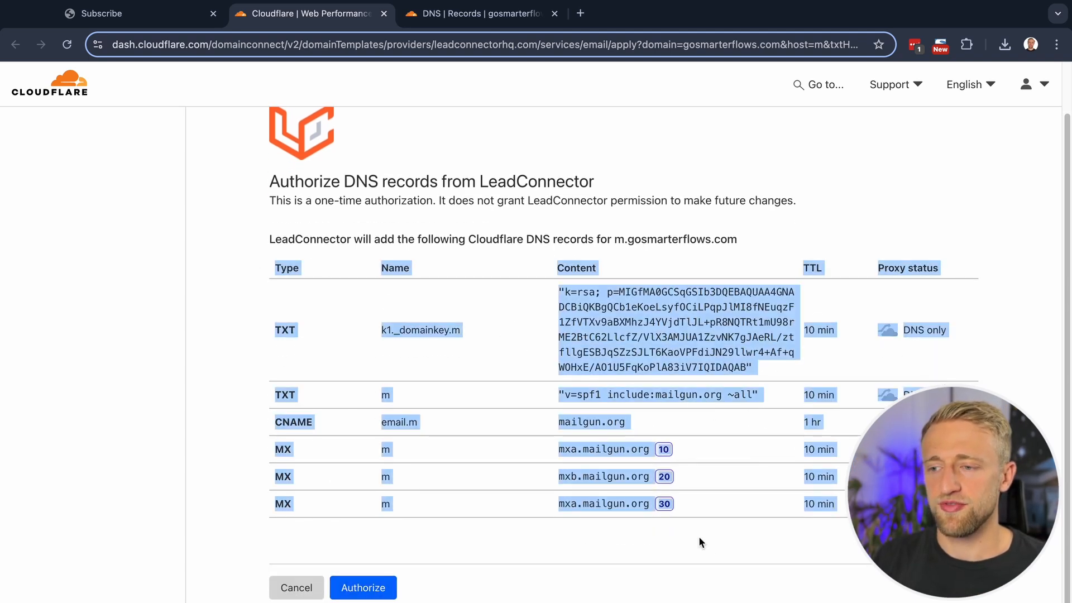
left_click(363, 587)
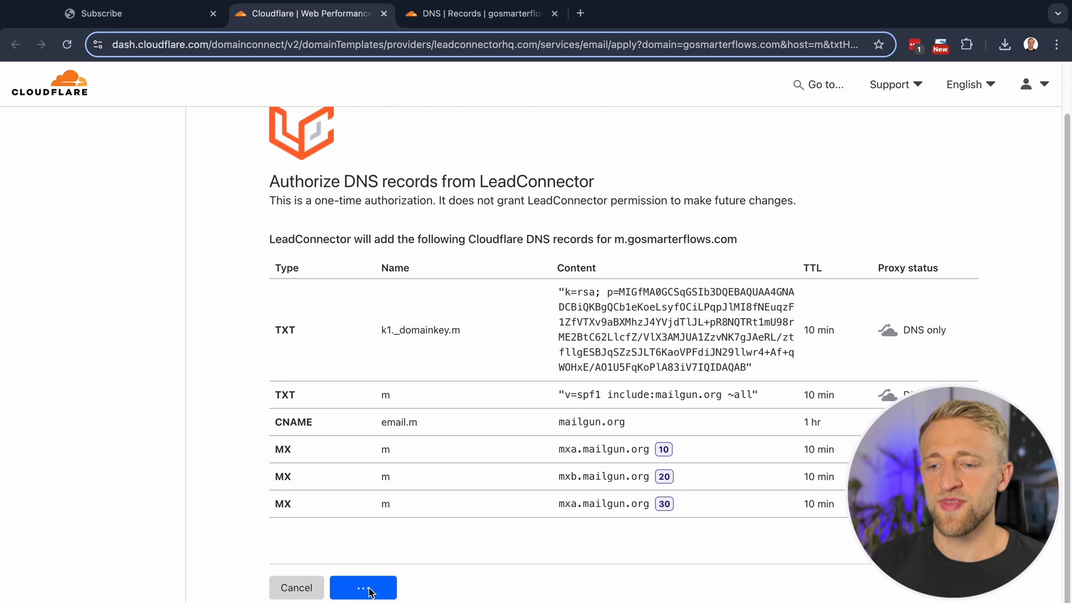
left_click(363, 587)
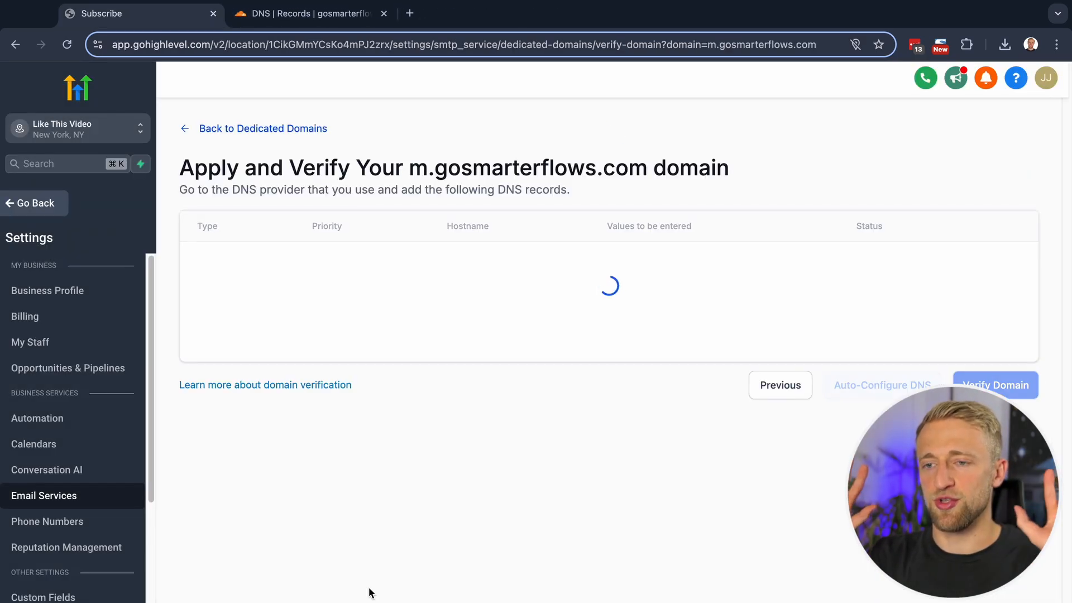
Review the Not Verified records for m.gosmarterflows.com and switch to the Cloudflare DNS records
left_click(995, 385)
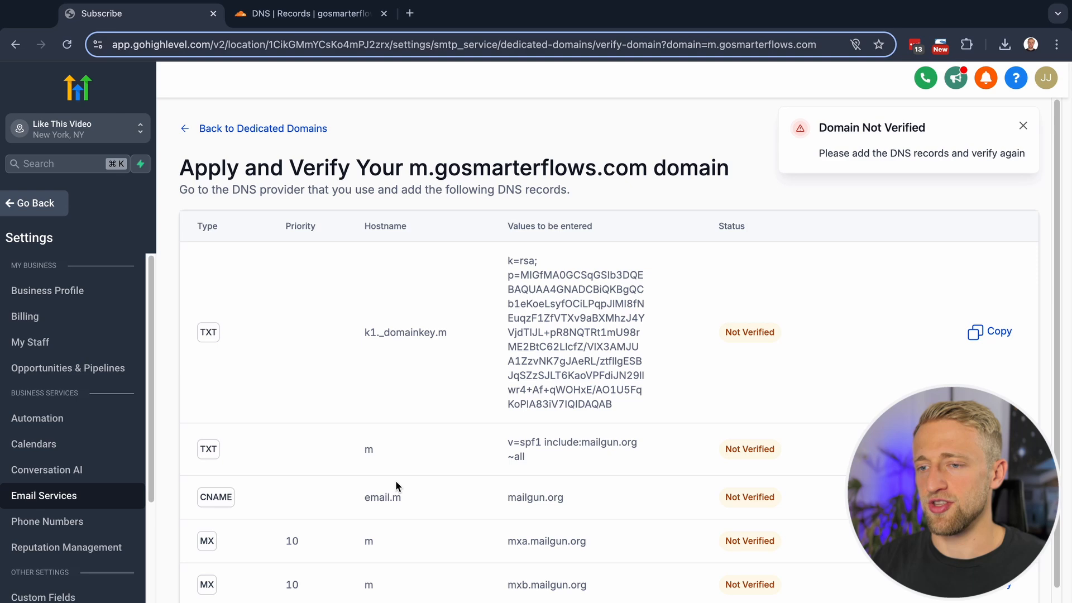
scroll("down", 3)
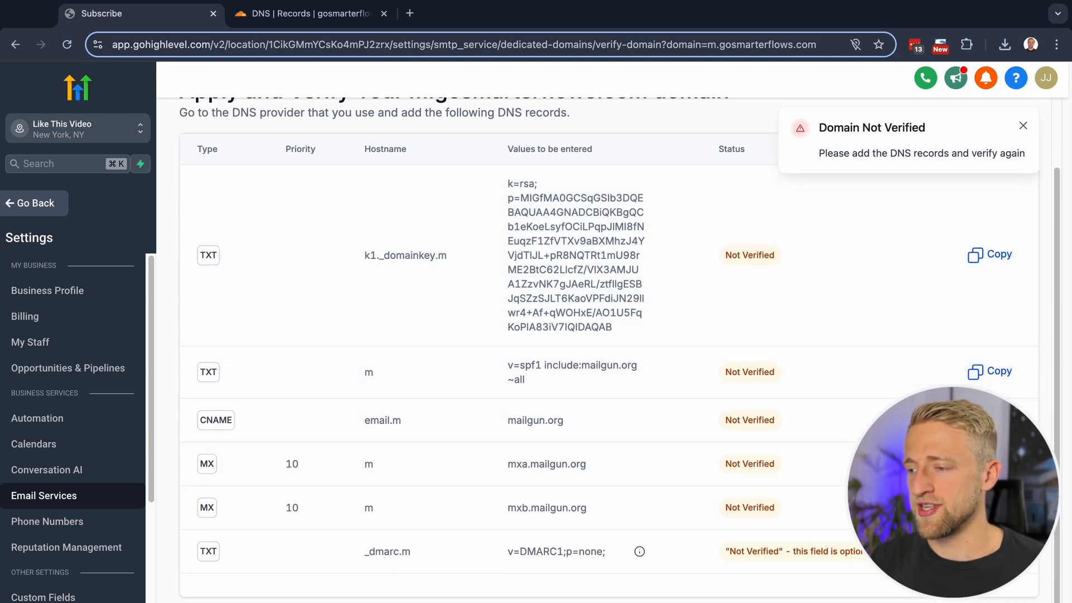
left_click(1022, 126)
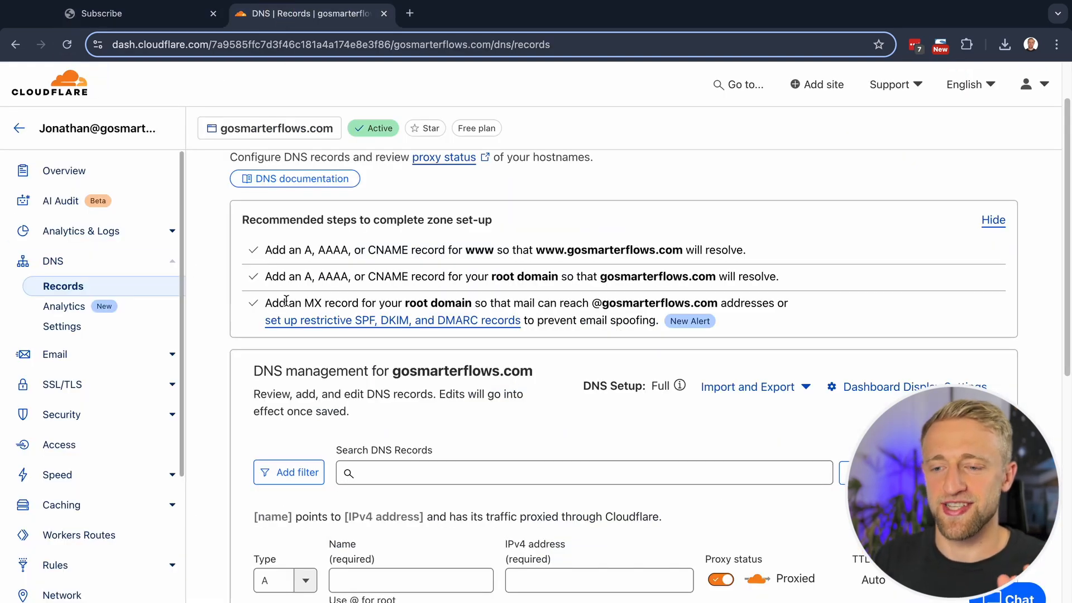
Scroll the Cloudflare DNS table showing the mailgun CNAME, three MX and two TXT records
scroll("down", 3)
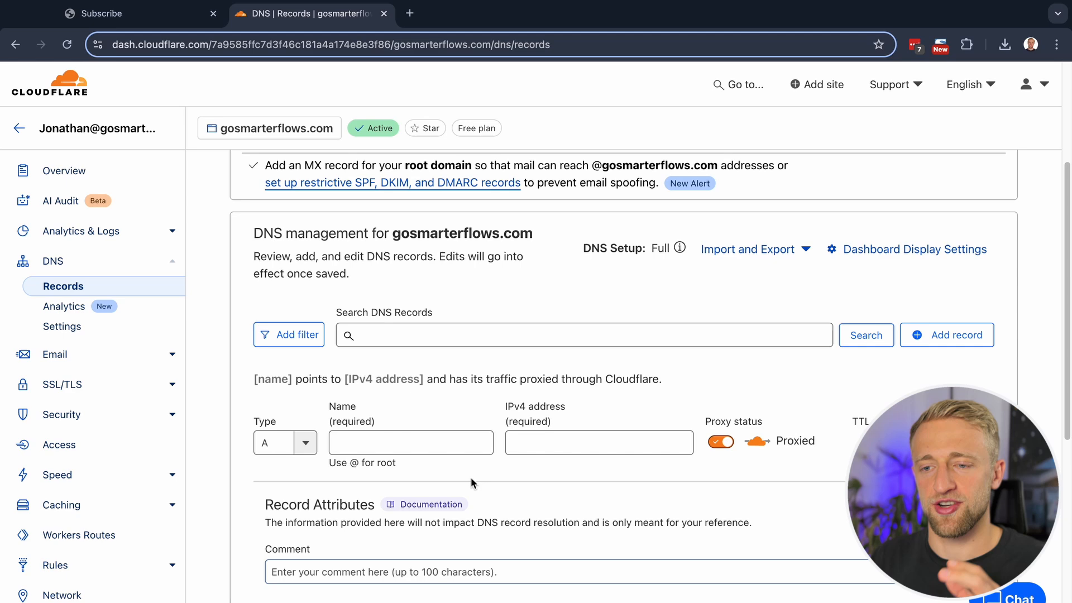
scroll("down", 3)
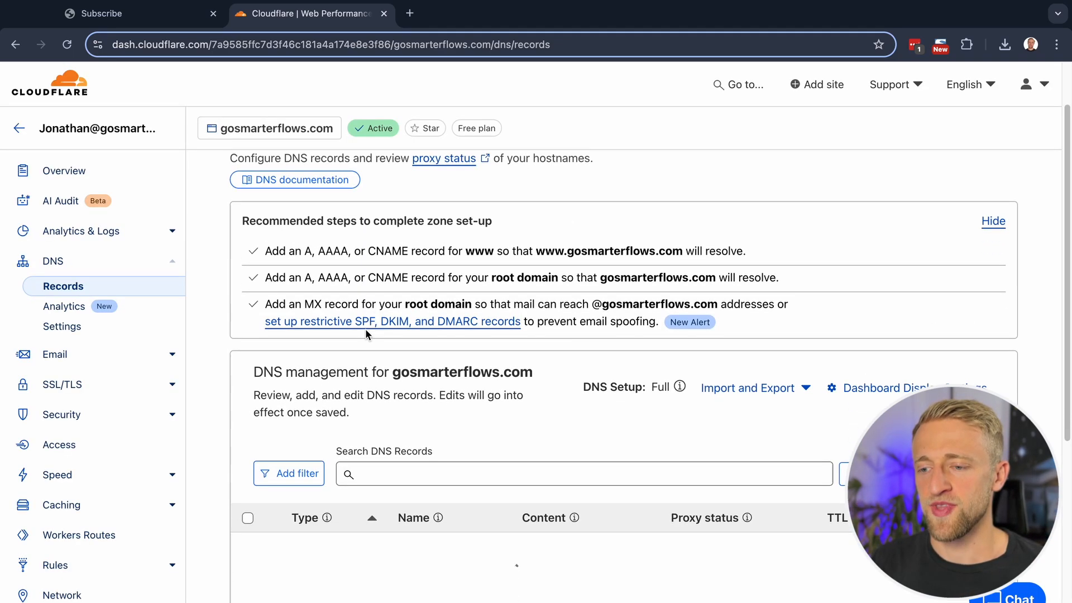
scroll("down", 3)
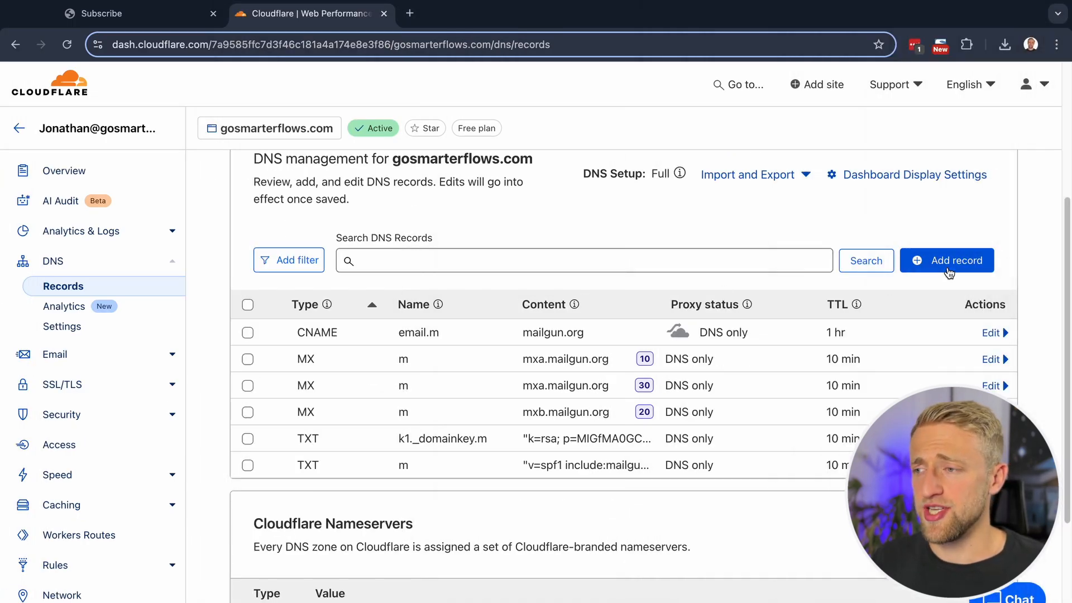
left_click(945, 260)
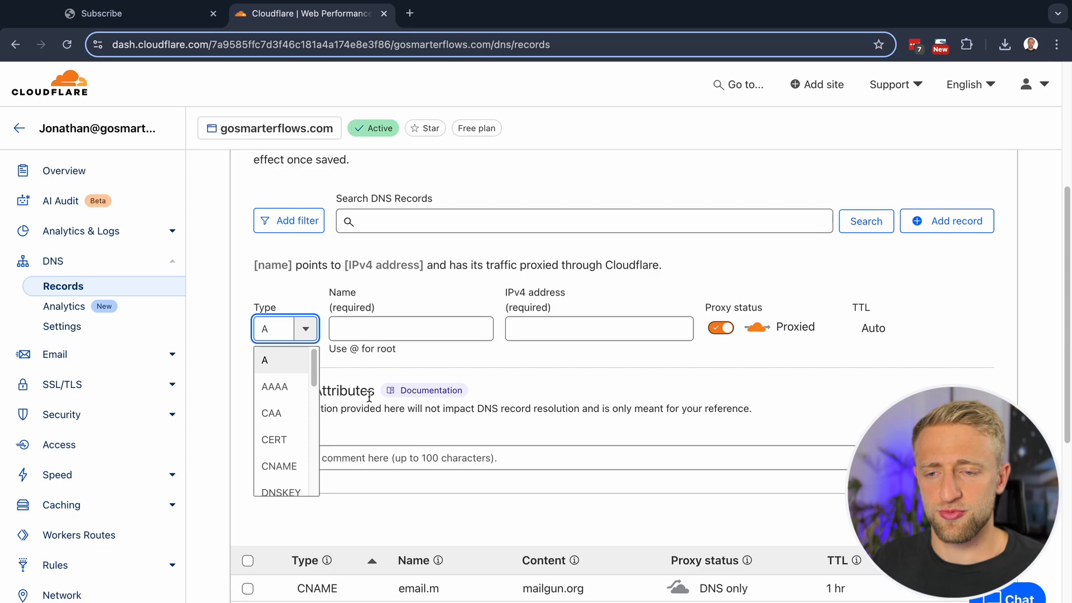
left_click(141, 14)
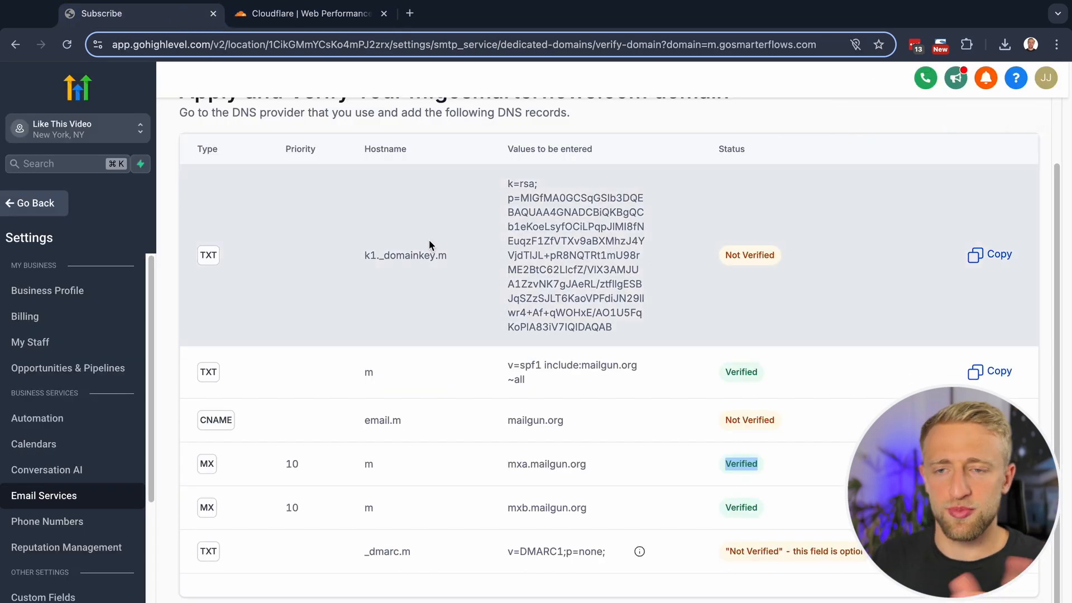
left_click(308, 14)
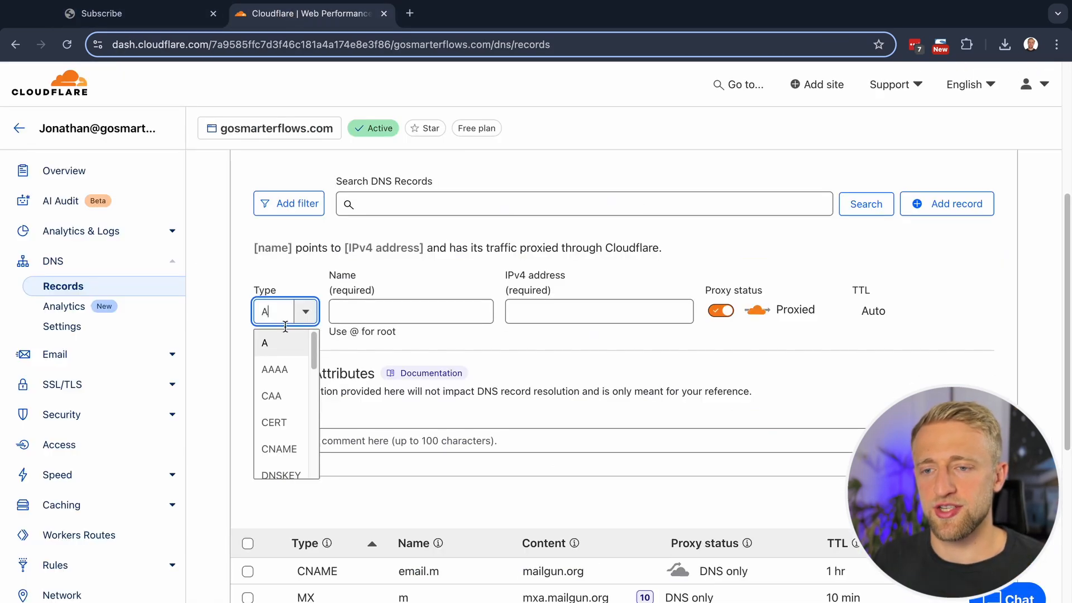
scroll("down", 3)
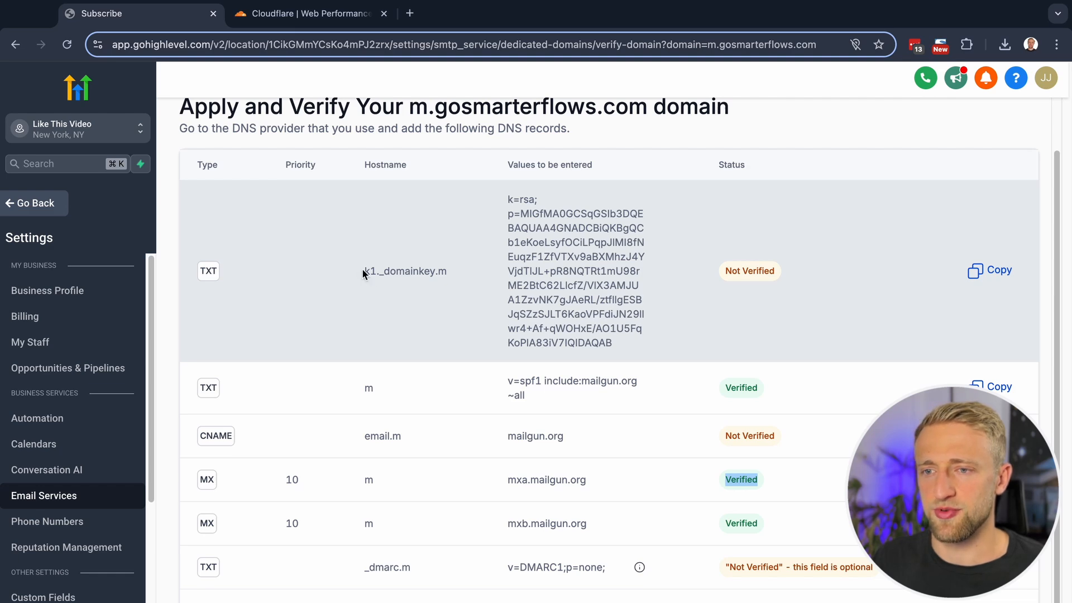
left_click(306, 13)
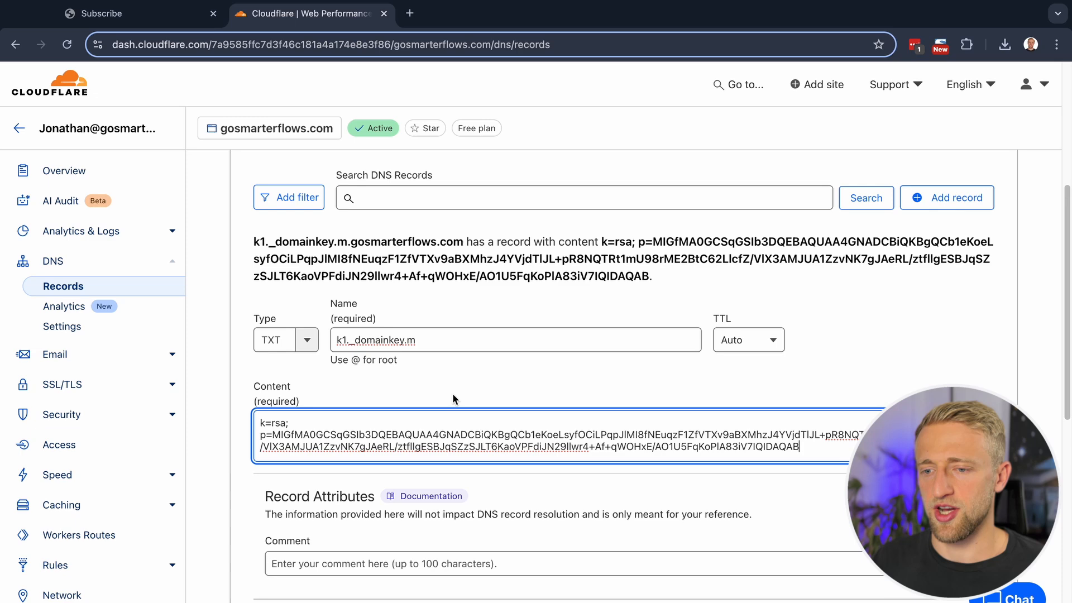
scroll("down", 3)
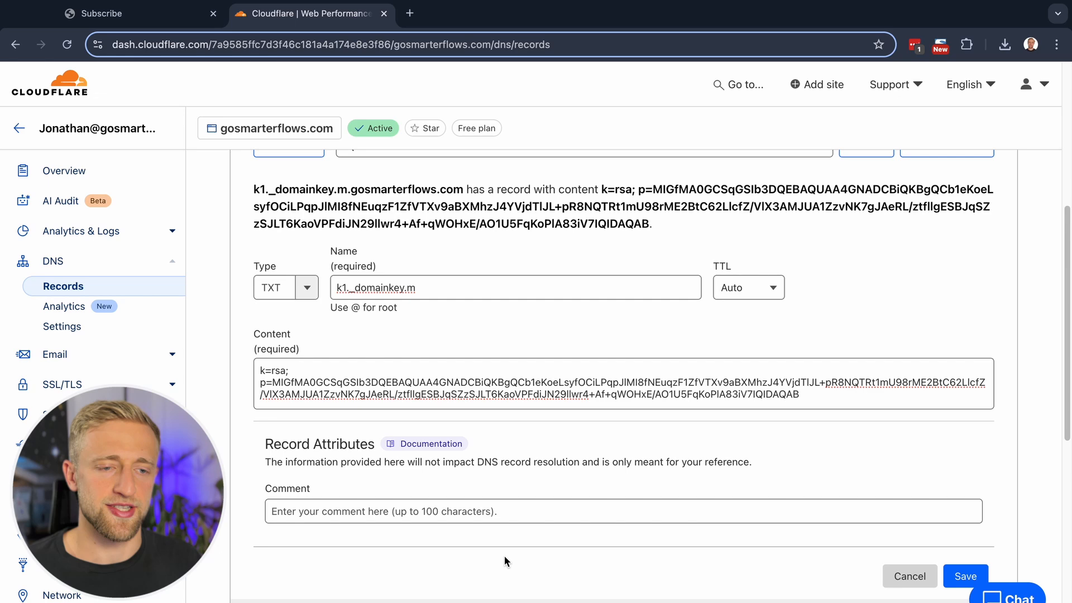
scroll("down", 3)
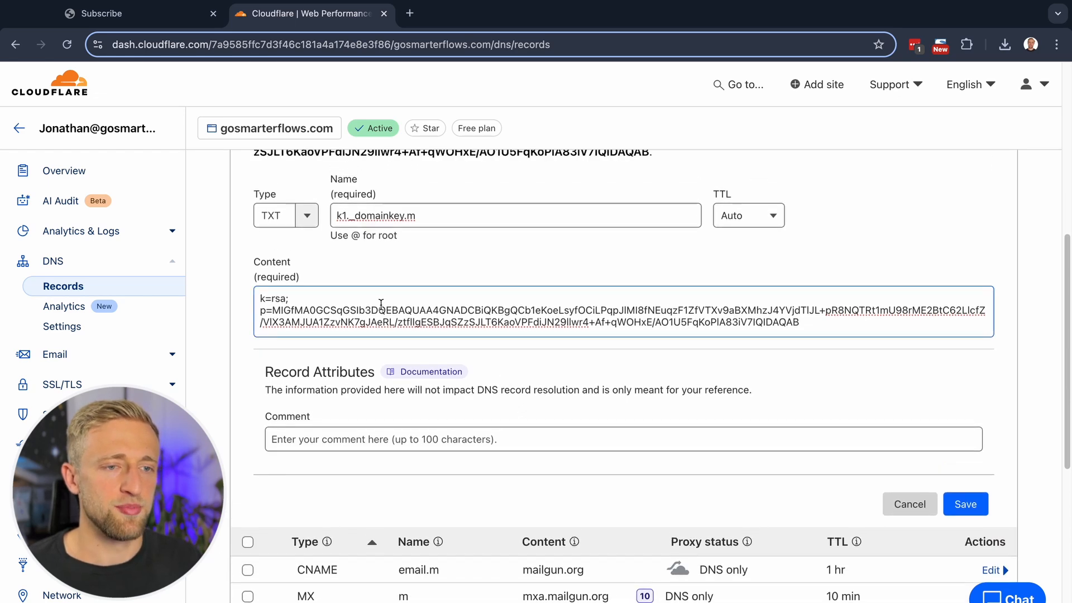
scroll("down", 3)
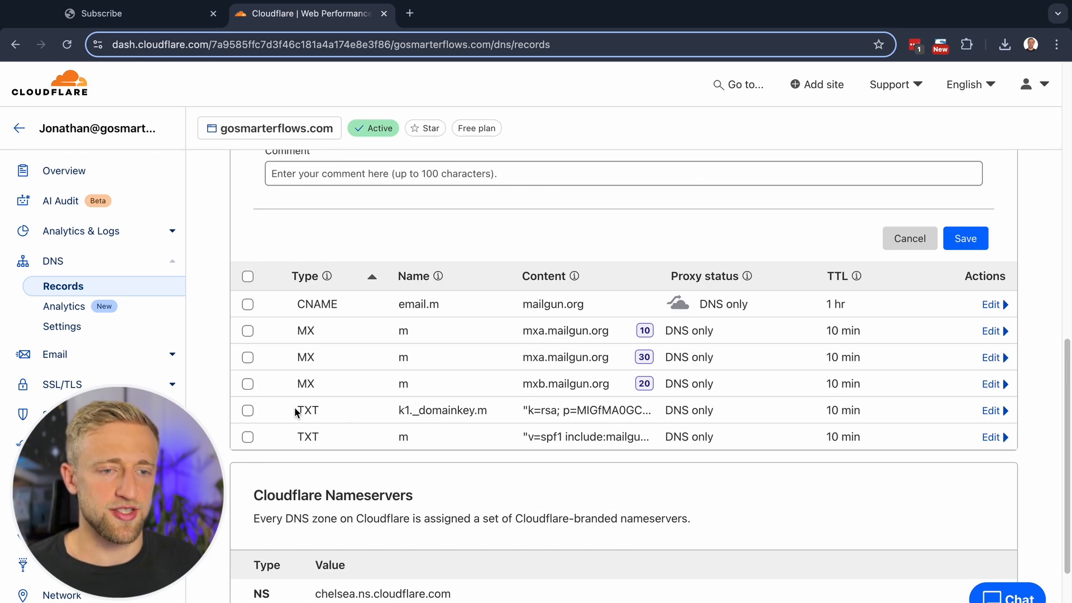
left_click(990, 410)
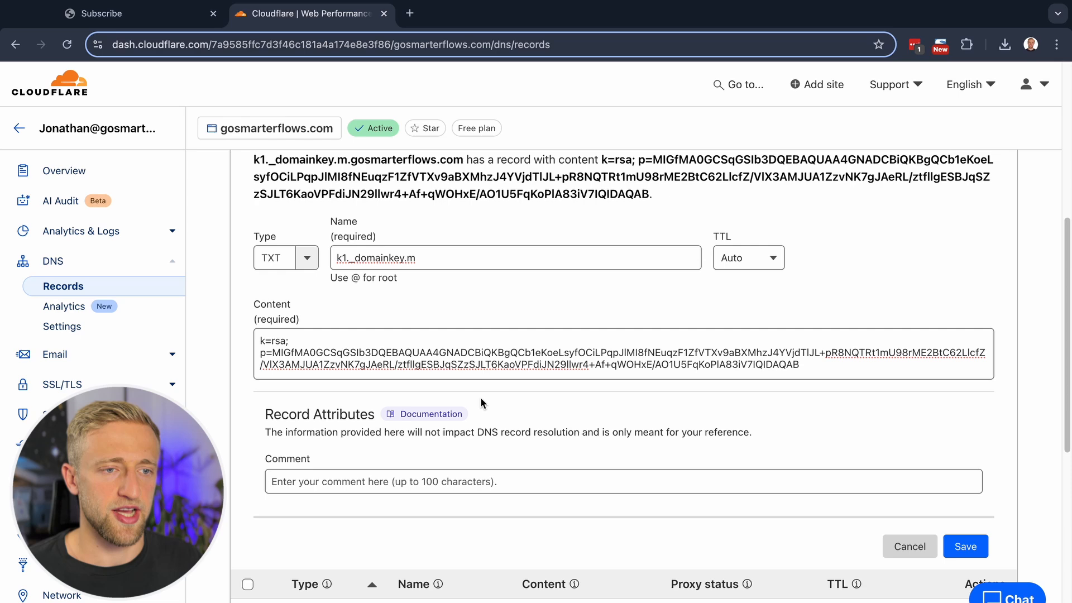
scroll("down", 3)
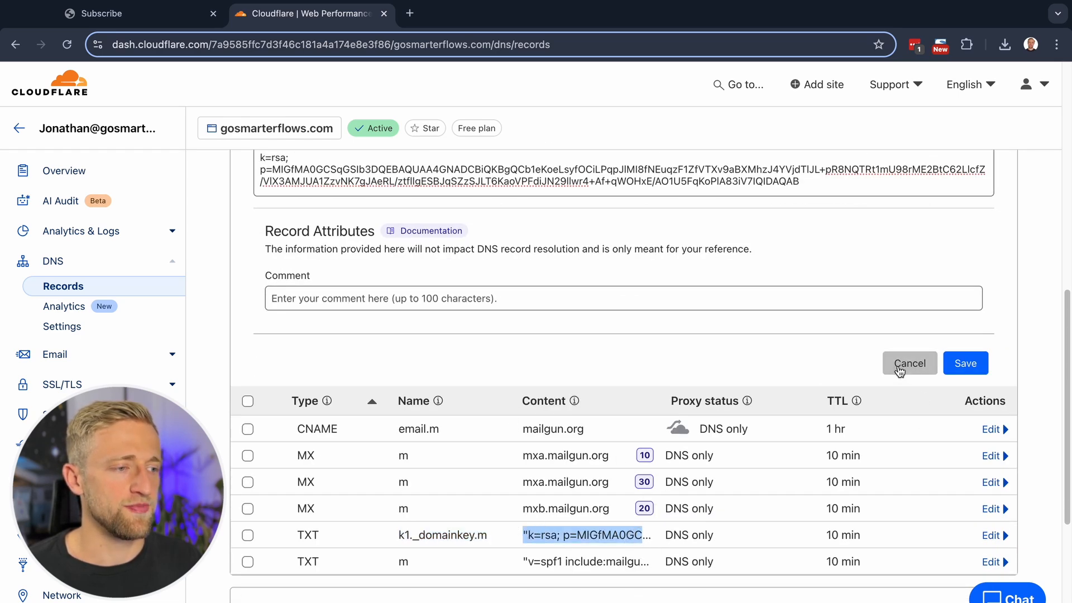
left_click(909, 363)
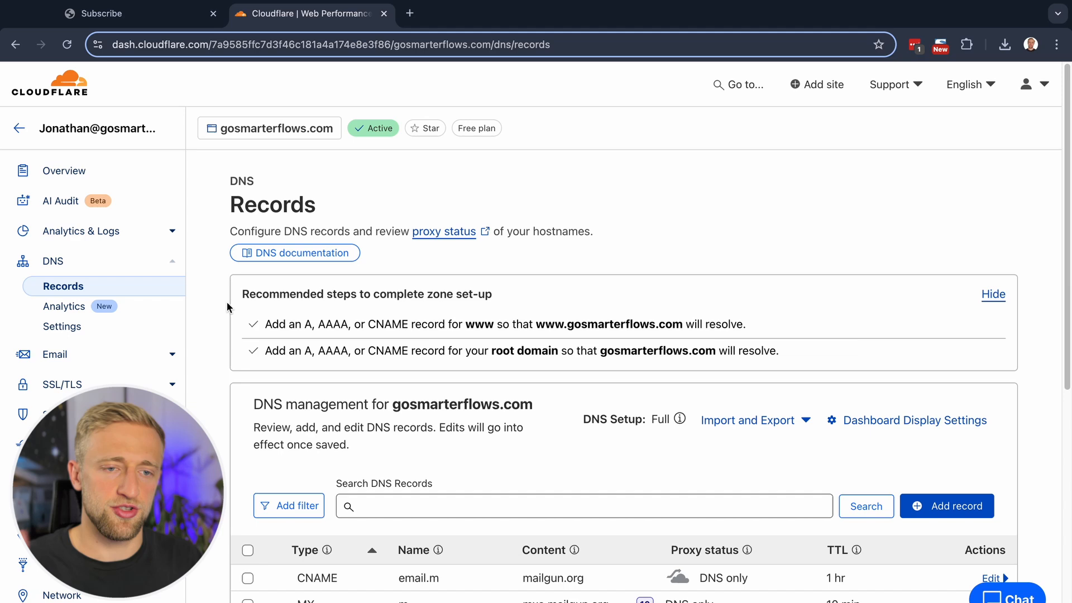
Start a new Cloudflare DNS record of type MX with name m
scroll("down", 3)
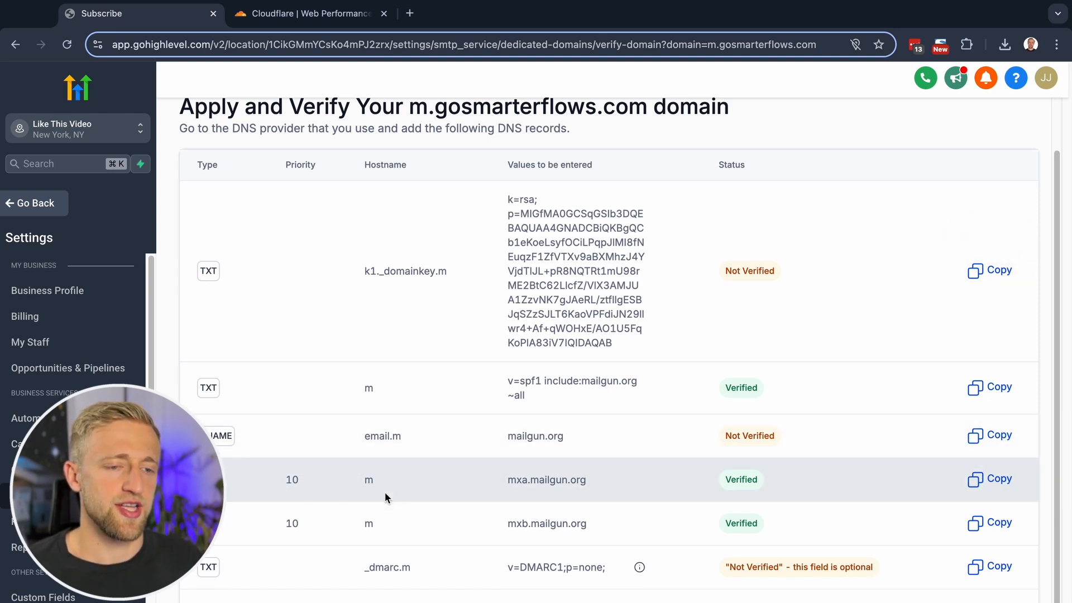
left_click(308, 14)
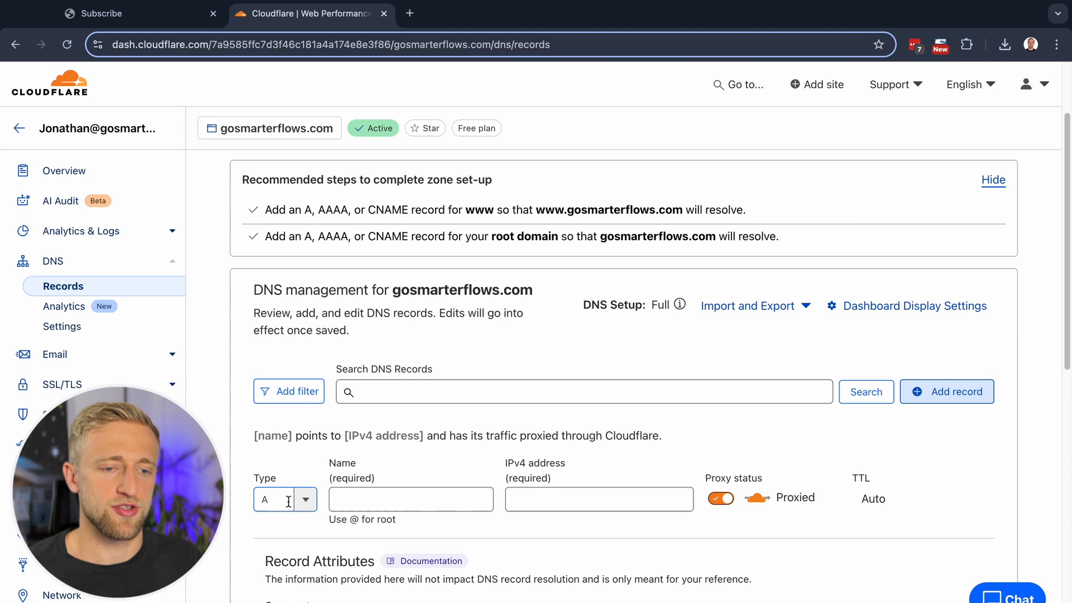
left_click(285, 499)
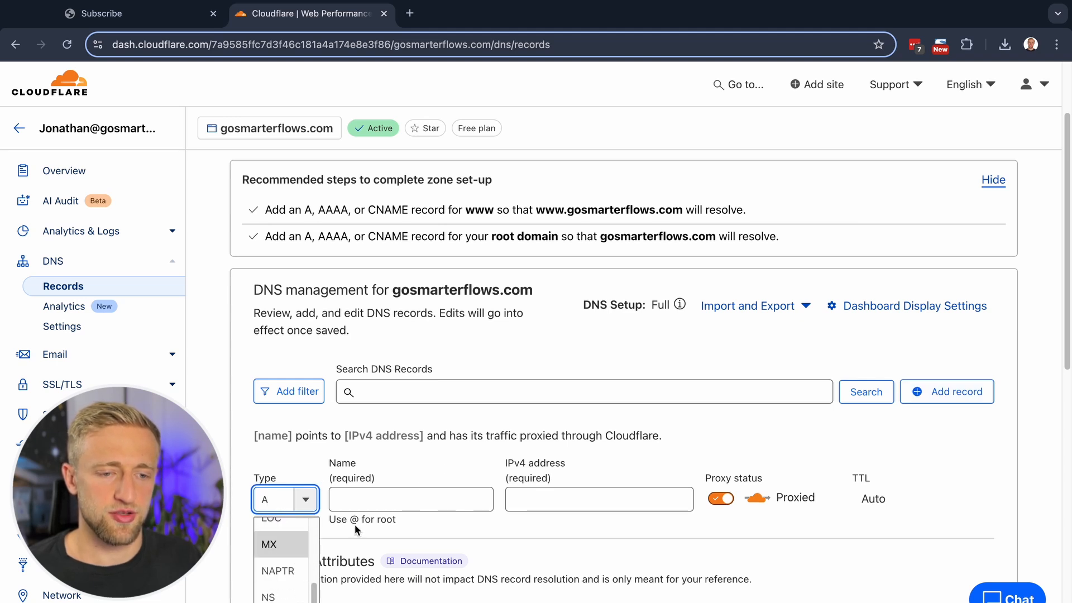
scroll("down", 3)
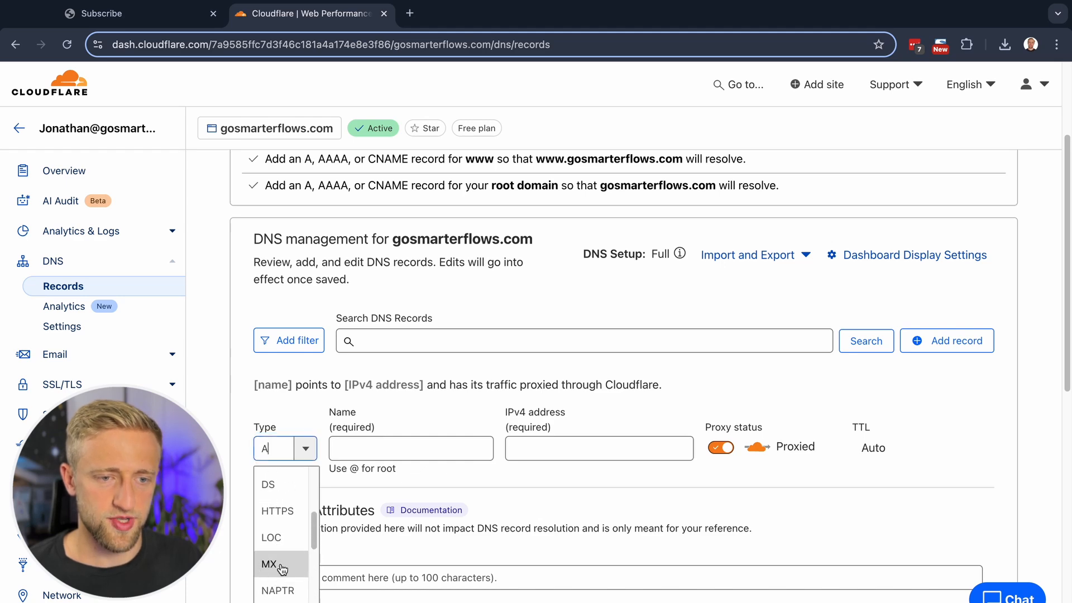
left_click(270, 564)
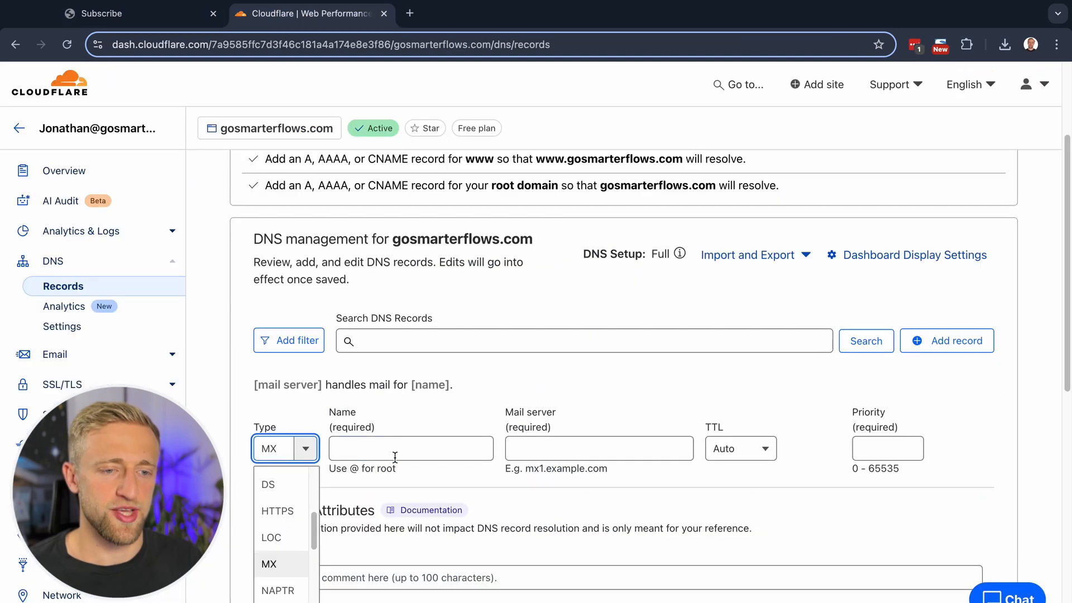
type("m")
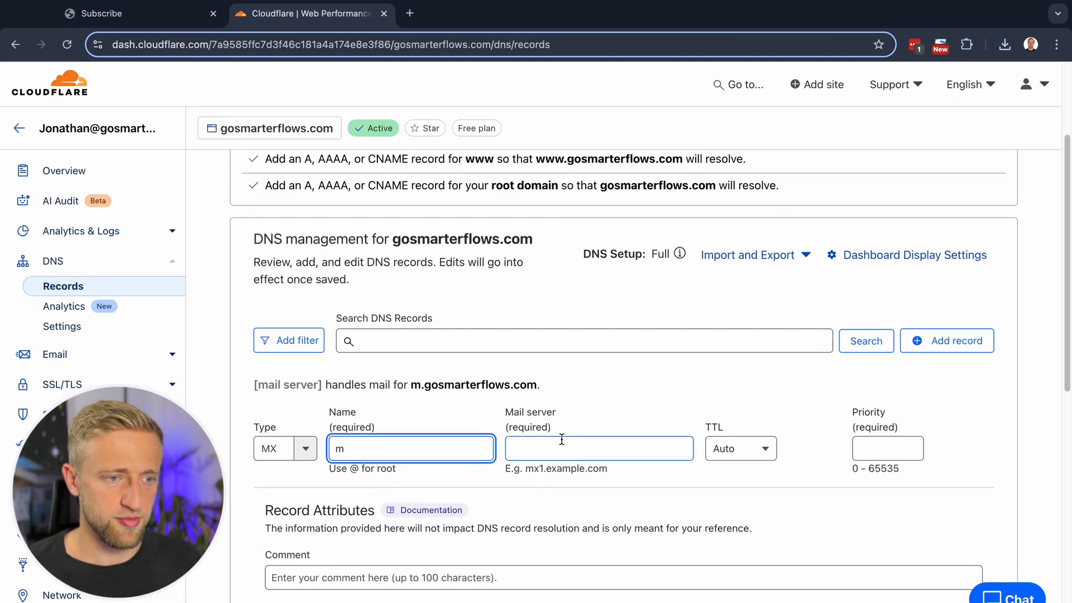
Fill the MX record with mail server mxa.mailgun.org copied from GoHighLevel and priority 10
left_click(136, 14)
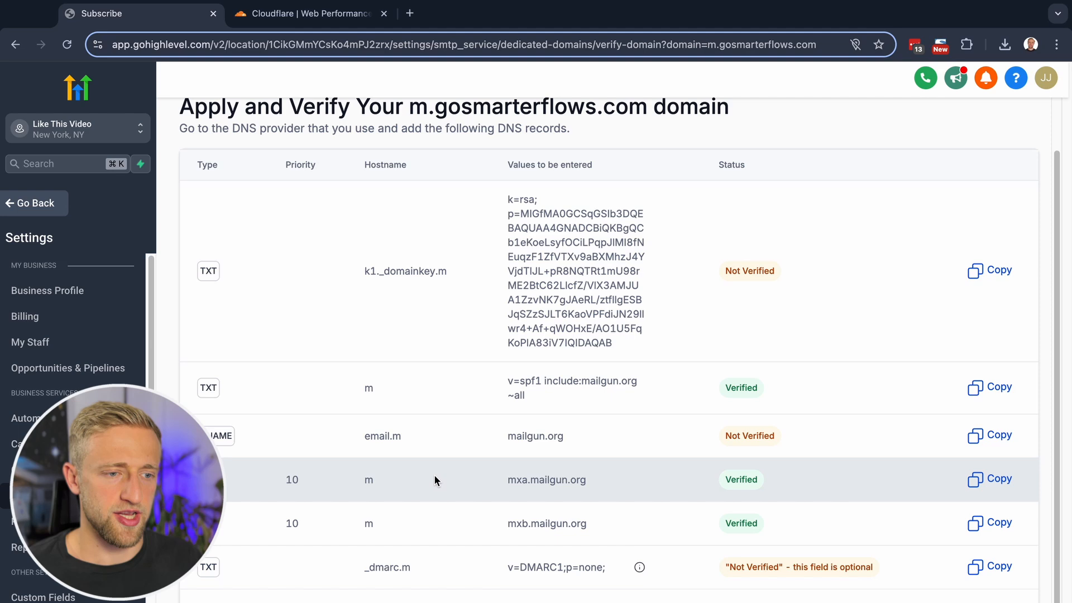
left_click(995, 479)
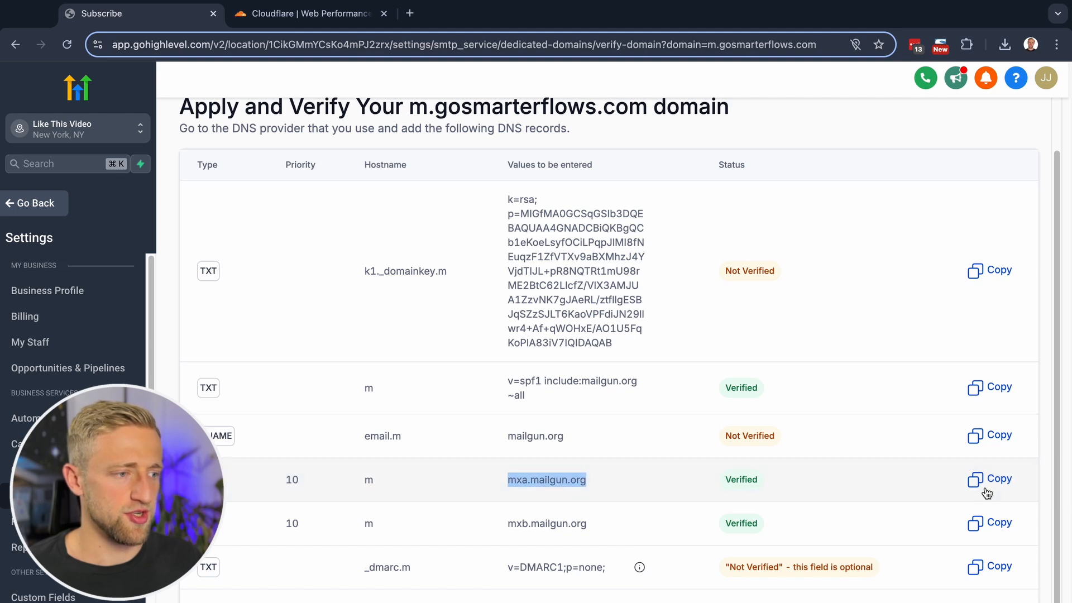
left_click(309, 14)
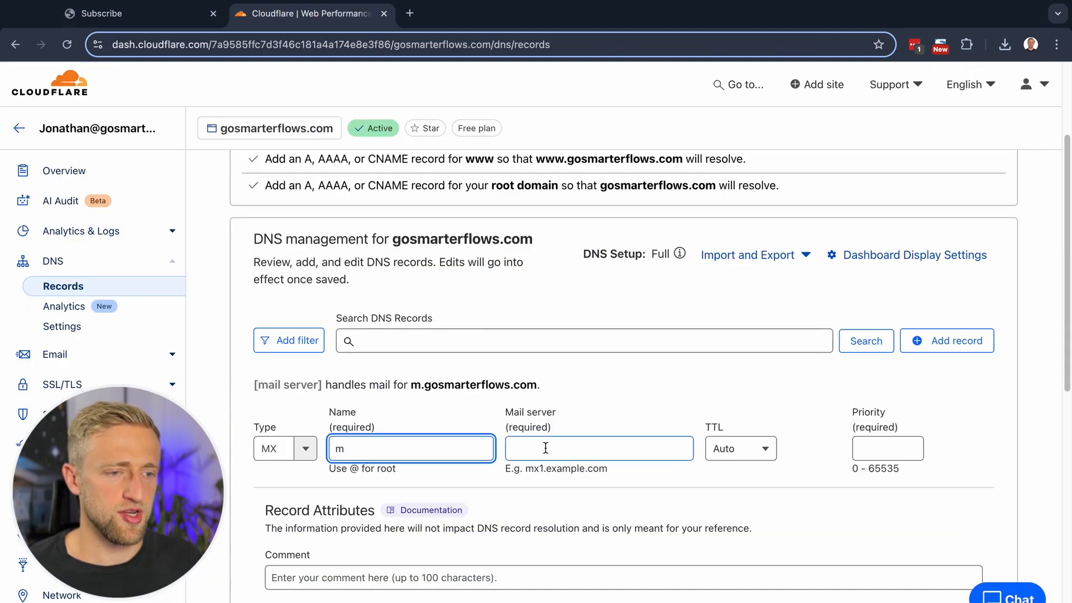
type("mxa.mailgun.org")
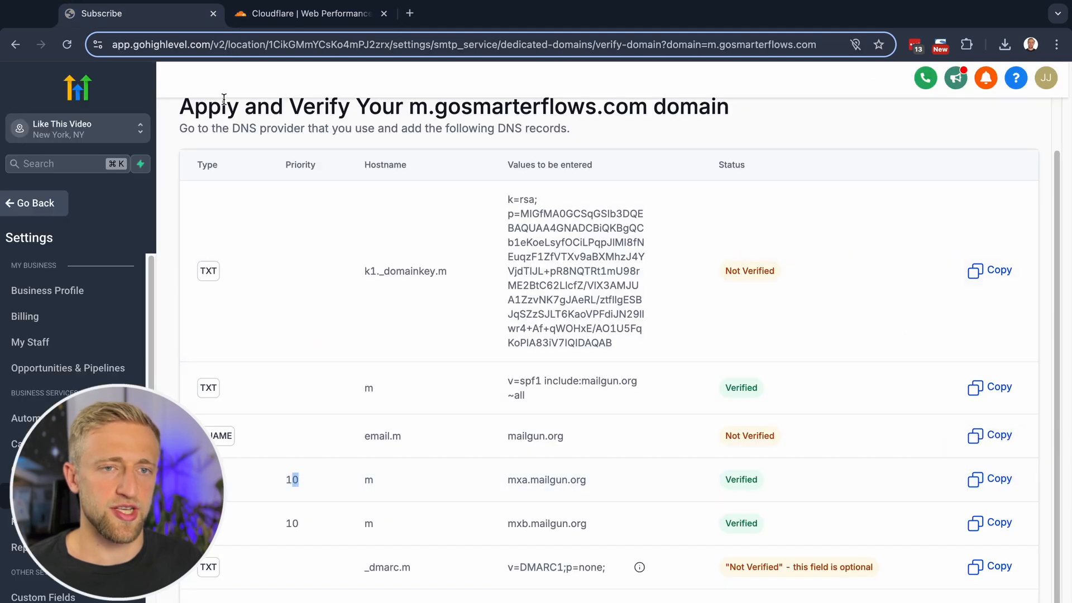
left_click(309, 14)
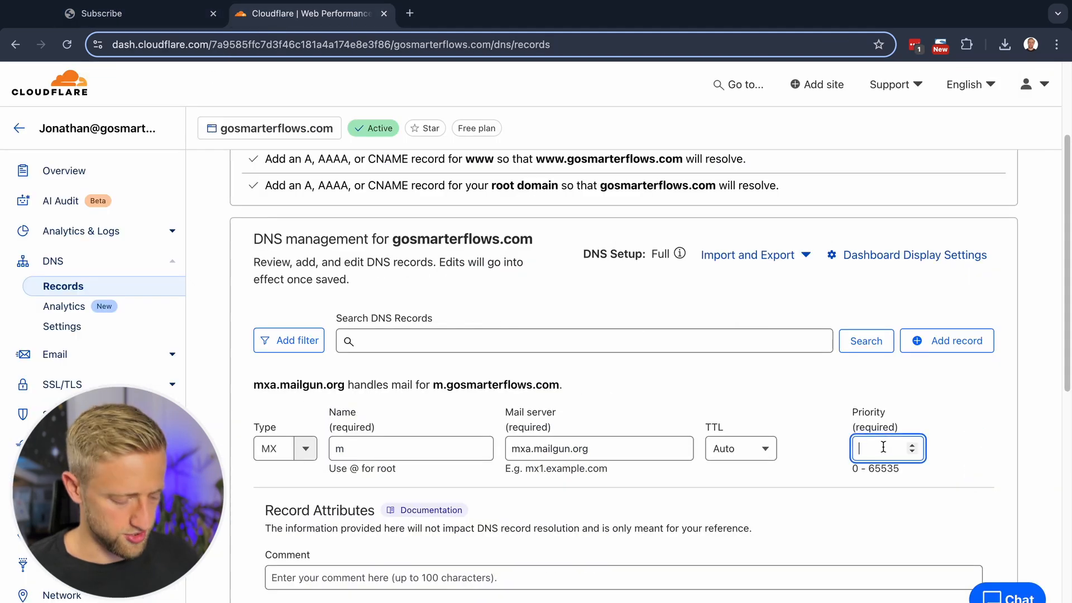
type("10")
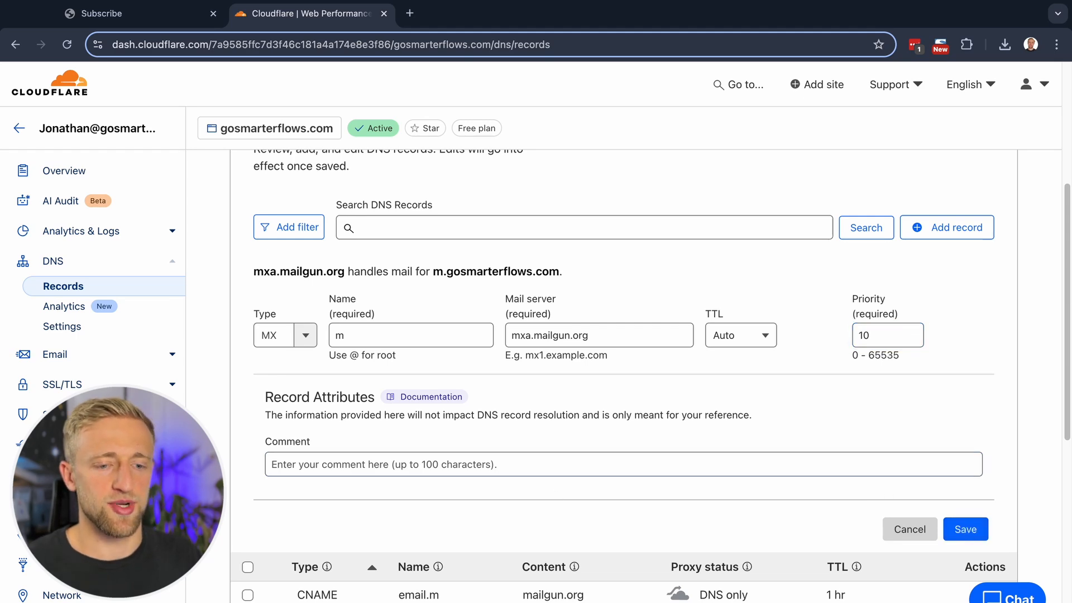
scroll("down", 3)
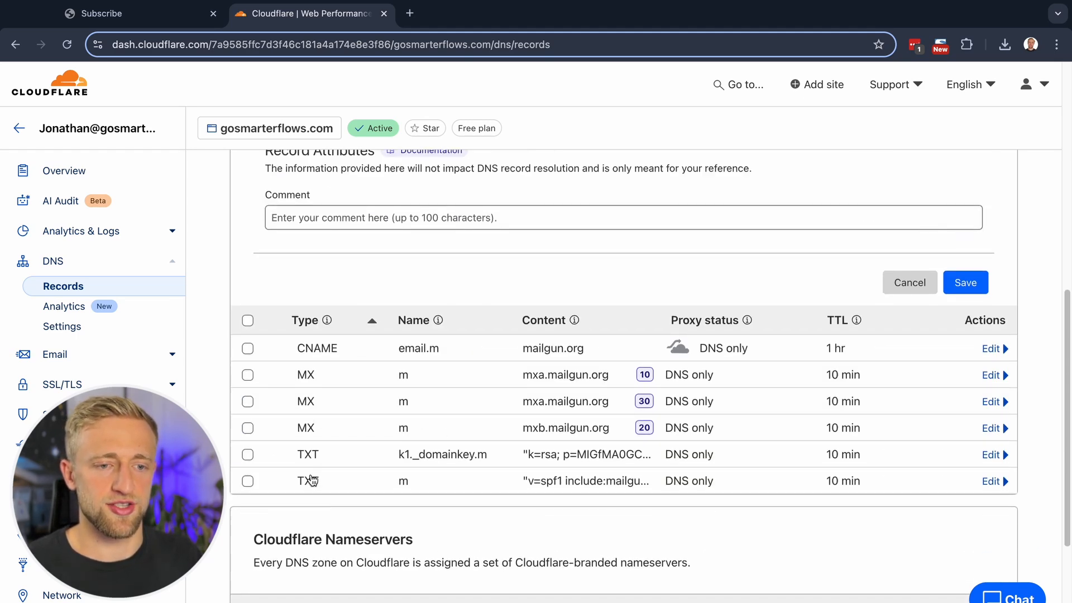
mouse_move(284, 379)
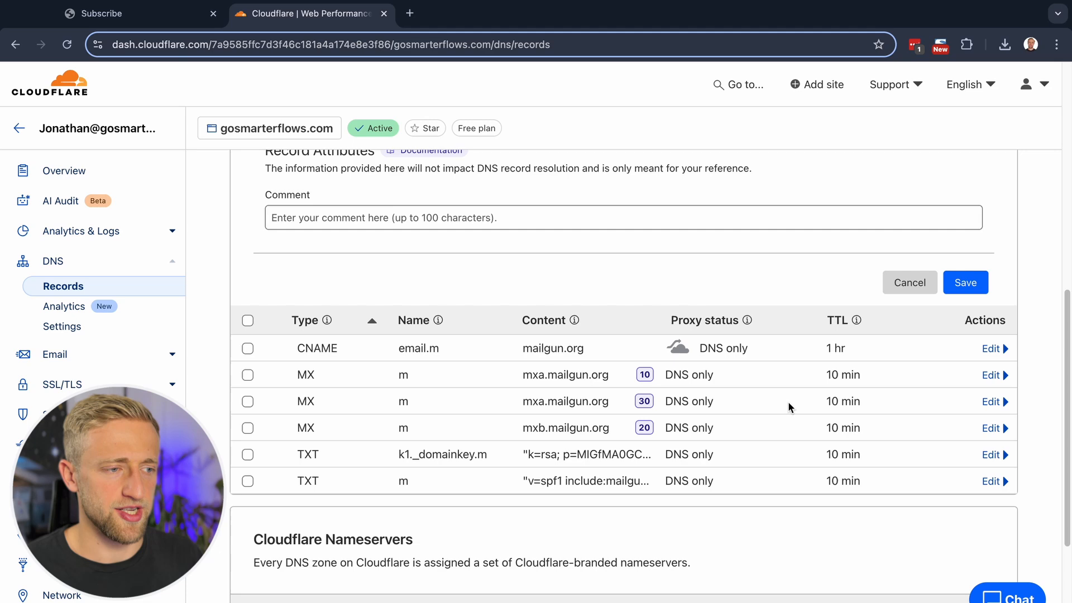
mouse_move(514, 409)
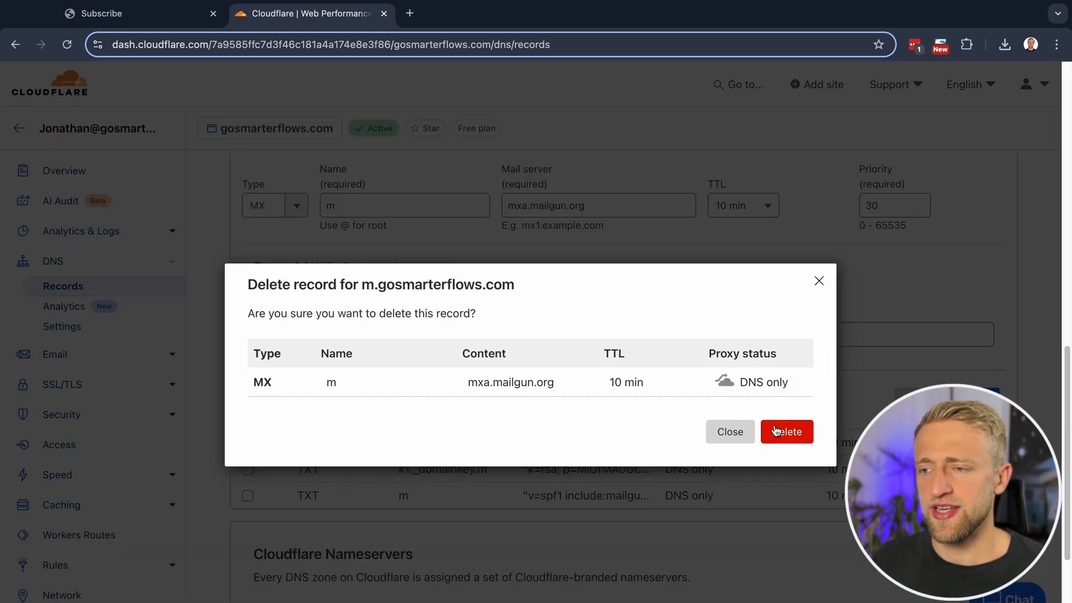
Confirm deleting the duplicate priority-30 mxa.mailgun.org MX record for m
left_click(786, 431)
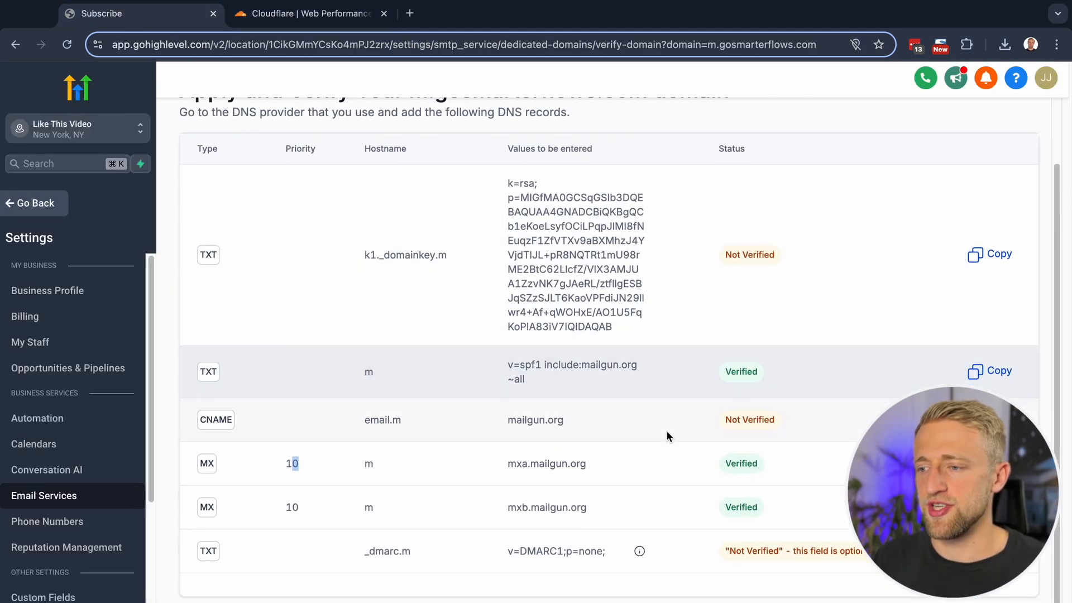
Verify m.gosmarterflows.com's DNS records, reload to see SSL Issued, and return to the dashboard
scroll("down", 3)
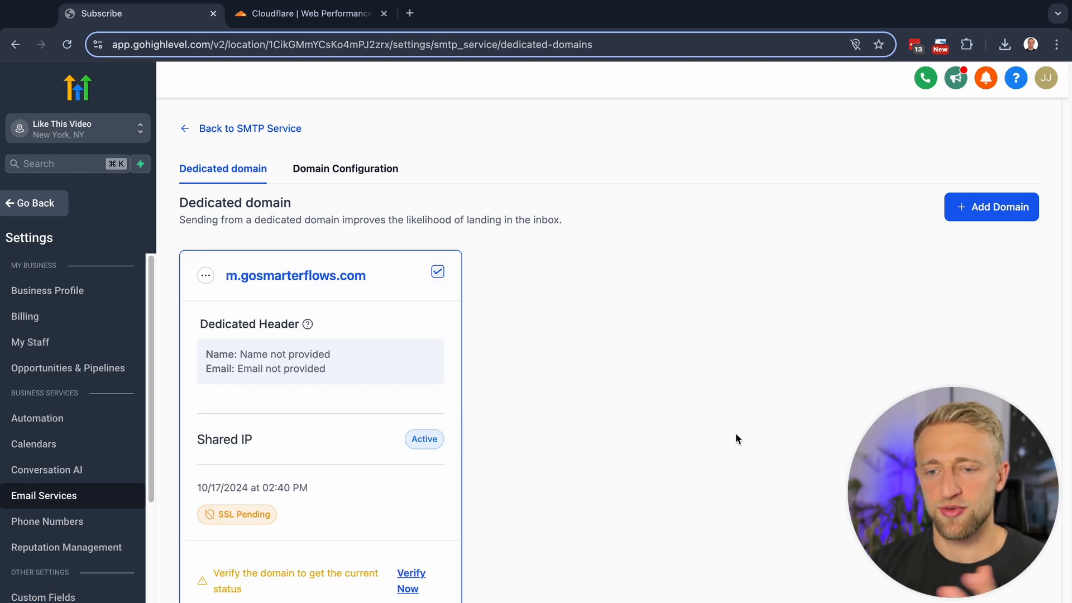
mouse_move(401, 453)
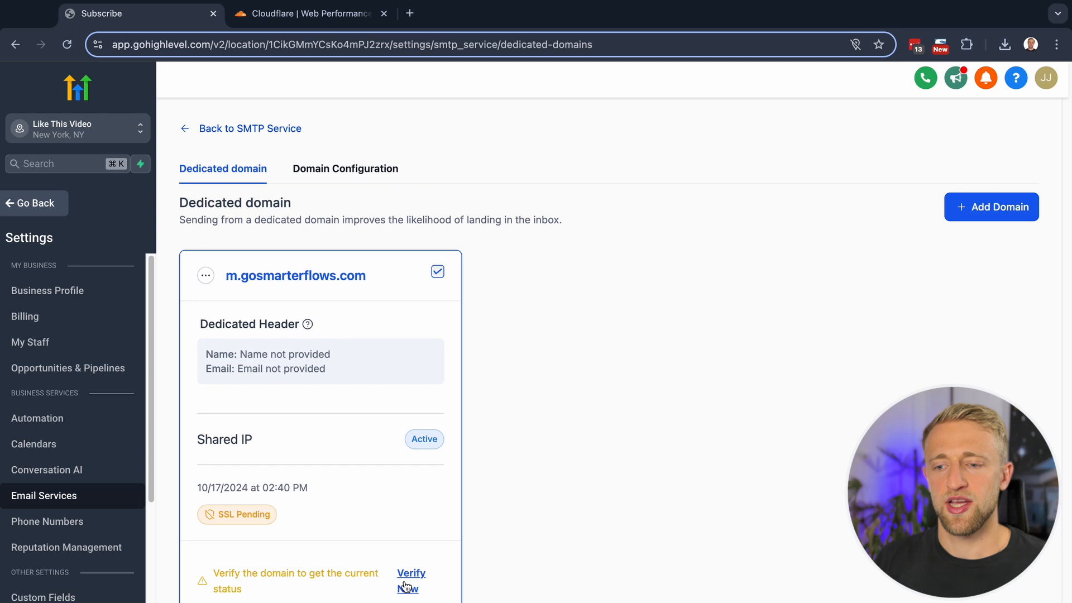
left_click(411, 579)
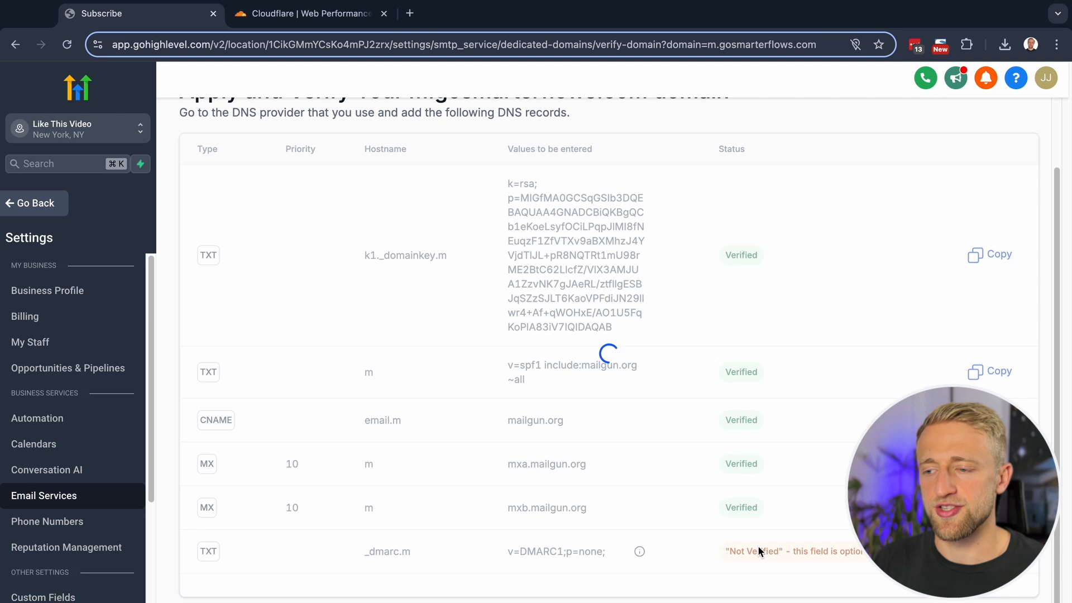
mouse_move(725, 537)
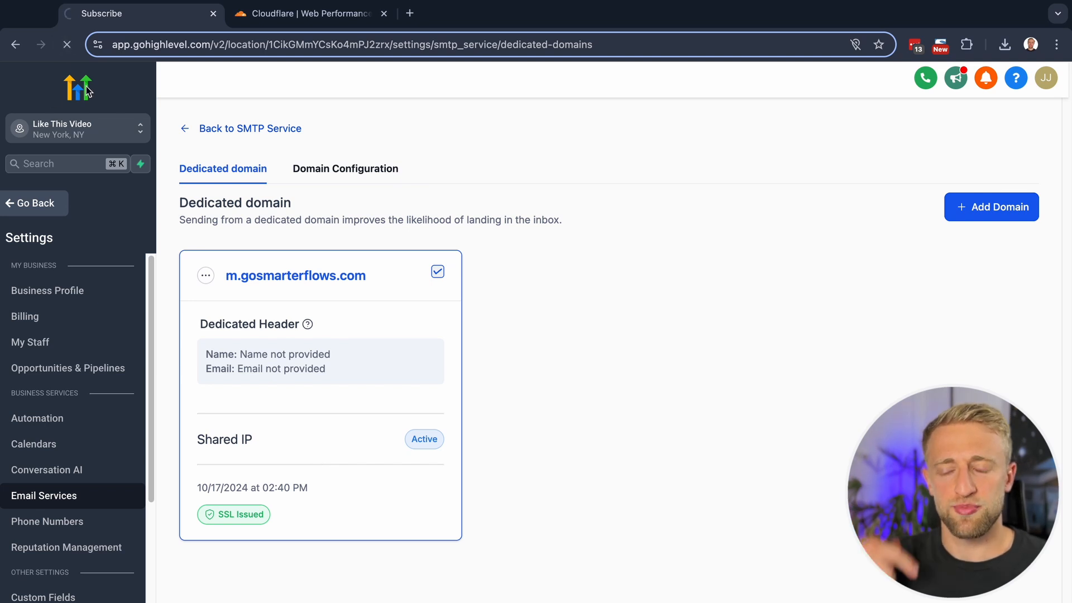
key("F5")
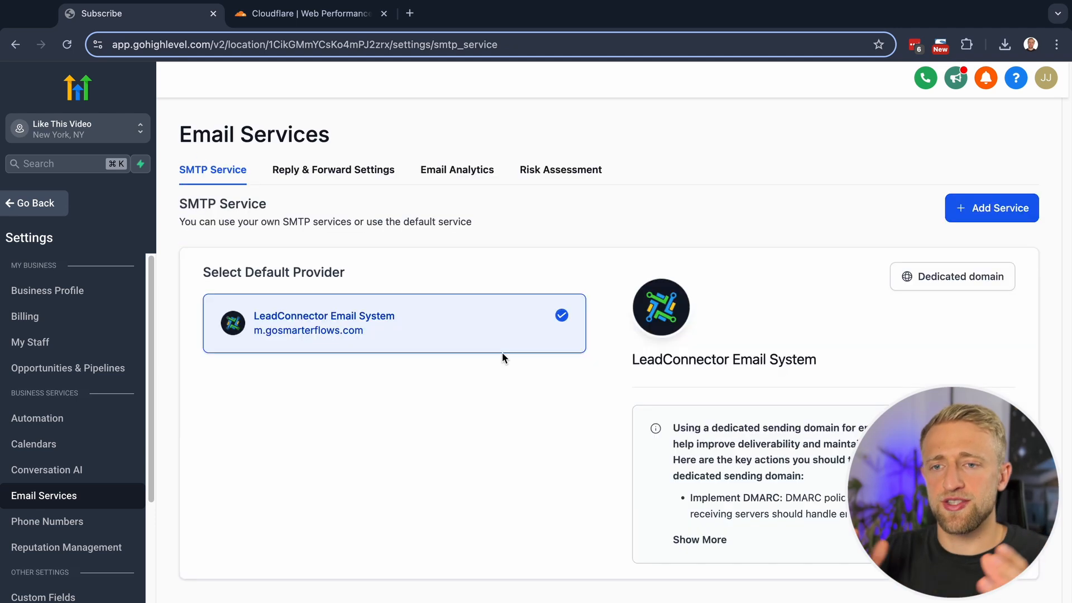
mouse_move(337, 357)
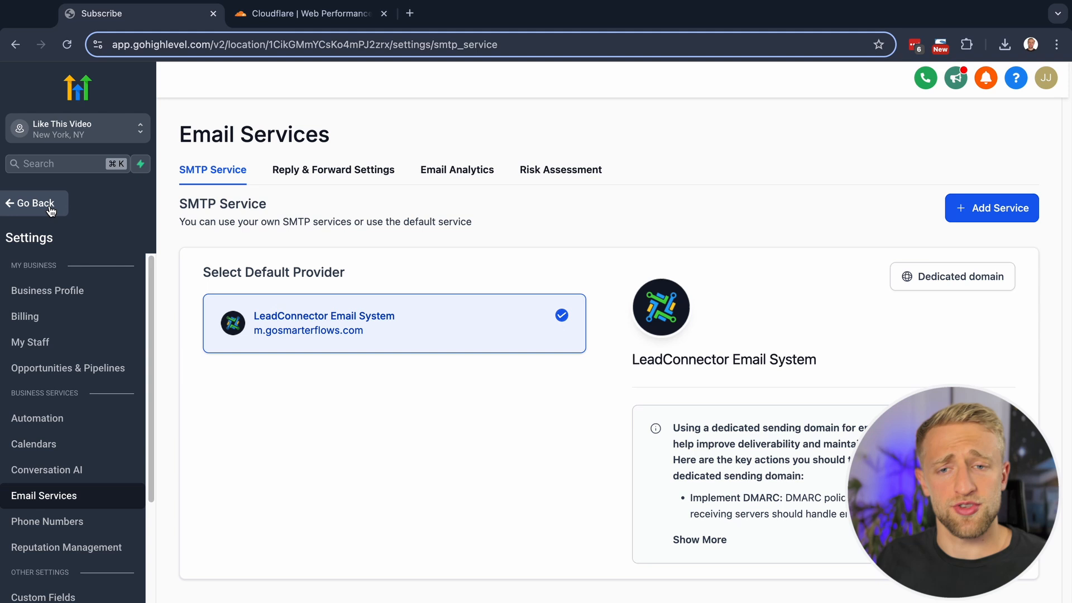
left_click(32, 203)
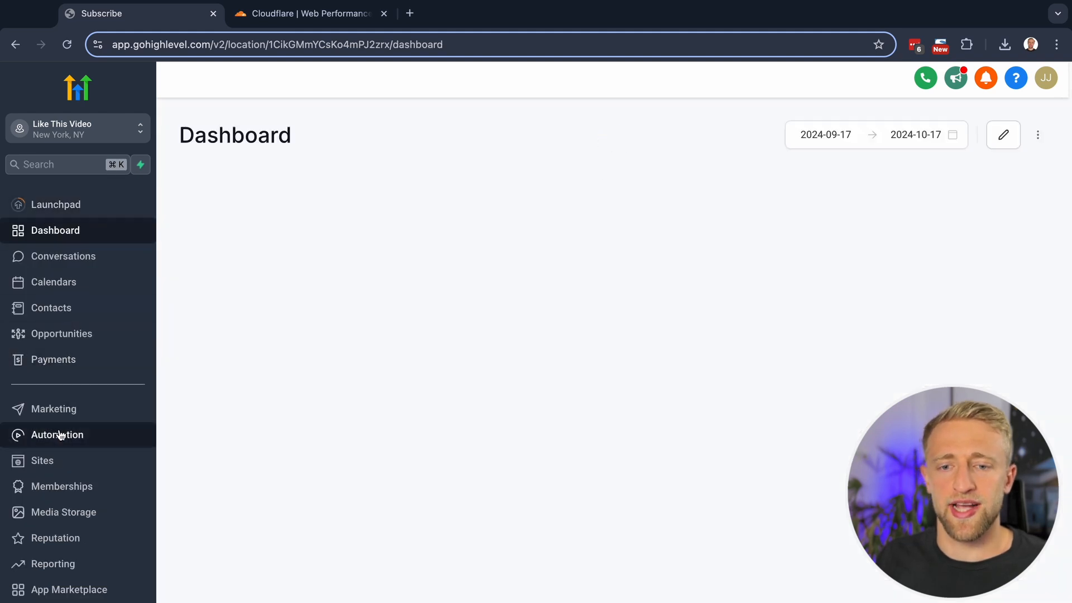
In the workflow's Email action, enter From Name 'Subscirbe' and From Email 'Like This @ gmail.com'
left_click(57, 434)
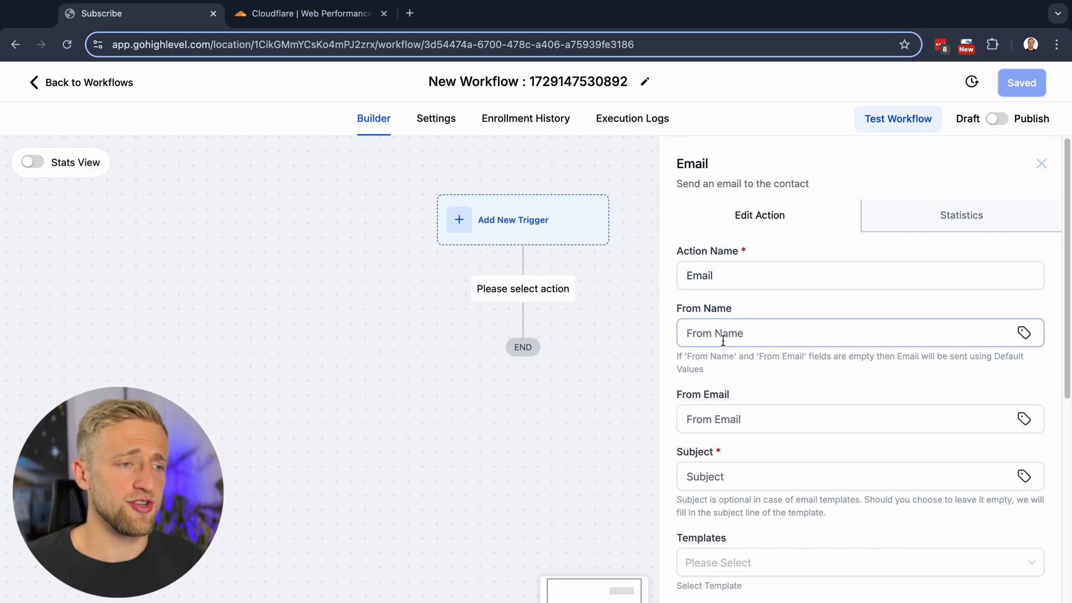
type("Subscirbe")
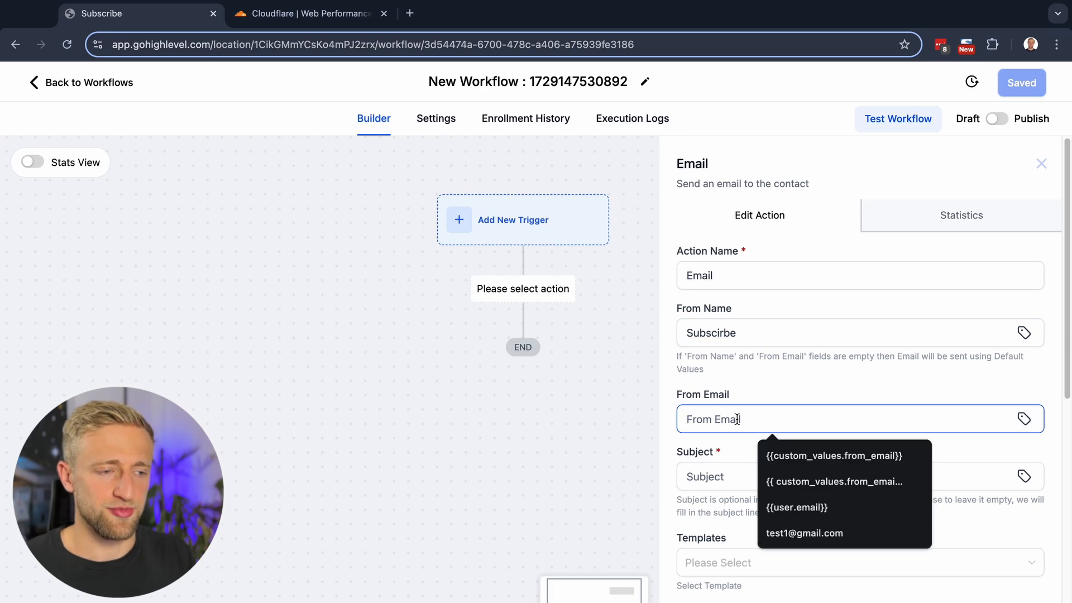
type("Like This")
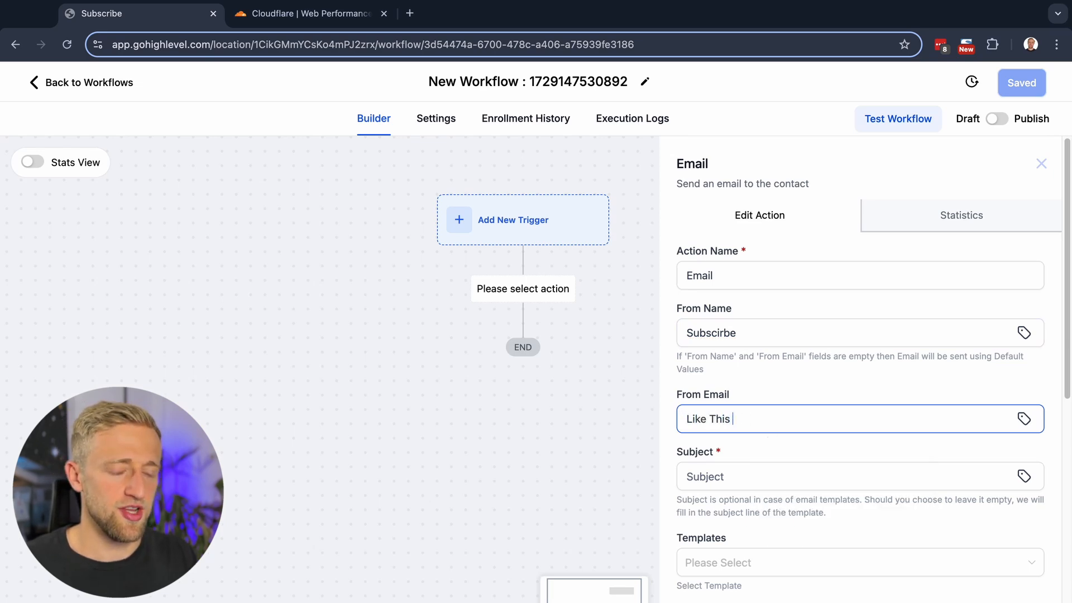
type("@ gmail.")
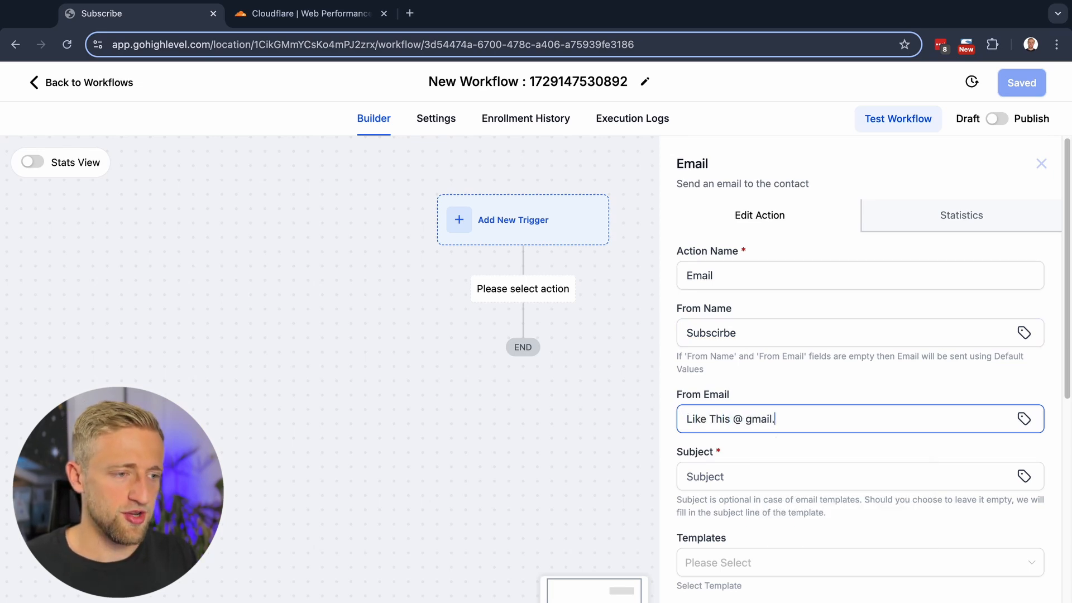
type("com")
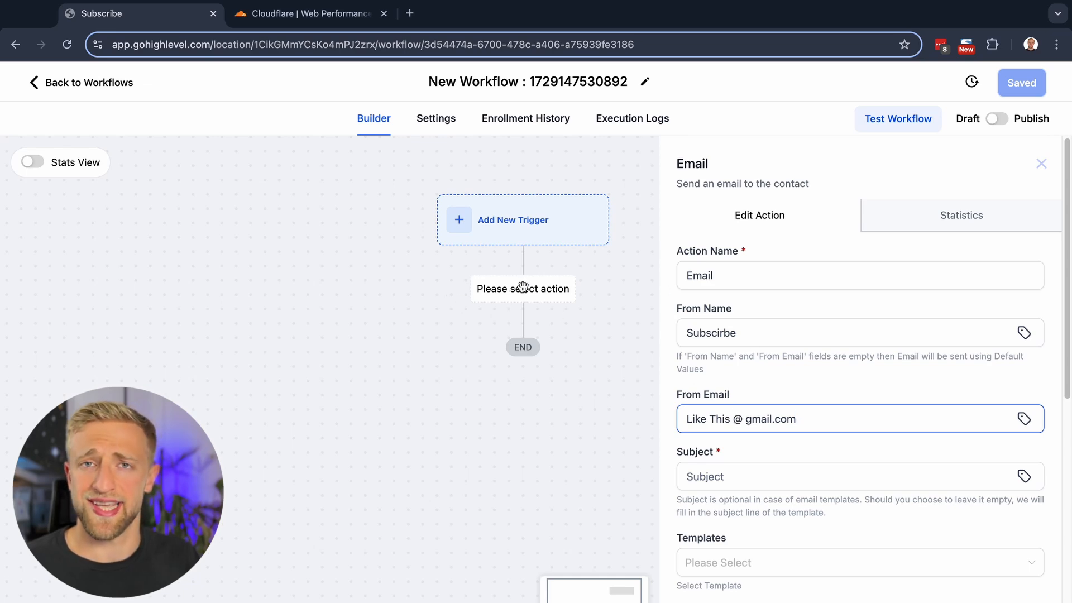
Review the workflow's Sender Details settings and go to the Business Profile settings
left_click(1039, 163)
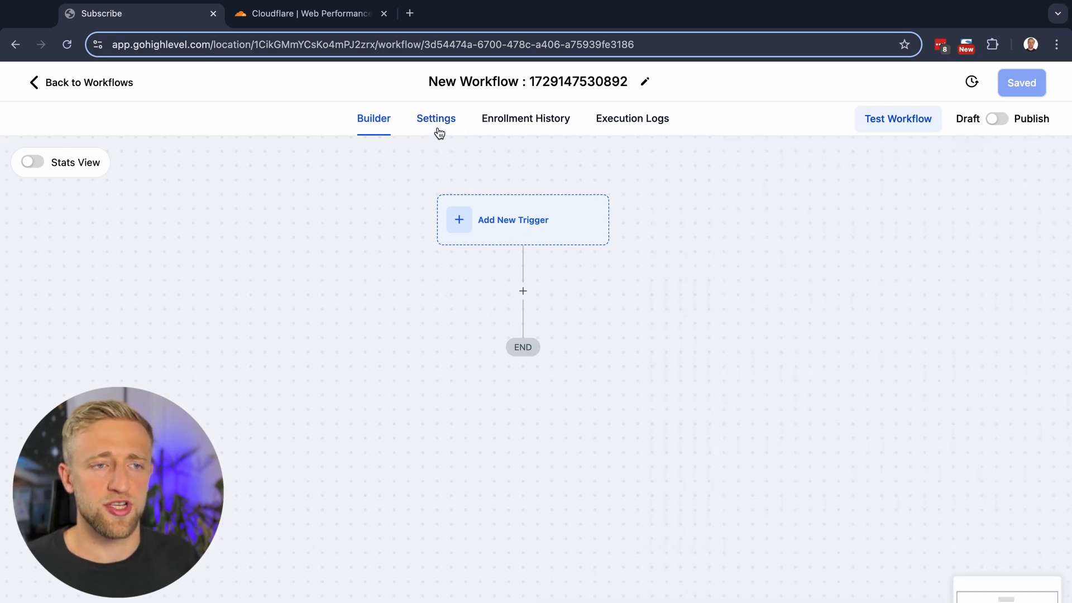
left_click(435, 119)
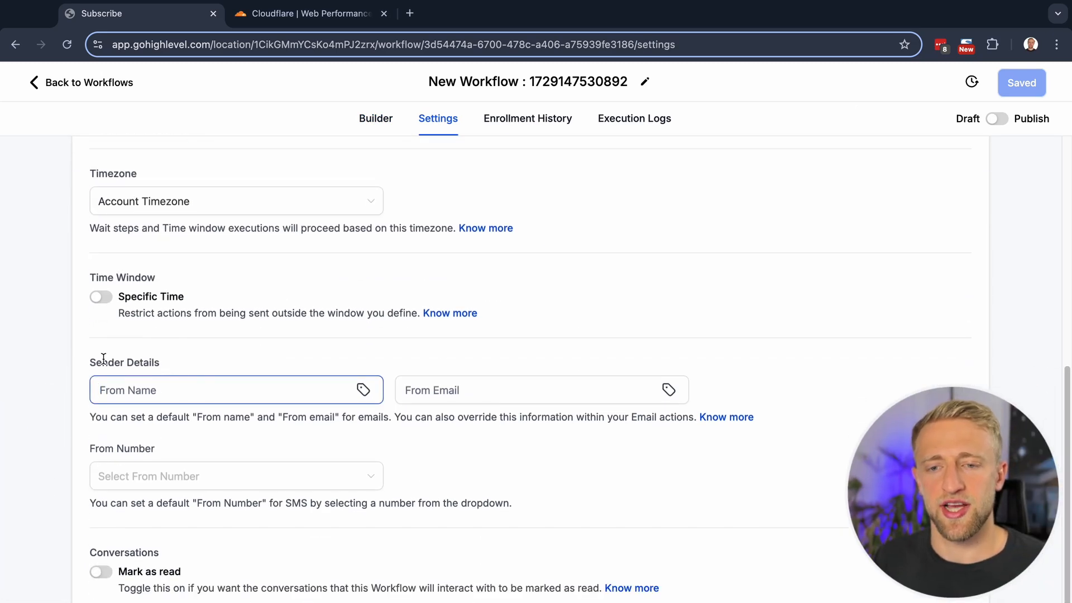
left_click(540, 390)
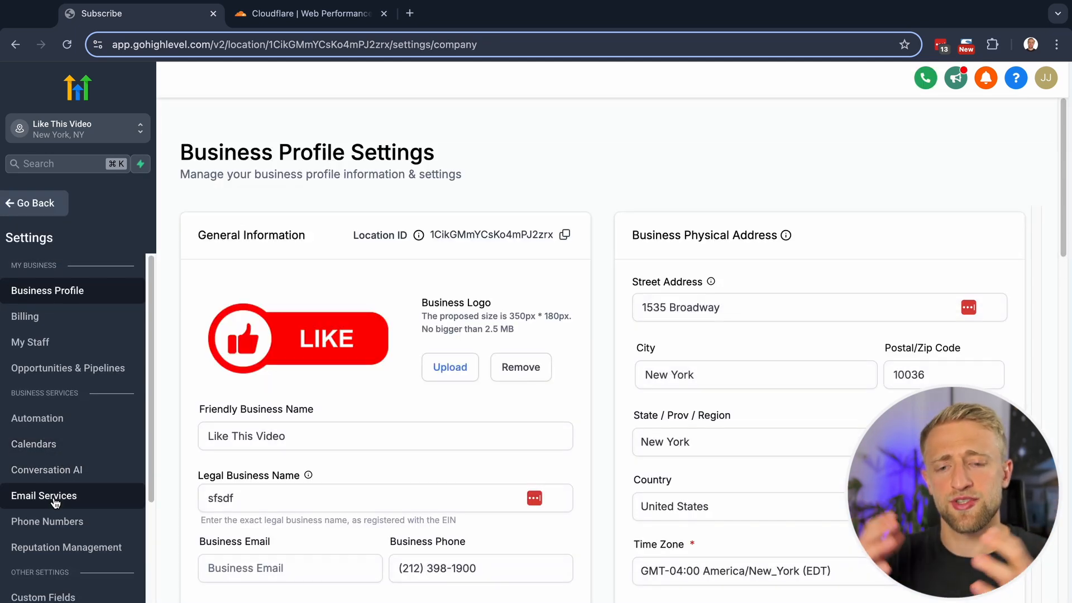
mouse_move(57, 315)
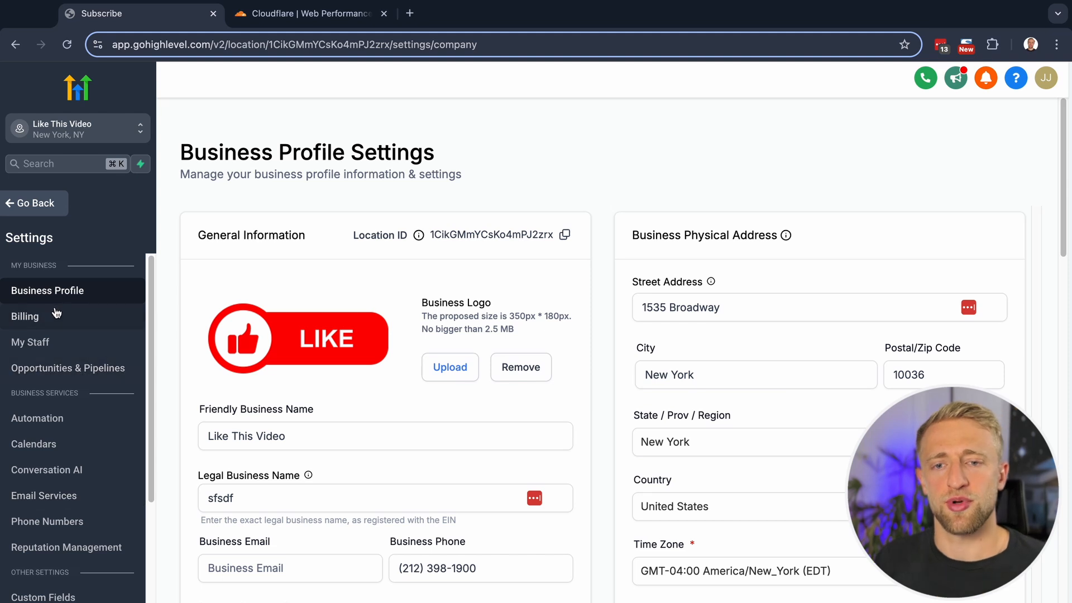
mouse_move(30, 341)
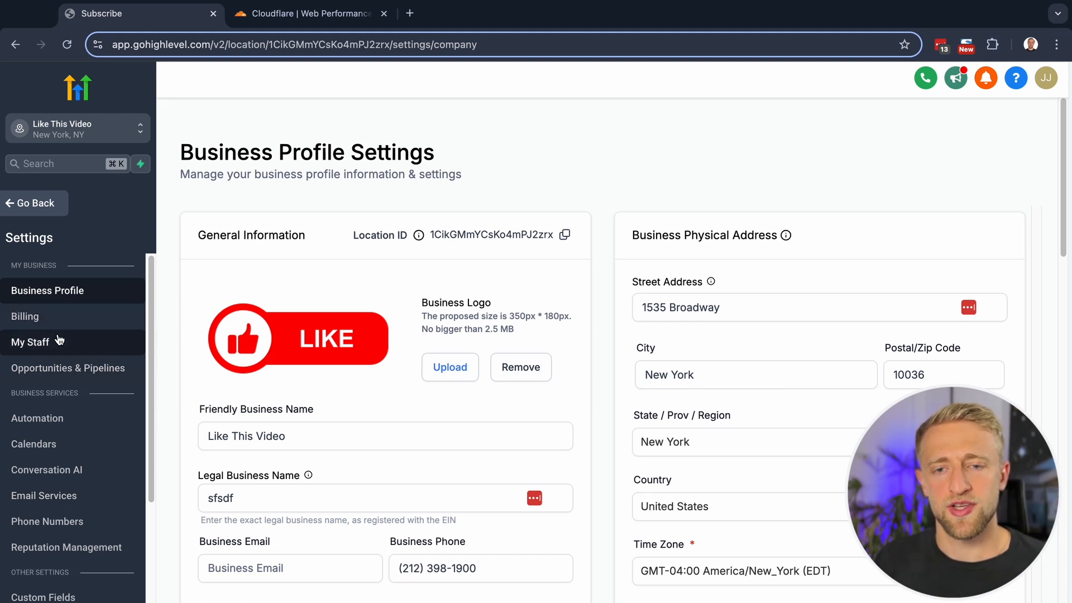